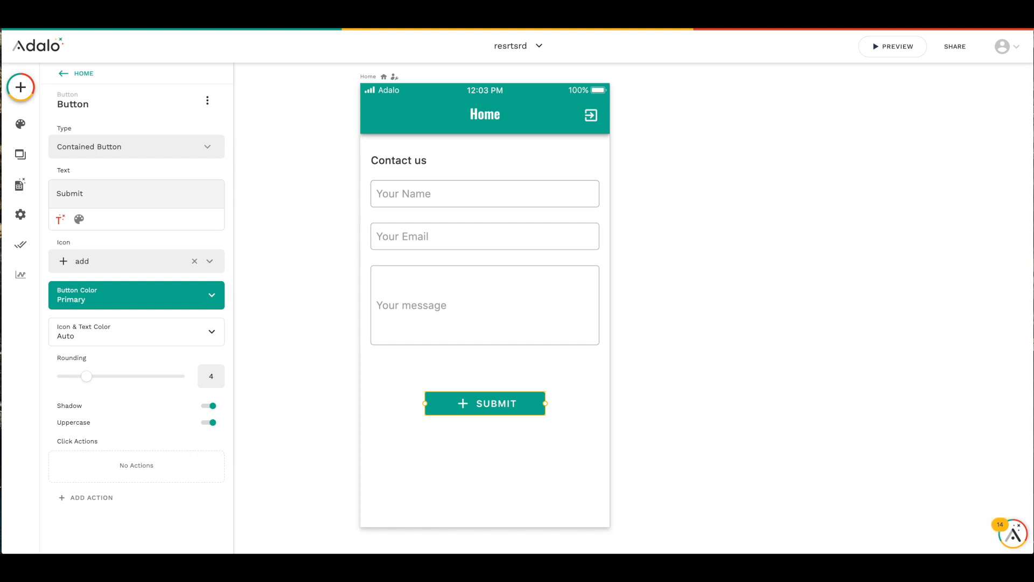
mouse_move(418, 167)
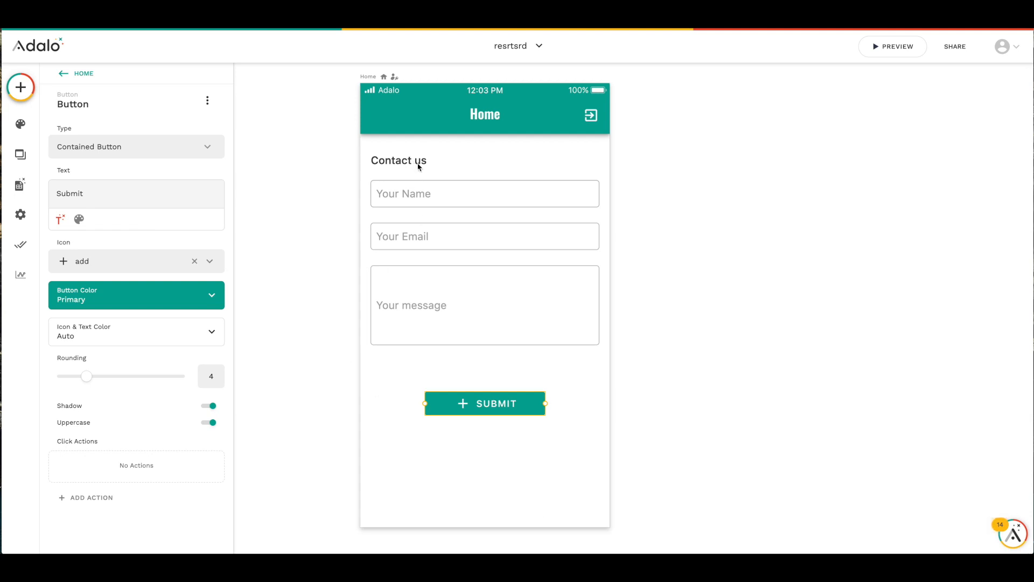
Step: Click through the form's name and email fields, then reselect the Submit button
click(485, 236)
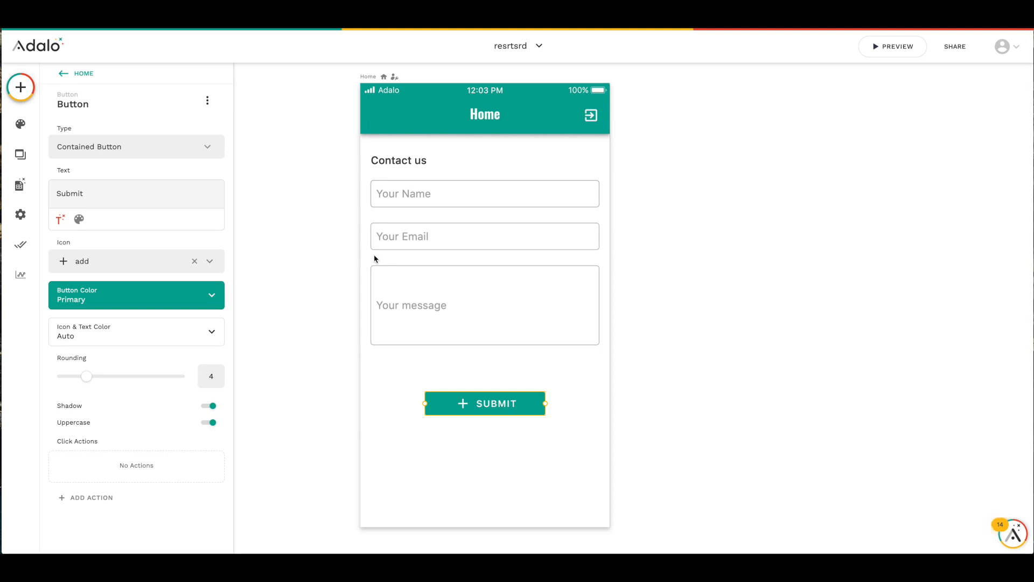
click(484, 304)
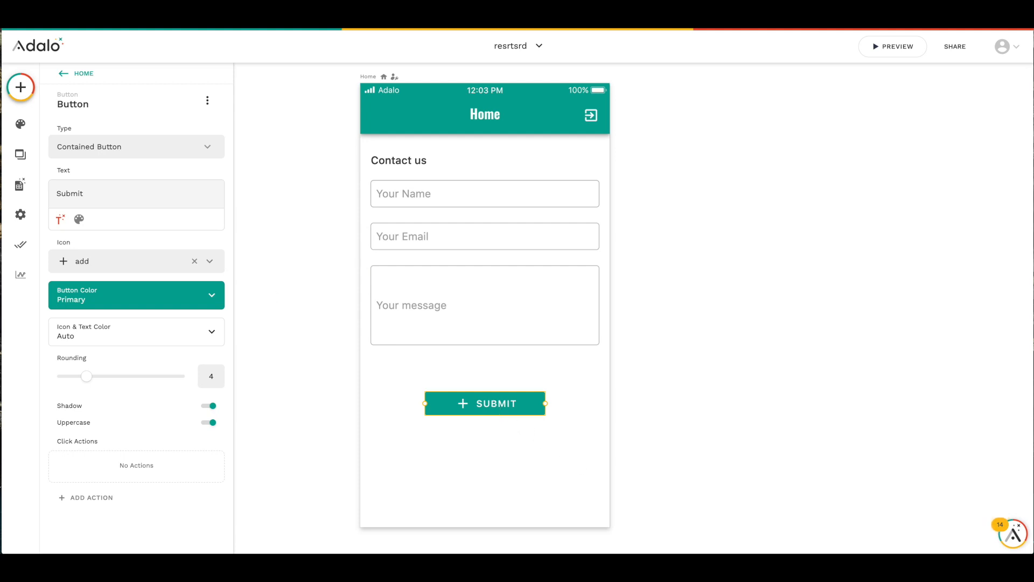
mouse_move(20, 185)
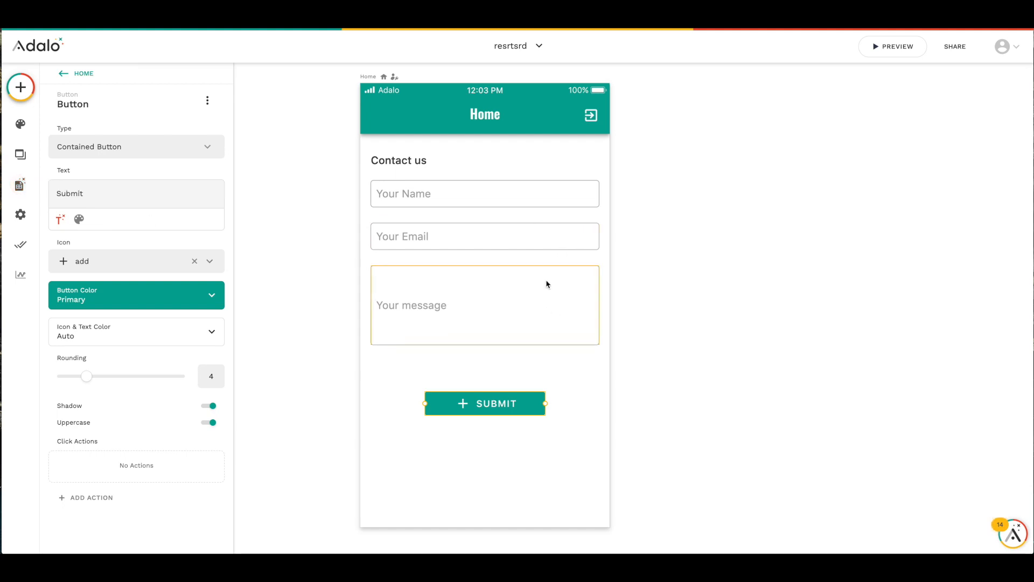
mouse_move(21, 185)
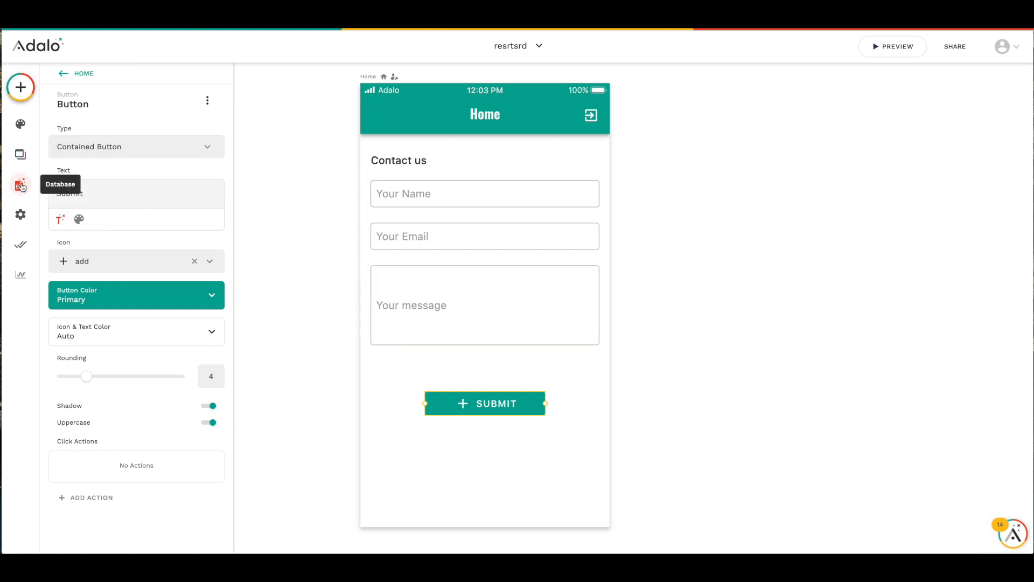
mouse_move(607, 324)
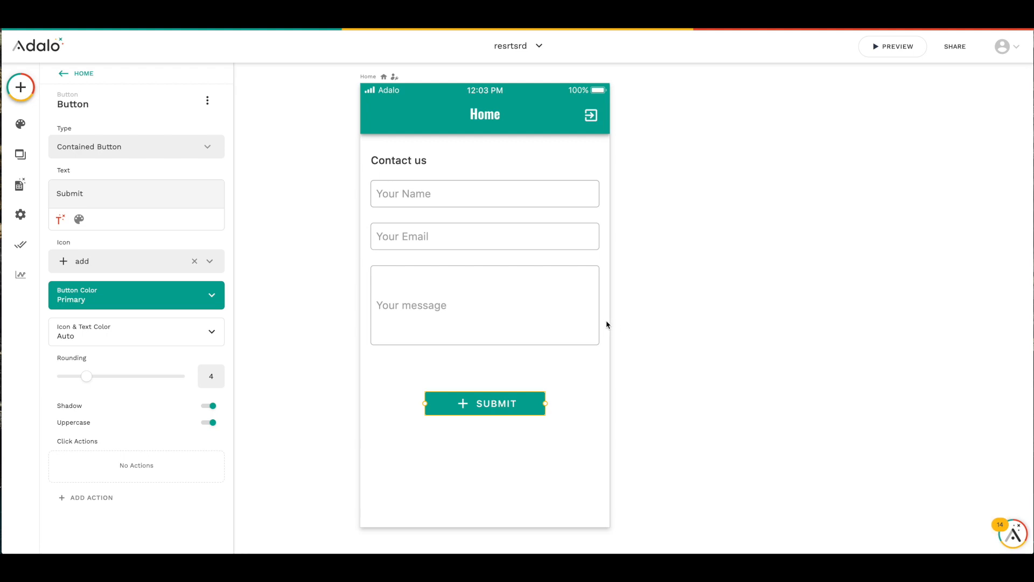
mouse_move(548, 452)
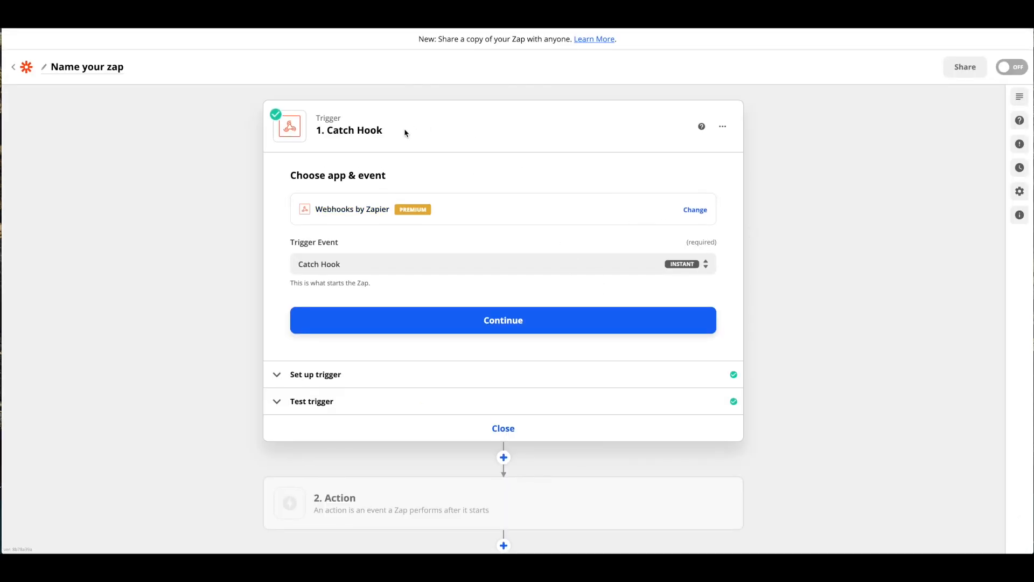
mouse_move(546, 264)
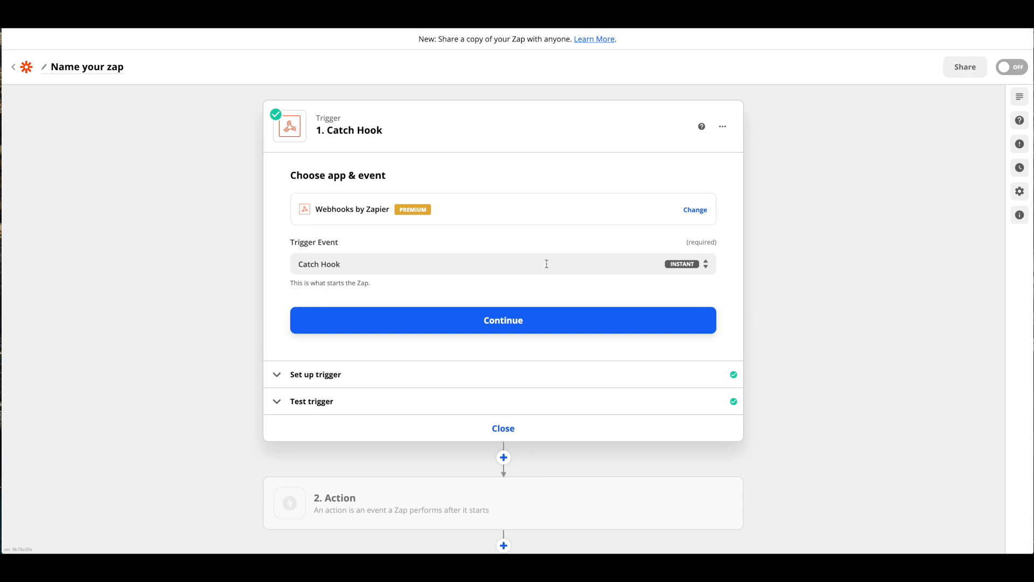
scroll(down, 3)
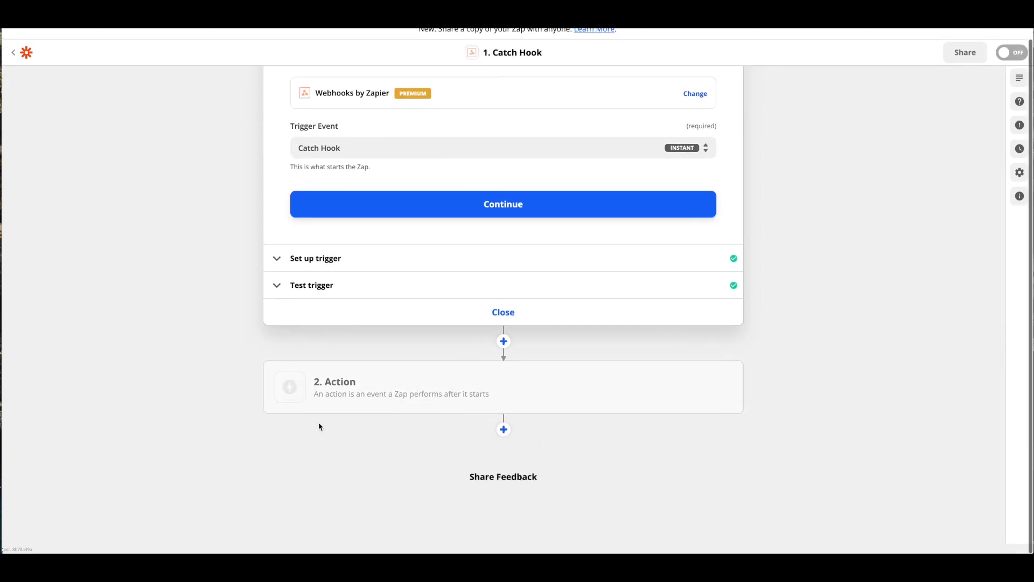
mouse_move(620, 429)
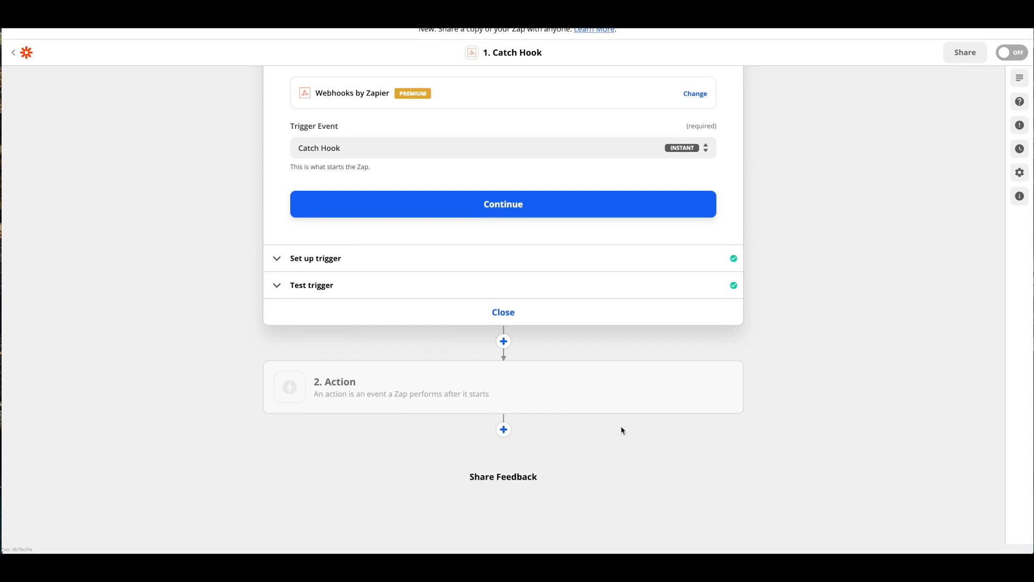
scroll(up, 3)
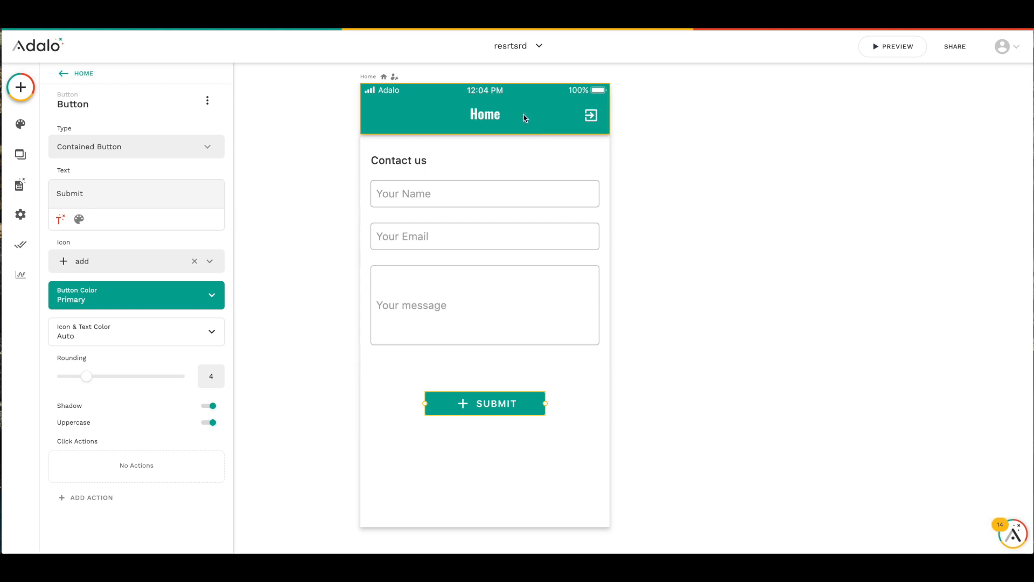
click(594, 303)
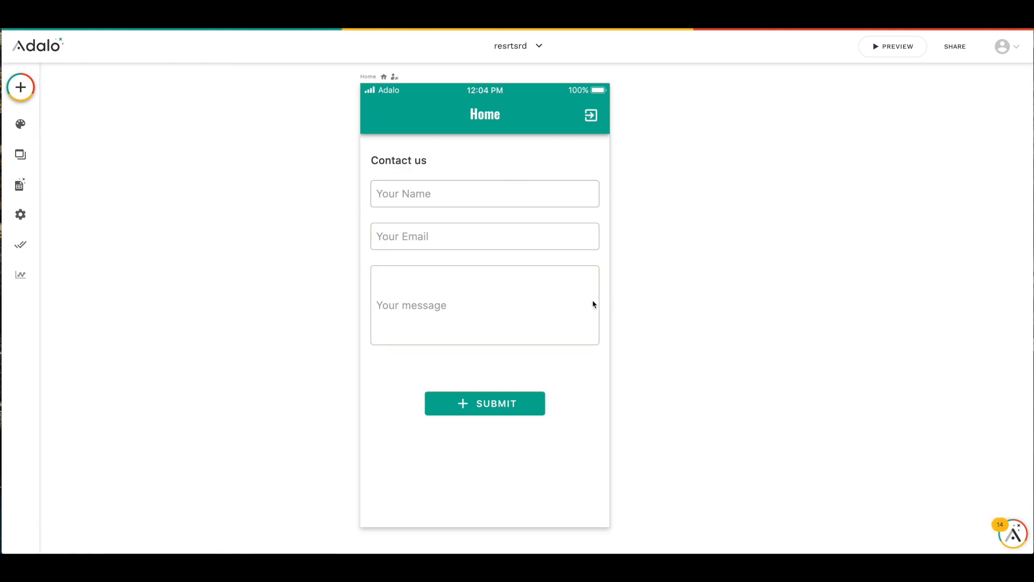
click(484, 193)
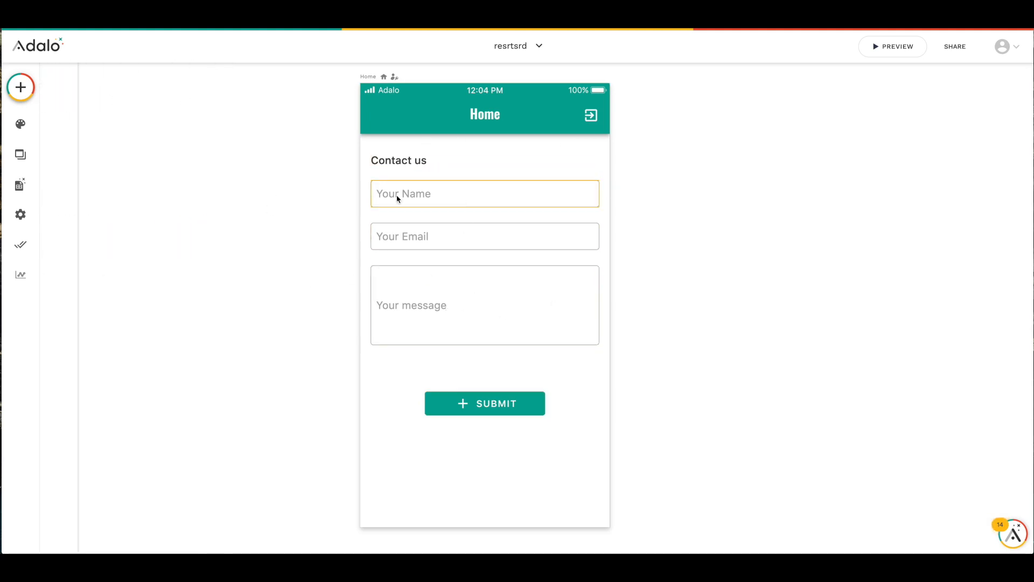
click(485, 236)
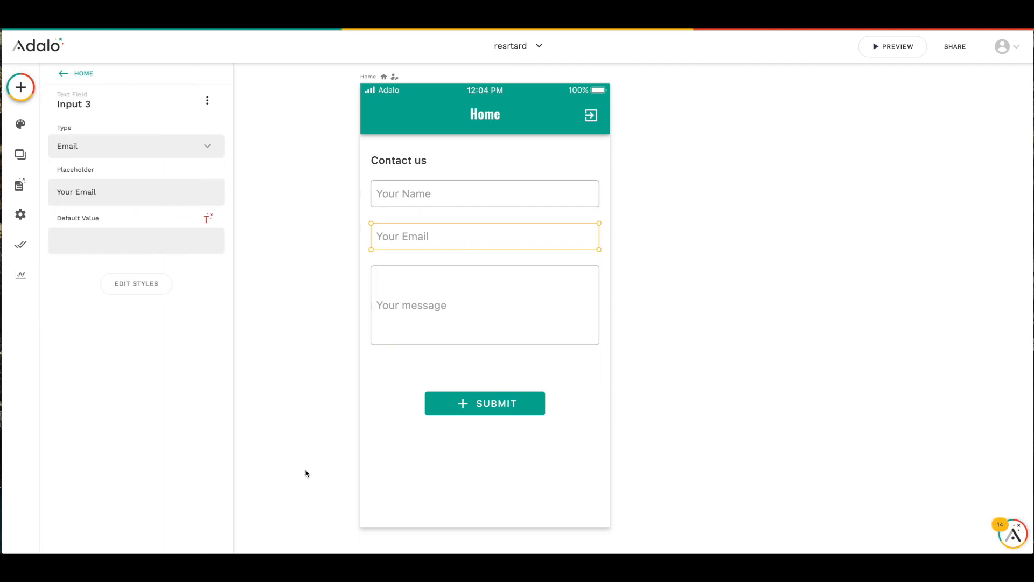
click(484, 403)
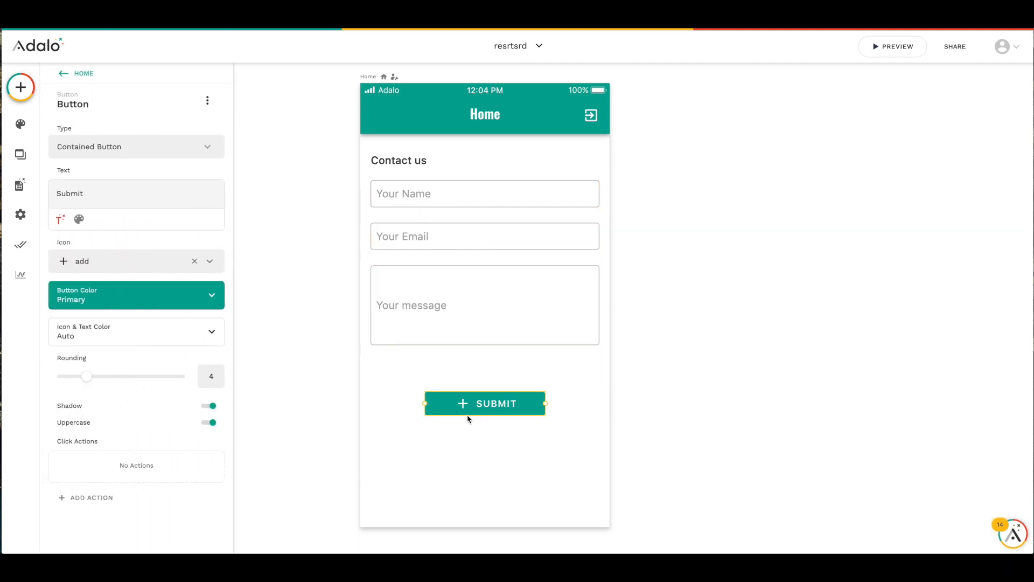
mouse_move(136, 498)
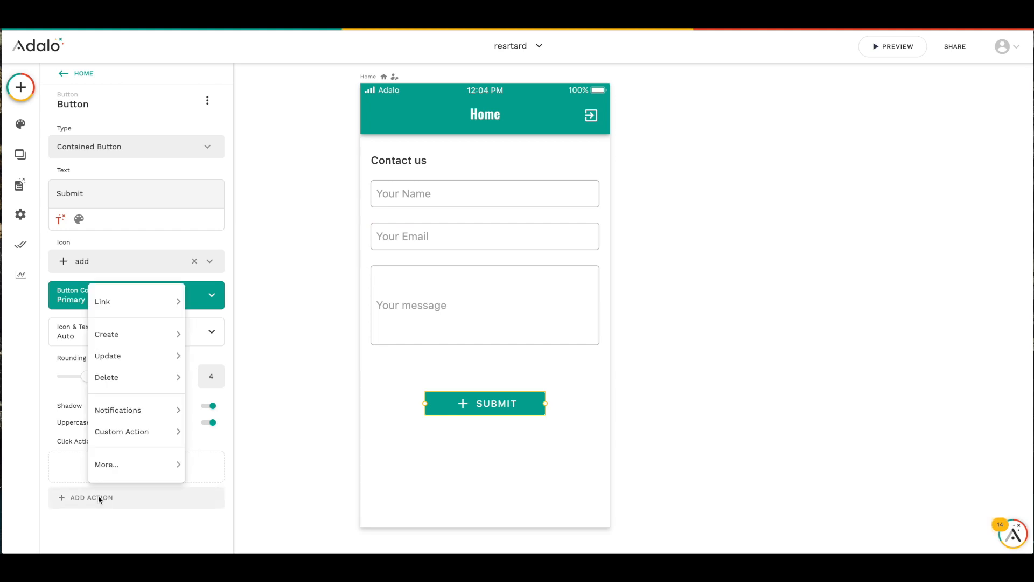
mouse_move(106, 335)
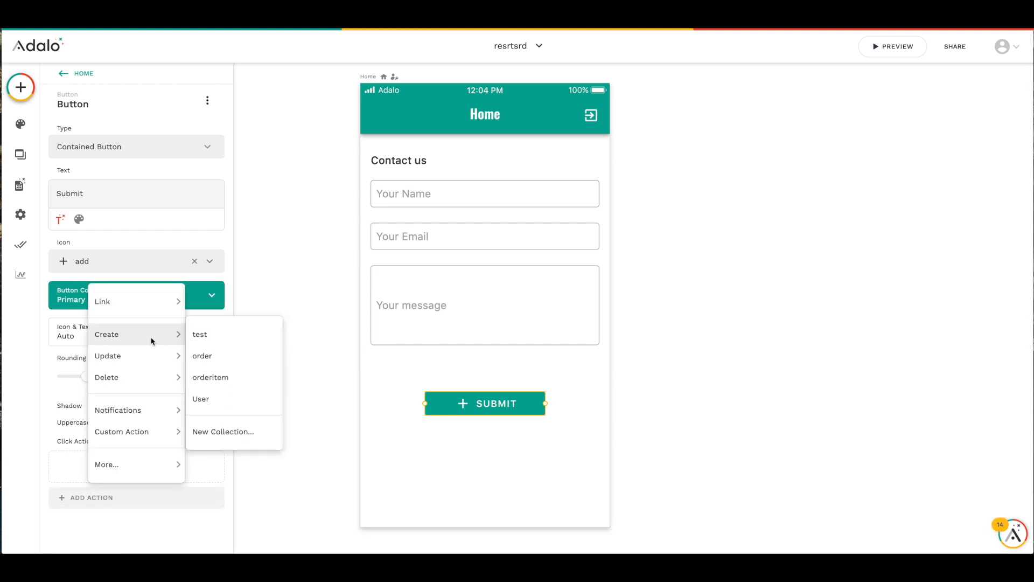
mouse_move(160, 332)
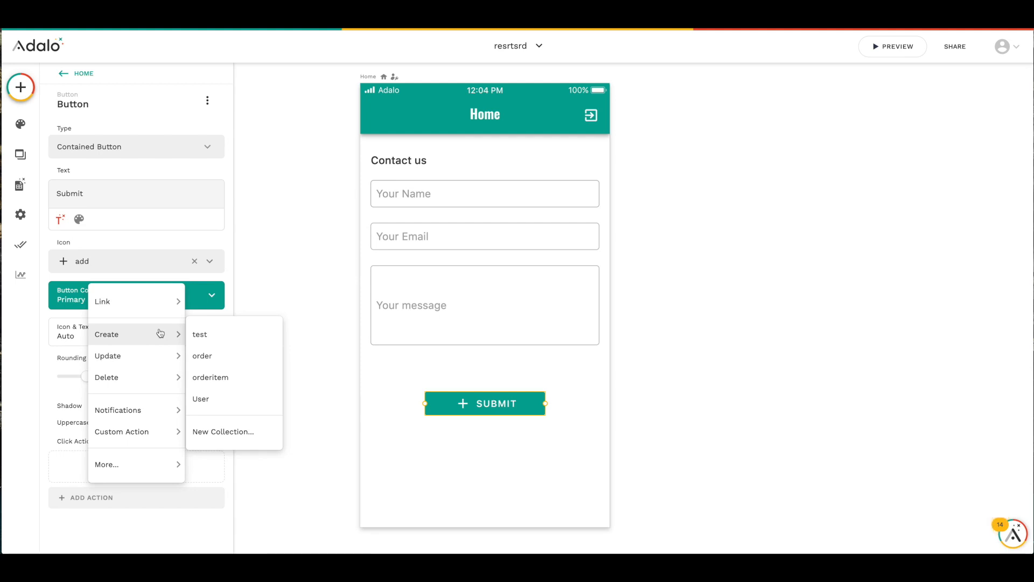
mouse_move(121, 432)
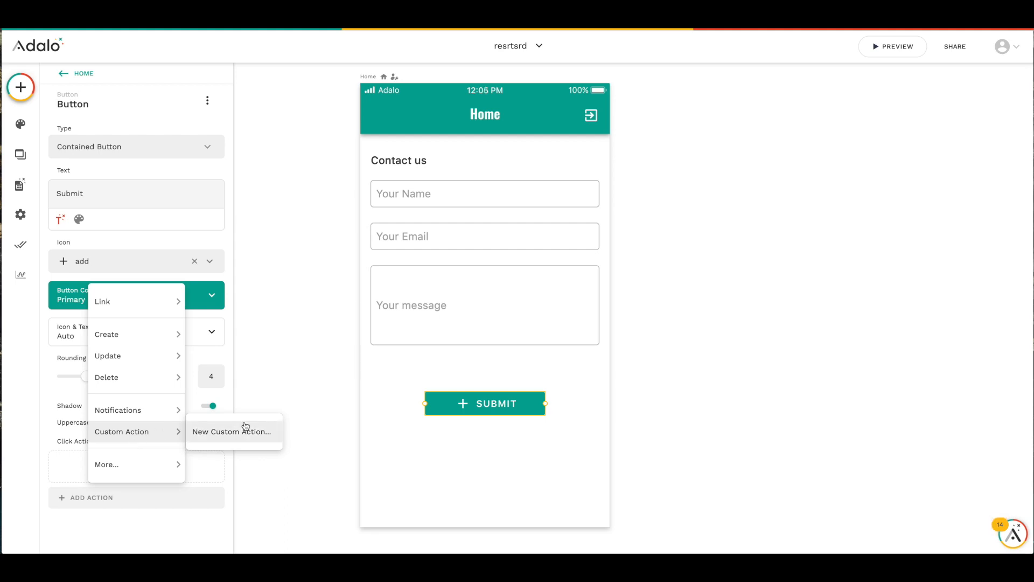
mouse_move(231, 434)
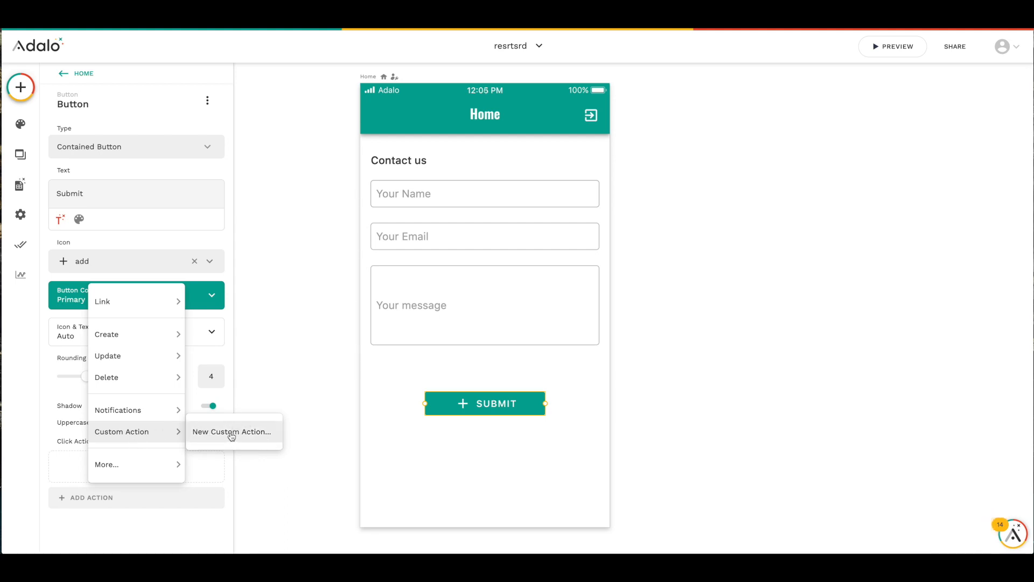
mouse_move(232, 431)
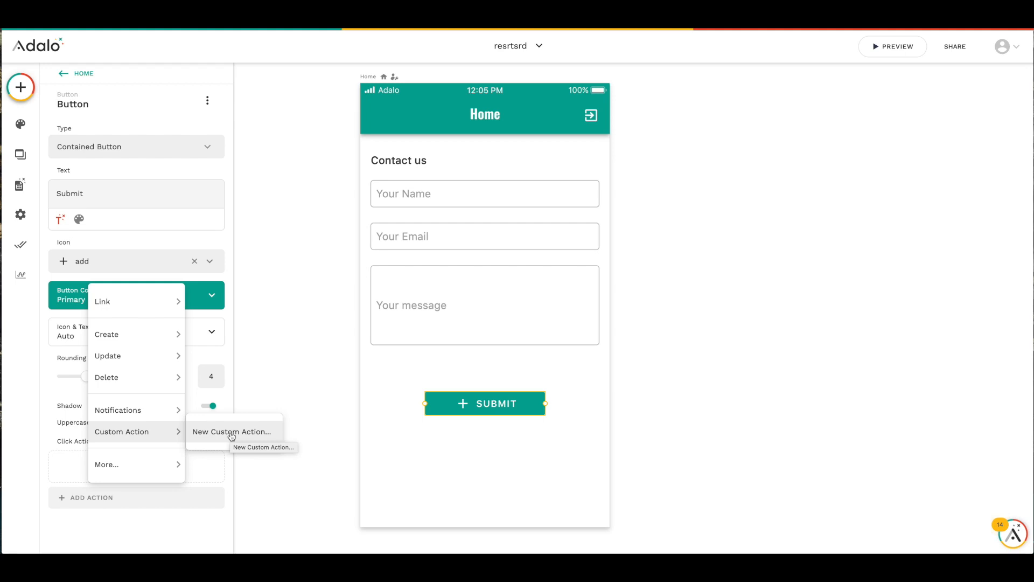
Step: Create custom action 'Send Contact Info to Zapier' of type Create and advance to API request
click(231, 432)
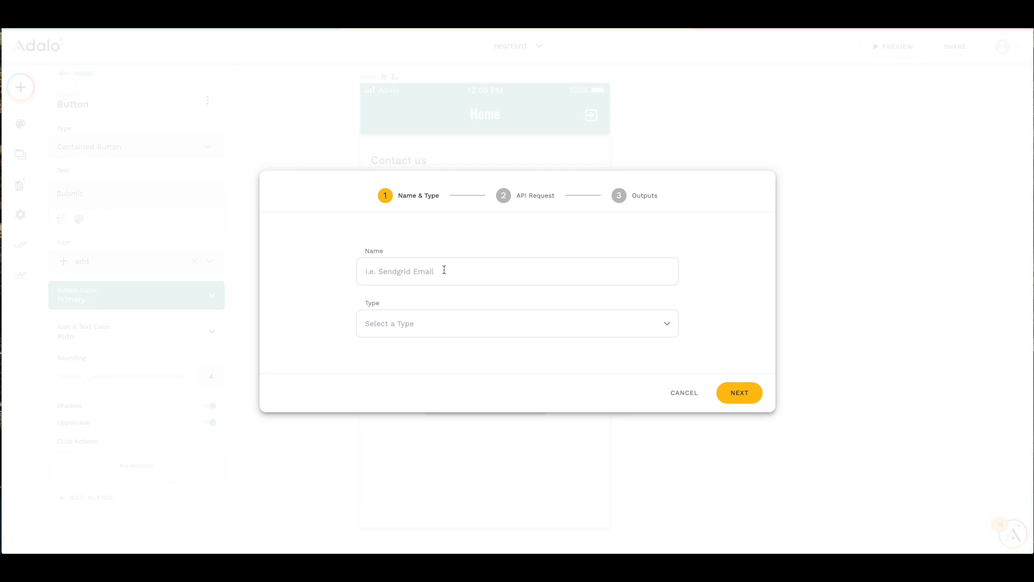
text(Send Contact Info)
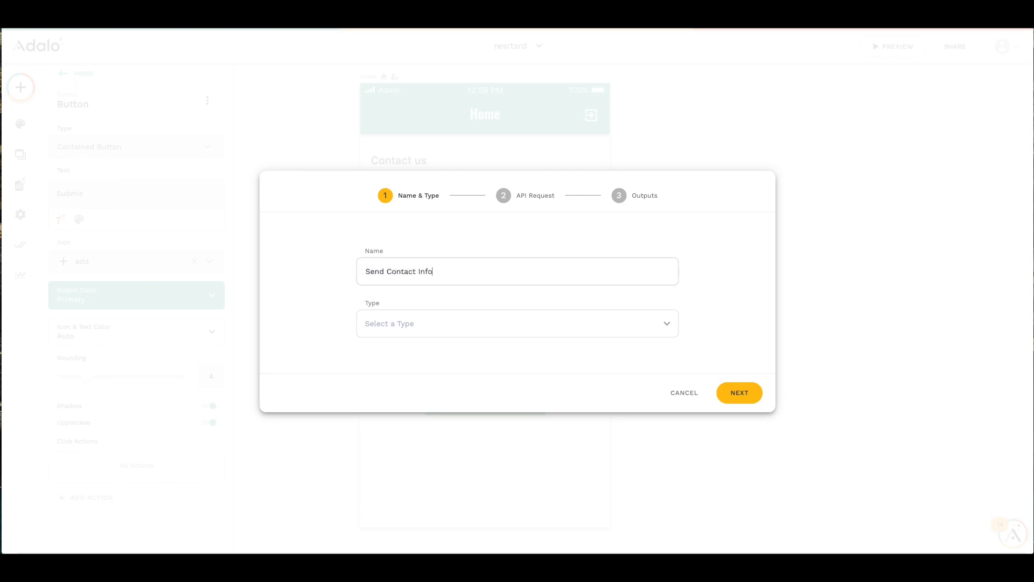
text(to Zap)
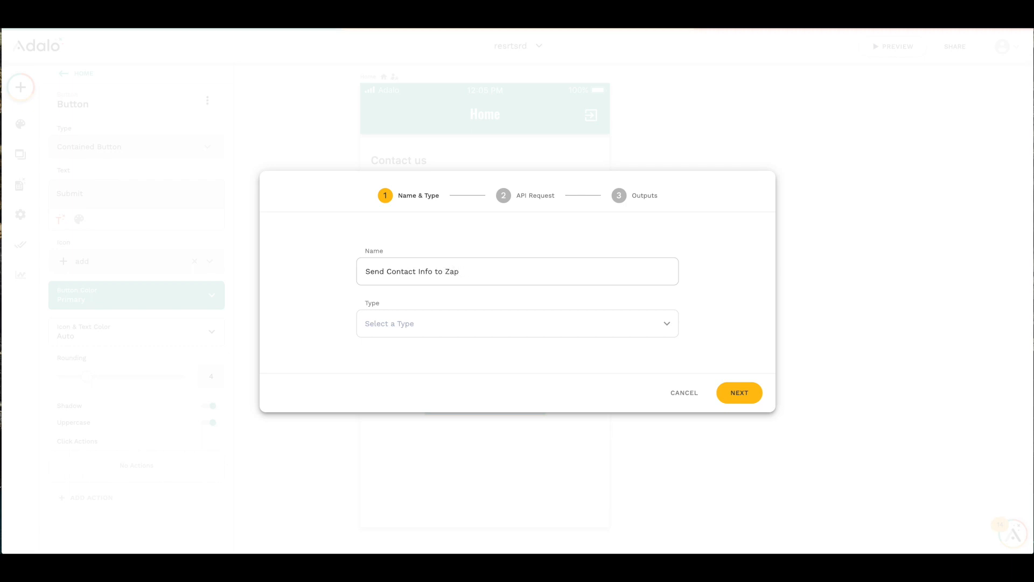
click(517, 323)
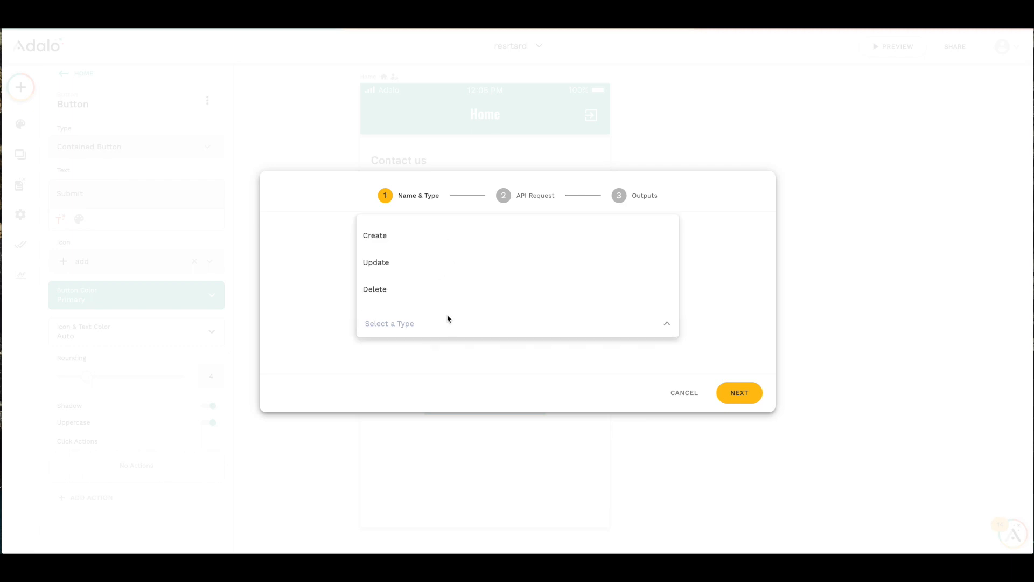
click(375, 236)
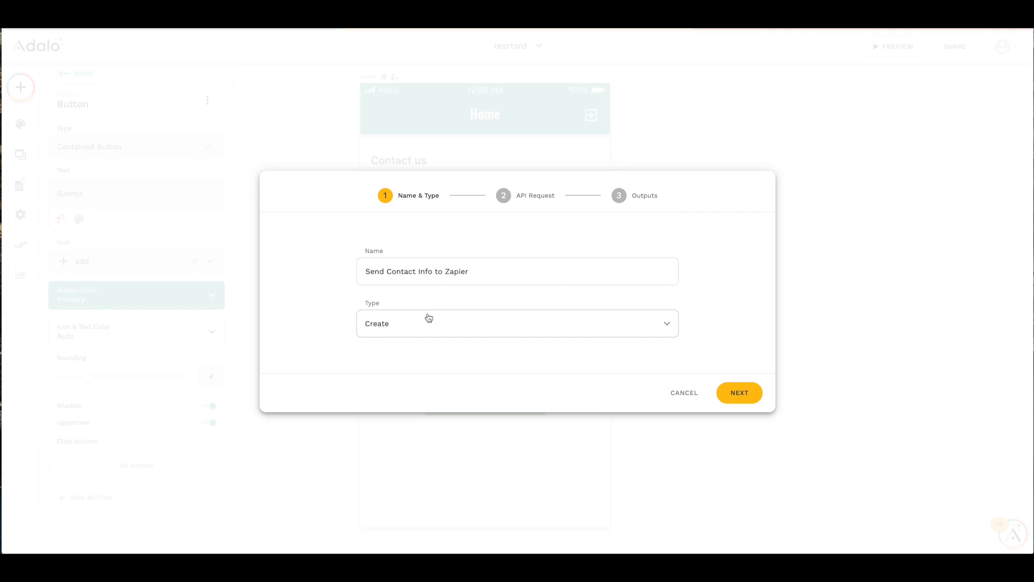
click(739, 393)
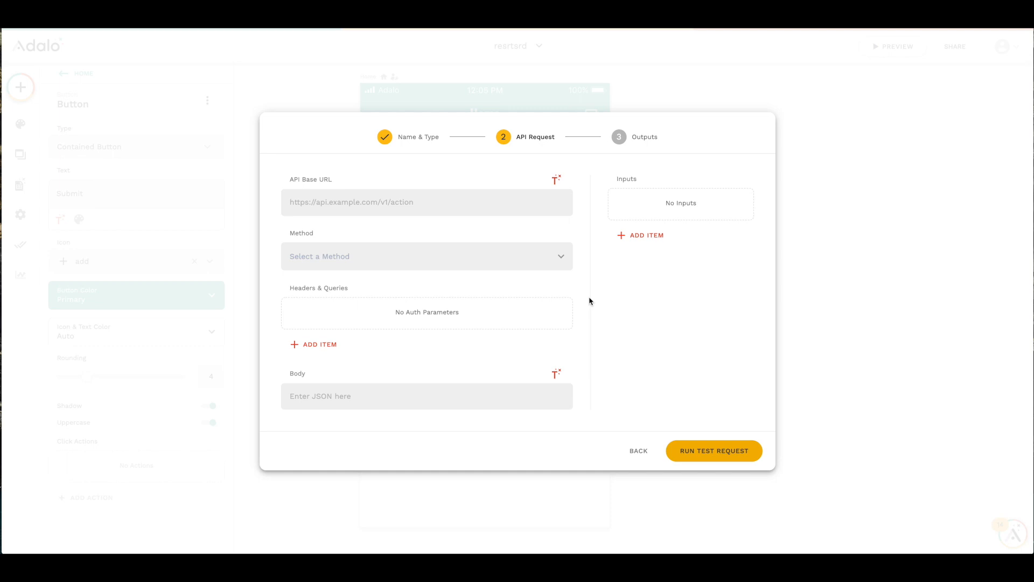
mouse_move(418, 219)
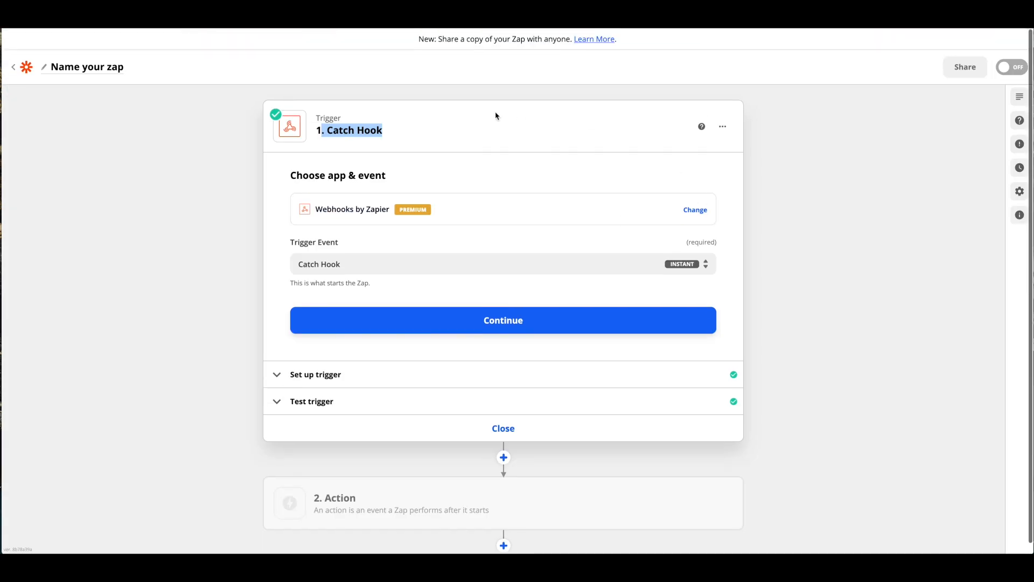
mouse_move(269, 106)
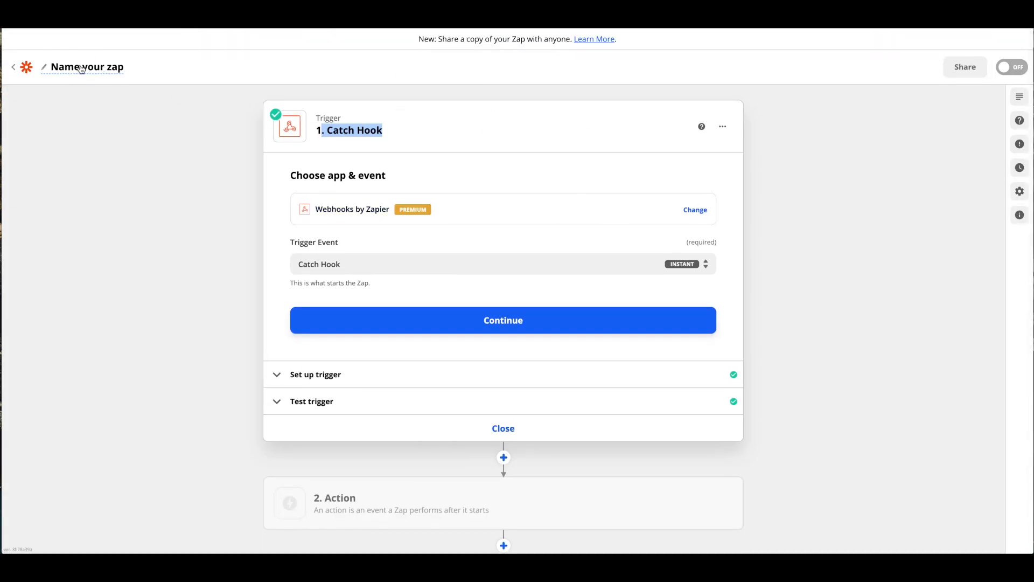
mouse_move(270, 218)
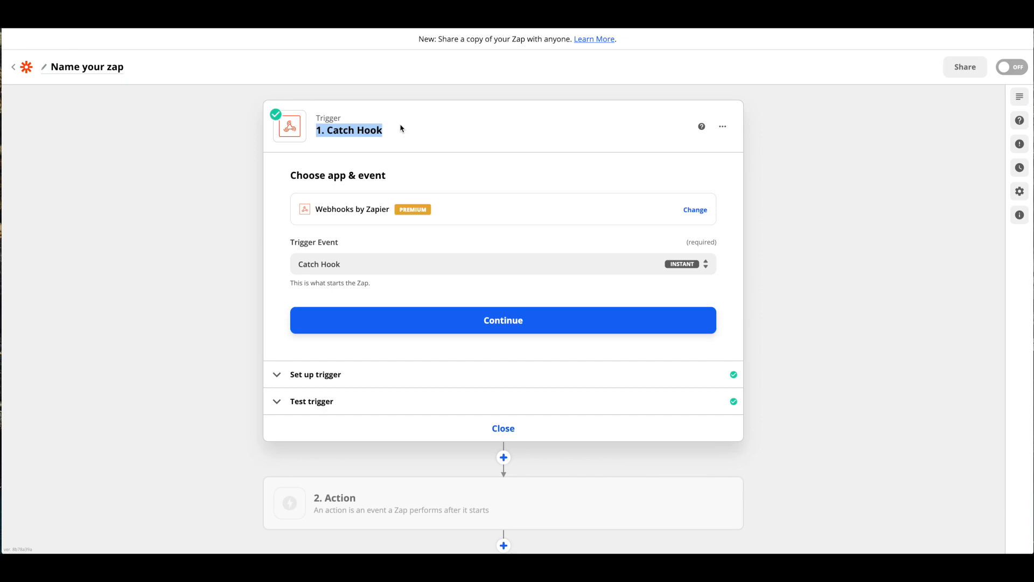
mouse_move(340, 216)
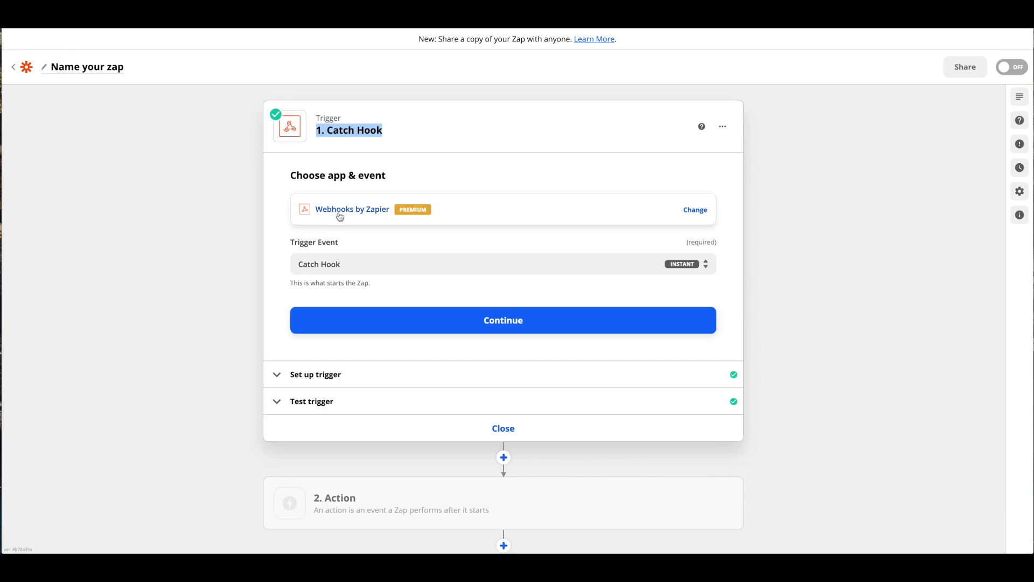
Step: Keep Catch Hook as the trigger event and copy its custom webhook URL
click(461, 263)
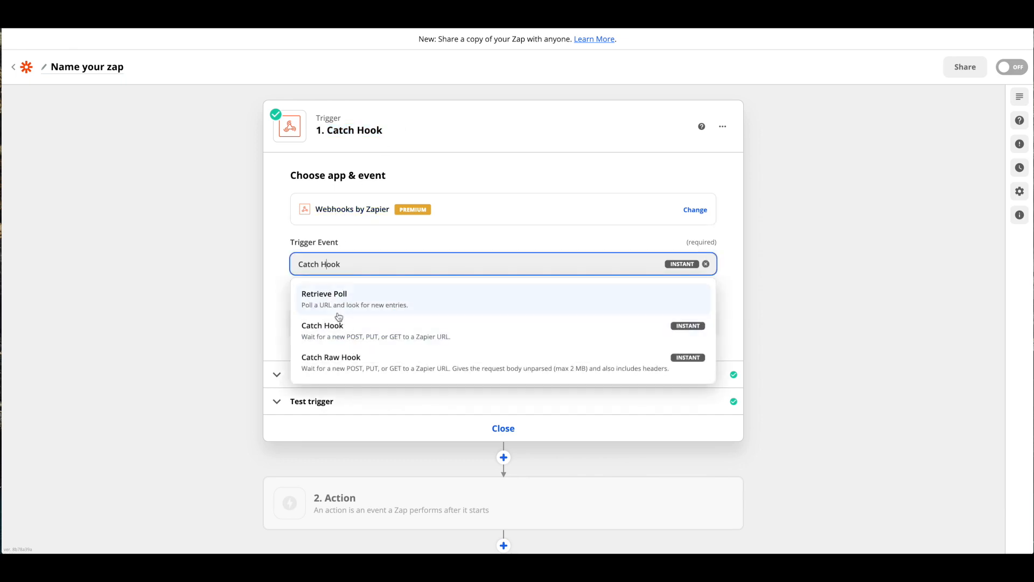
mouse_move(323, 329)
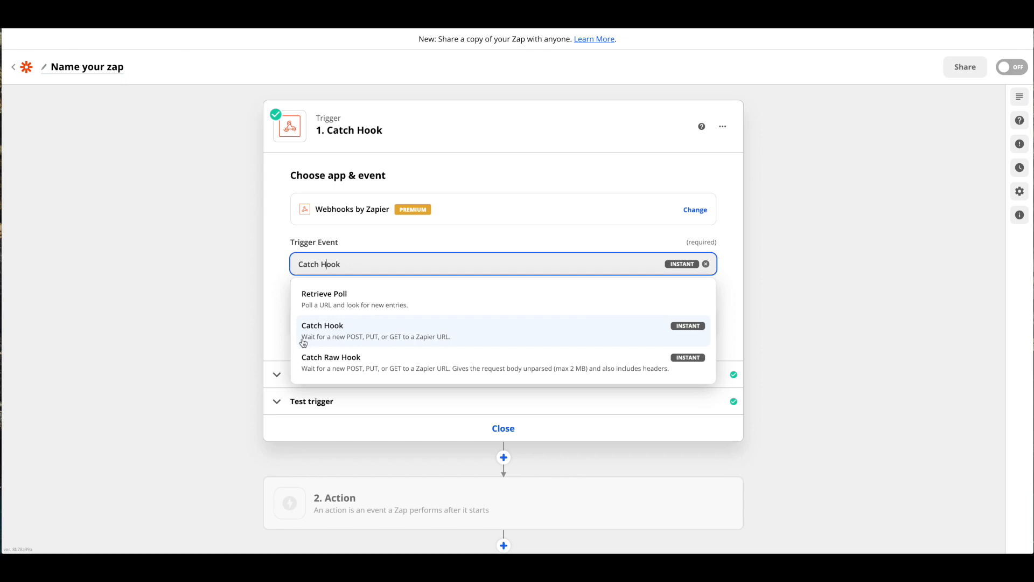
mouse_move(356, 343)
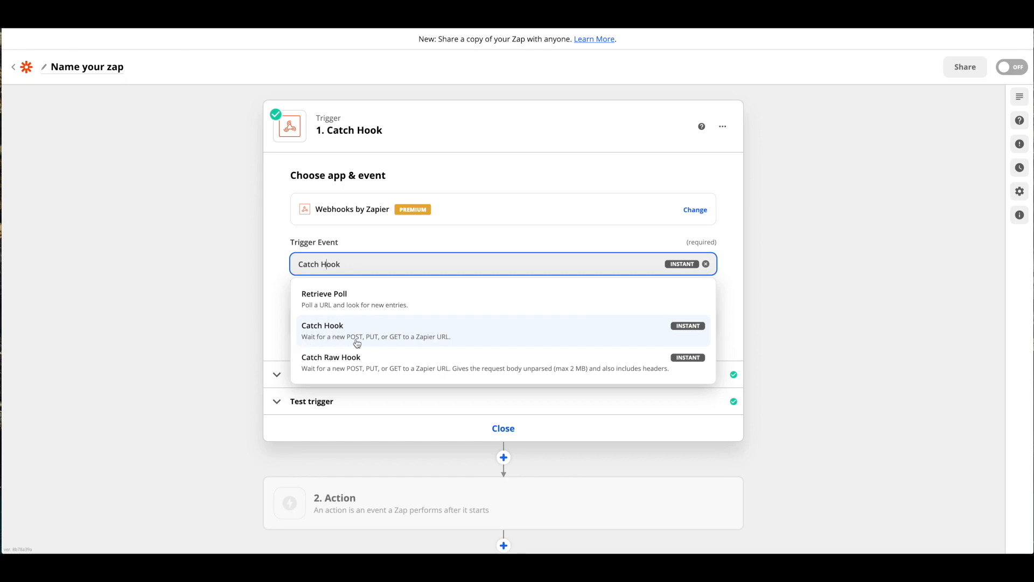
mouse_move(400, 344)
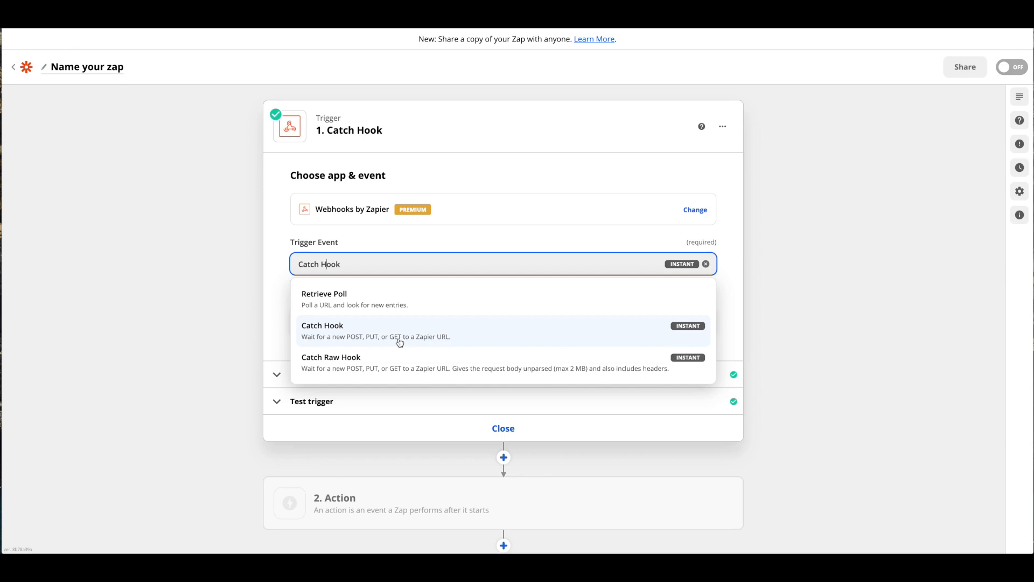
click(323, 325)
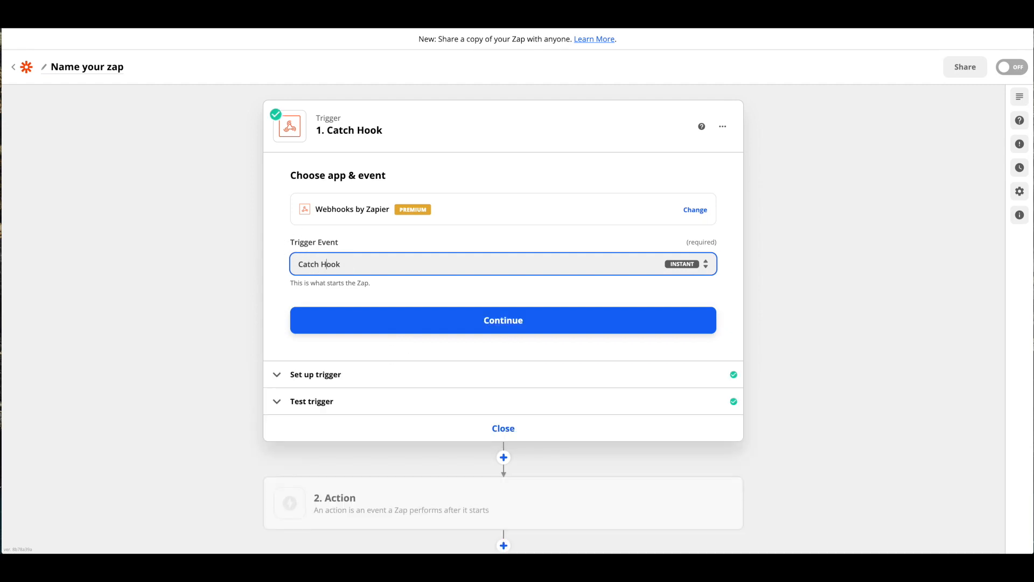
mouse_move(262, 243)
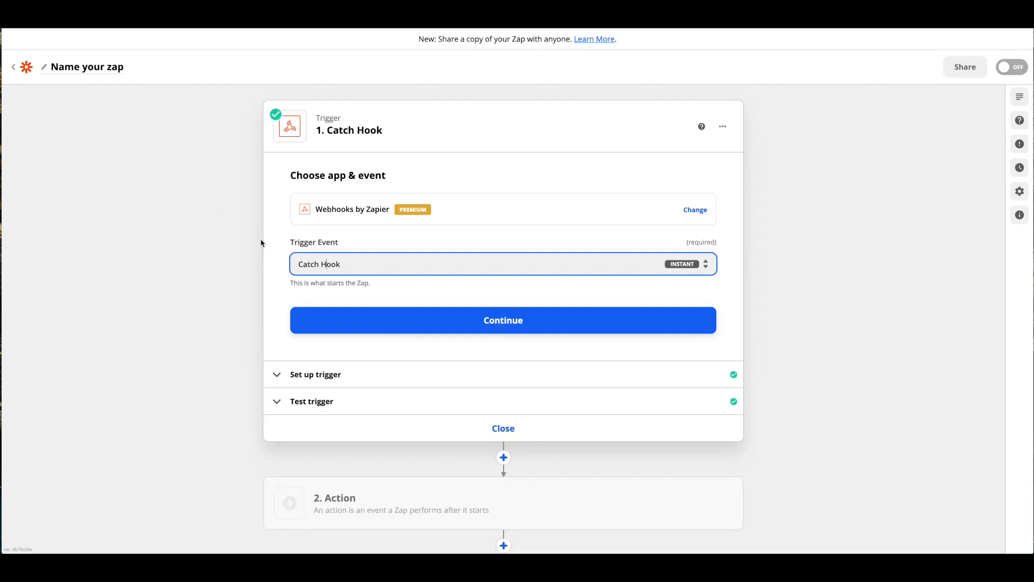
mouse_move(353, 507)
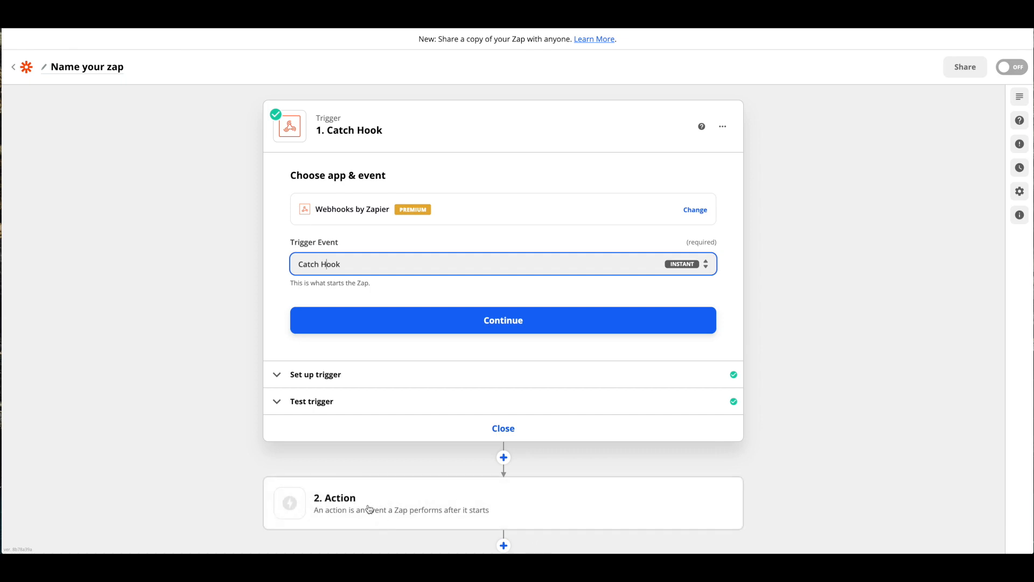
scroll(up, 3)
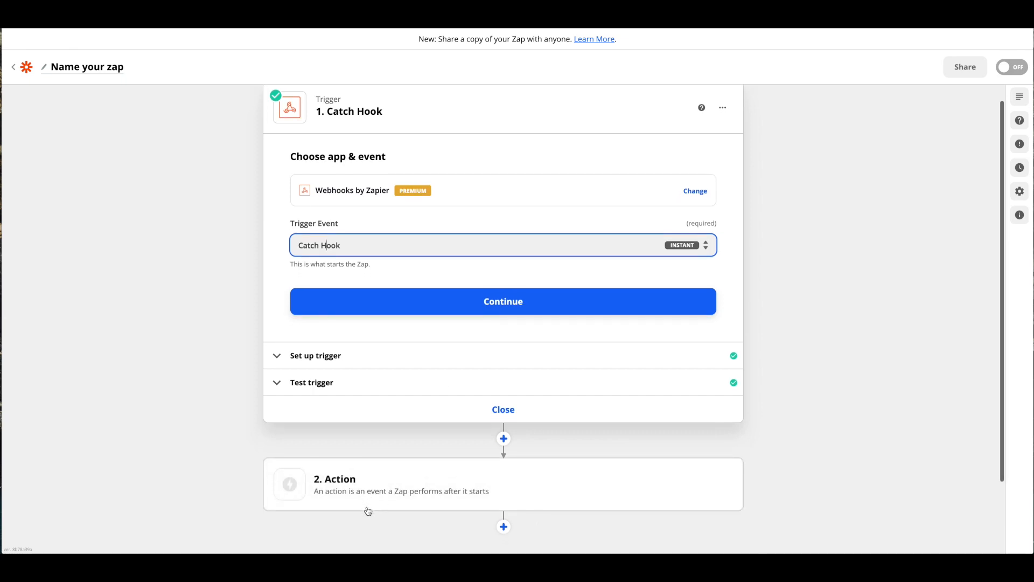
click(502, 302)
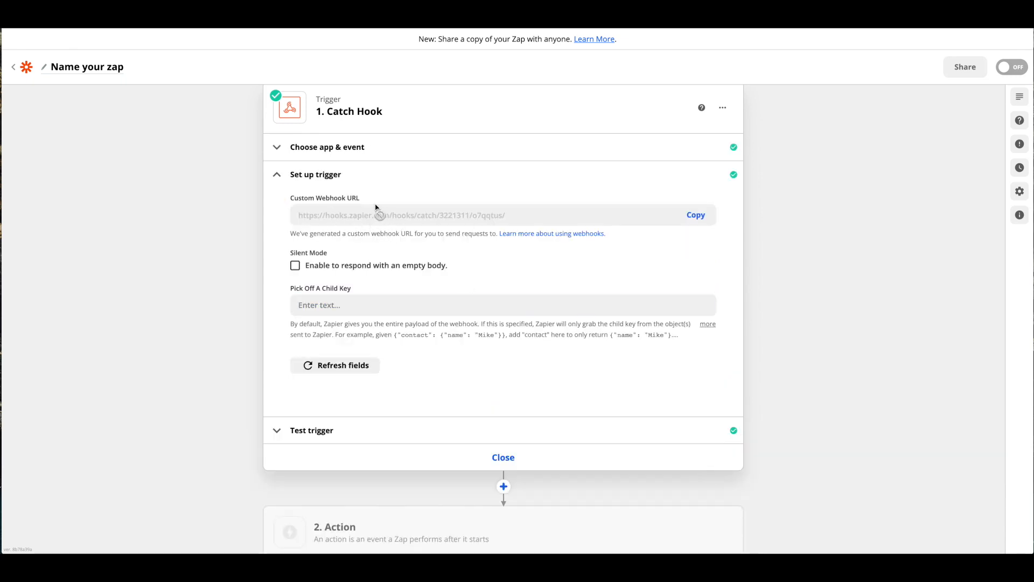
mouse_move(490, 242)
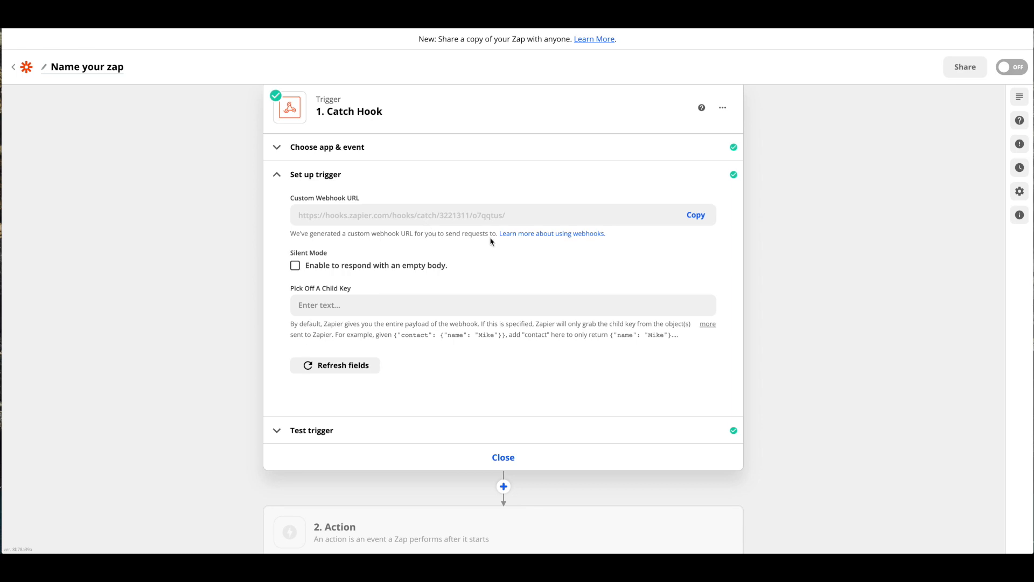
mouse_move(693, 240)
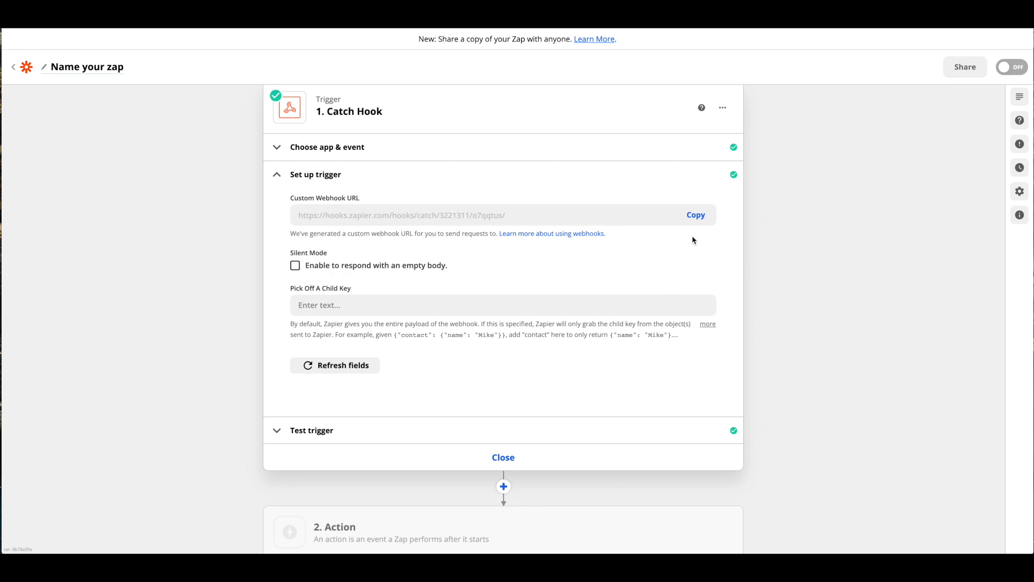
click(694, 215)
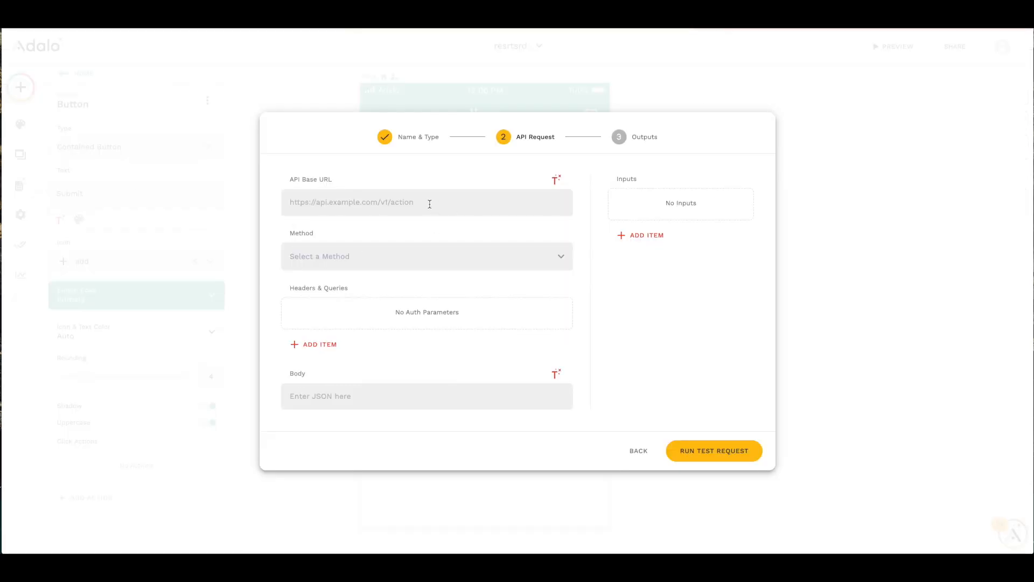
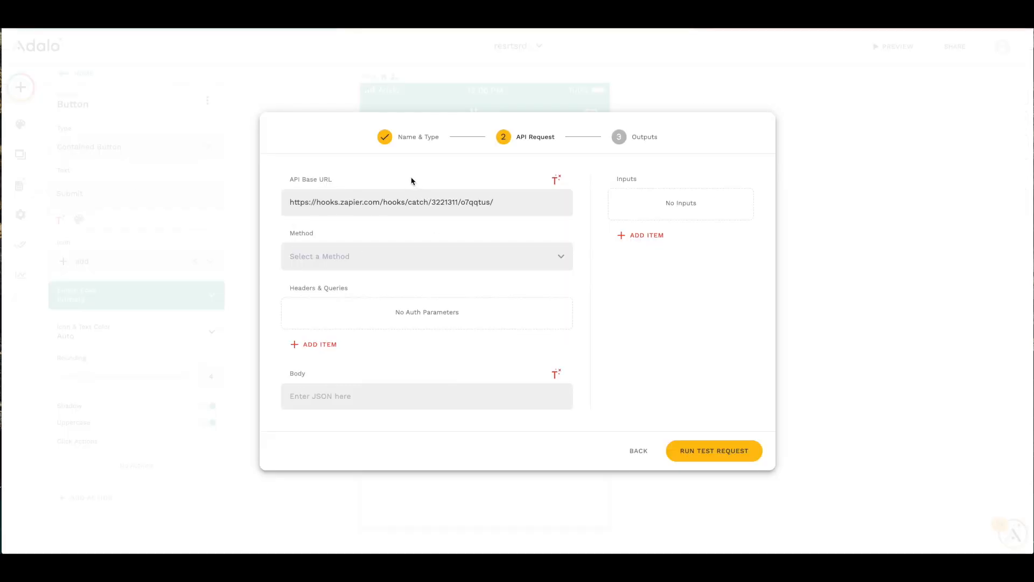
Step: Set the API Base URL to the Zapier catch-hook URL with POST method
mouse_move(348, 279)
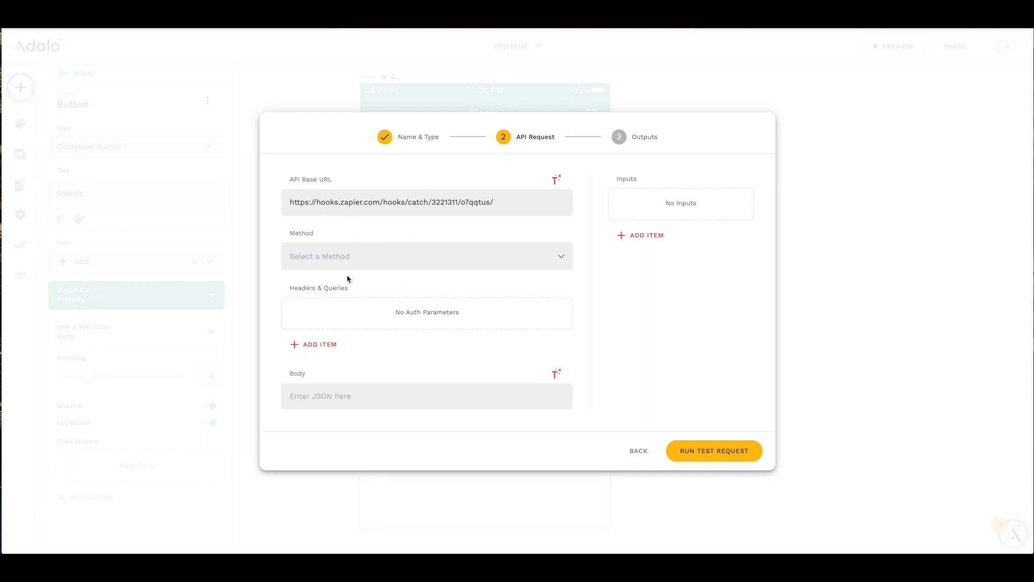
click(427, 256)
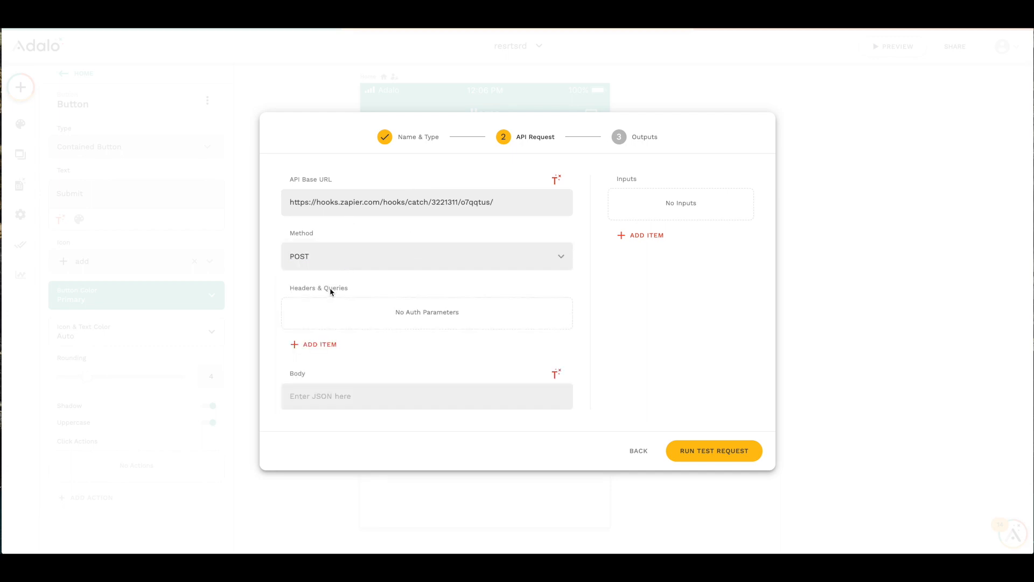
mouse_move(773, 469)
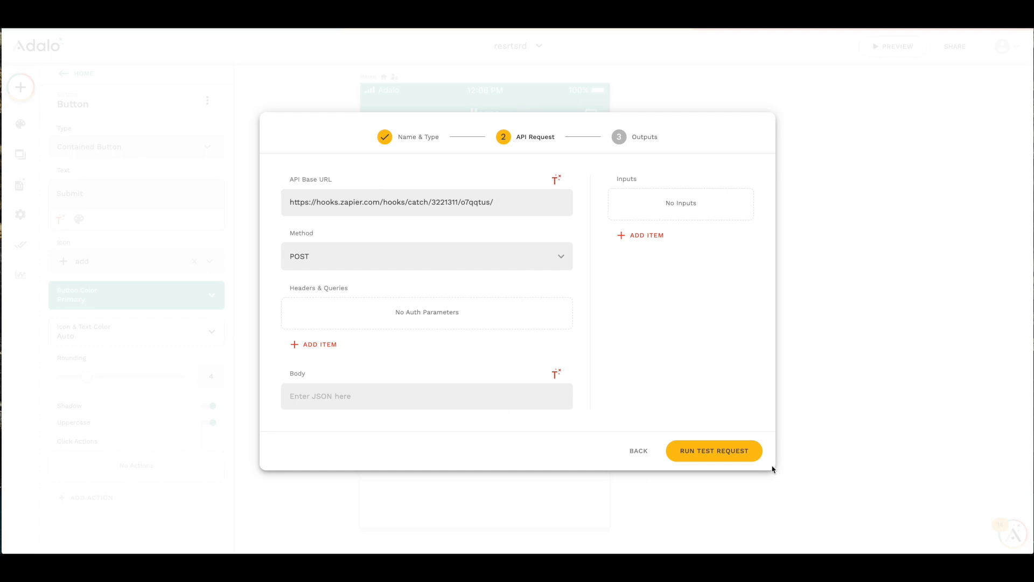
mouse_move(420, 315)
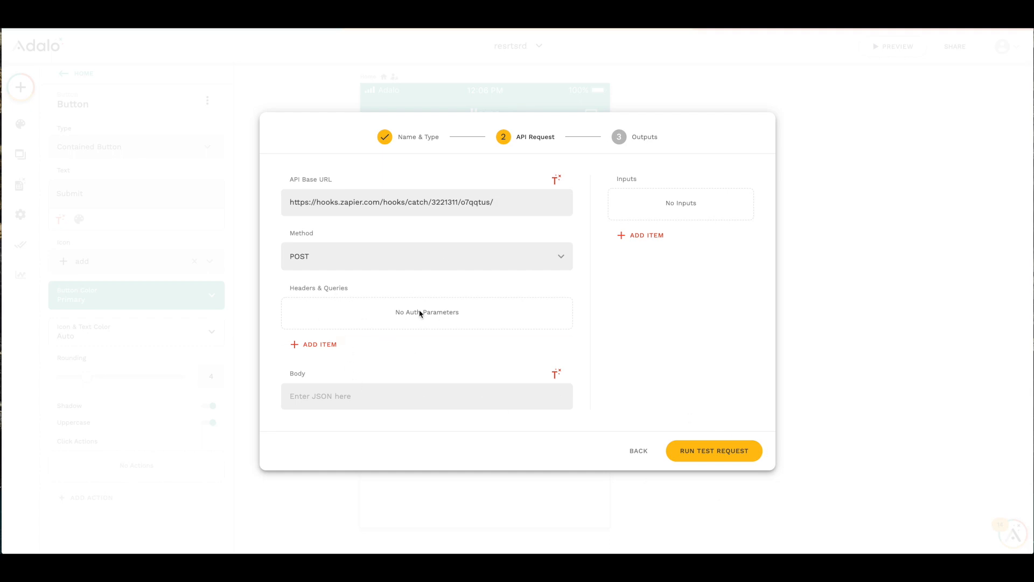
mouse_move(490, 304)
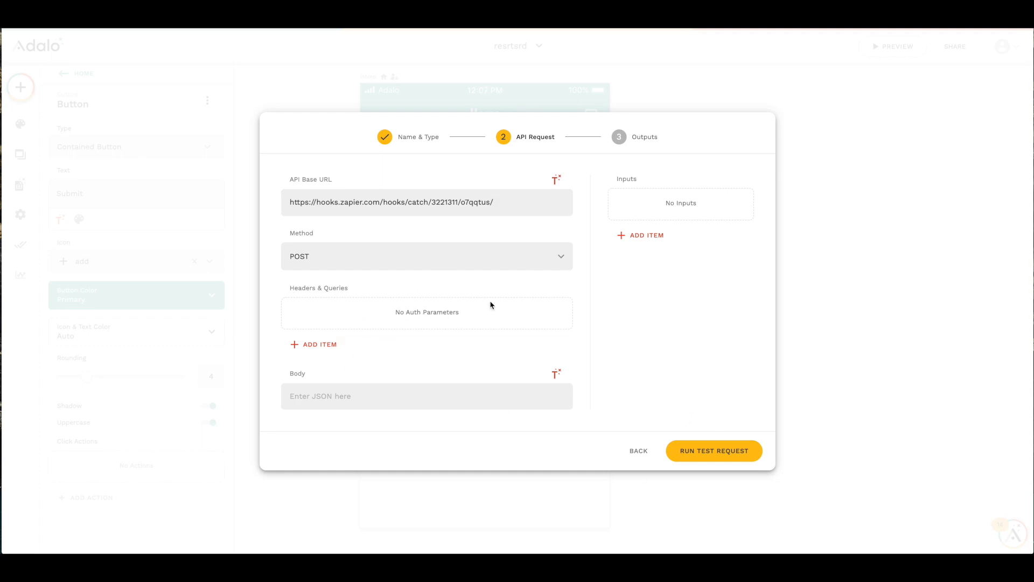
click(426, 256)
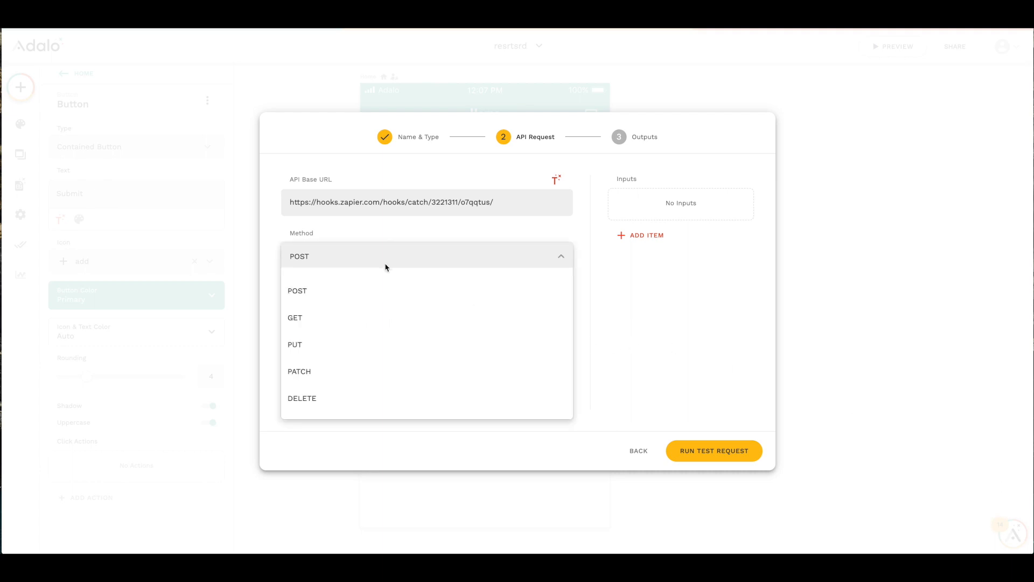
click(297, 290)
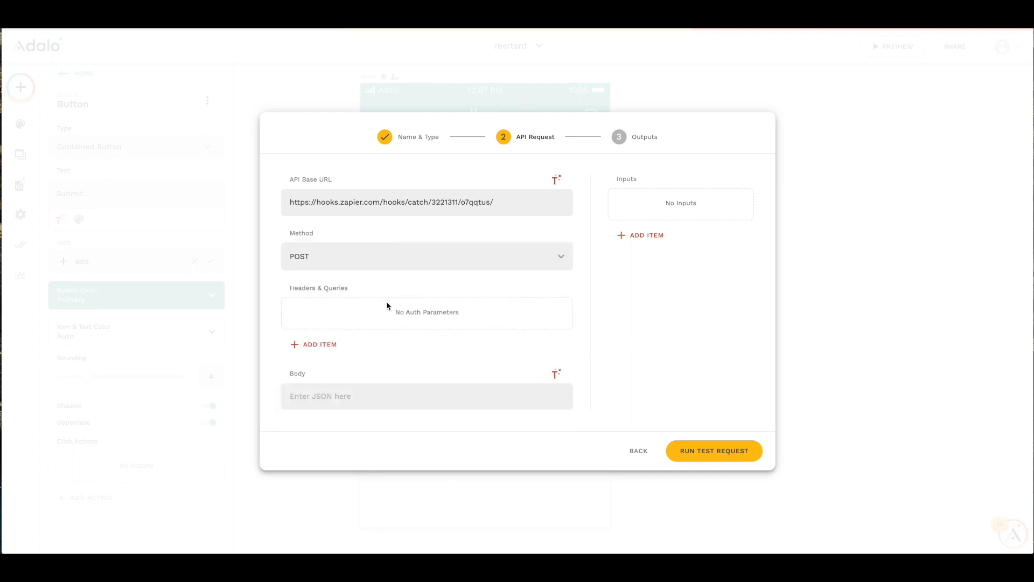
mouse_move(359, 298)
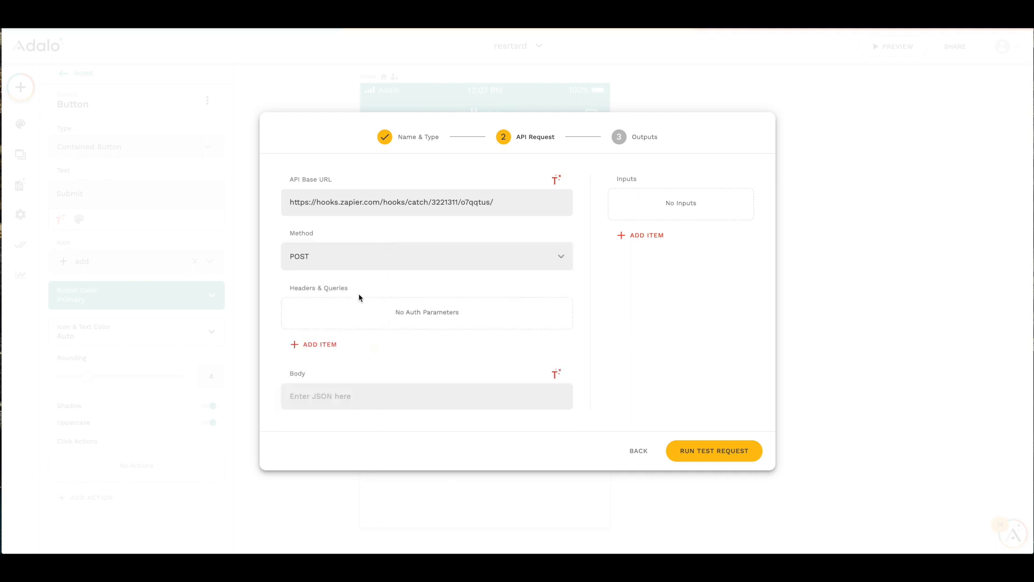
Step: Add a request header, then delete it again
click(320, 343)
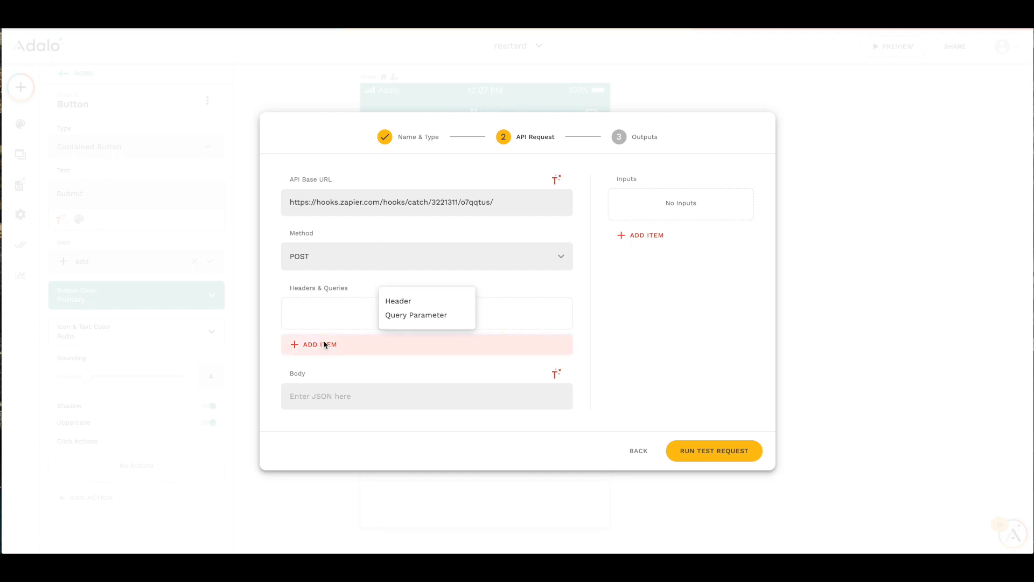
click(398, 301)
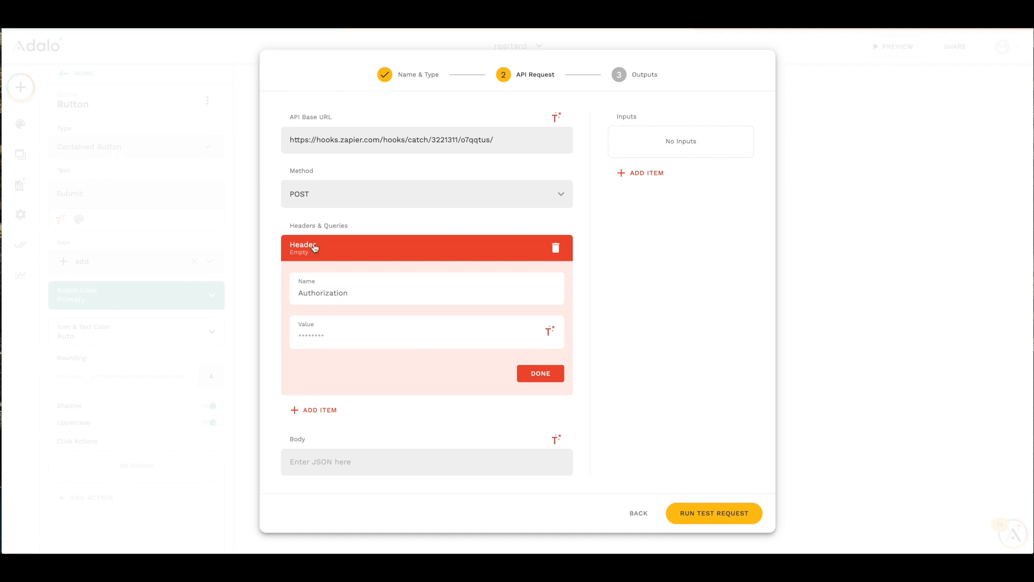
mouse_move(556, 247)
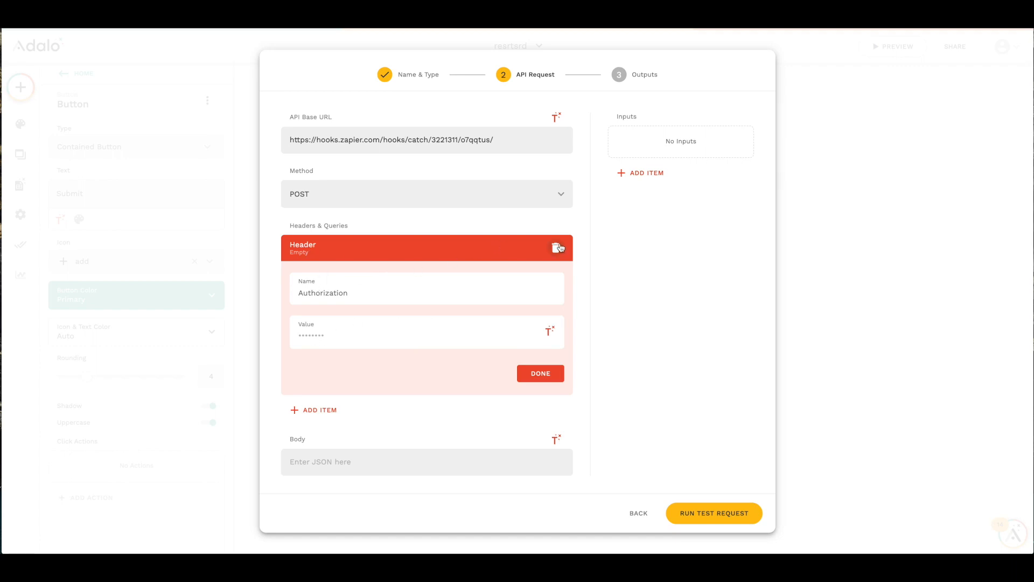
click(558, 246)
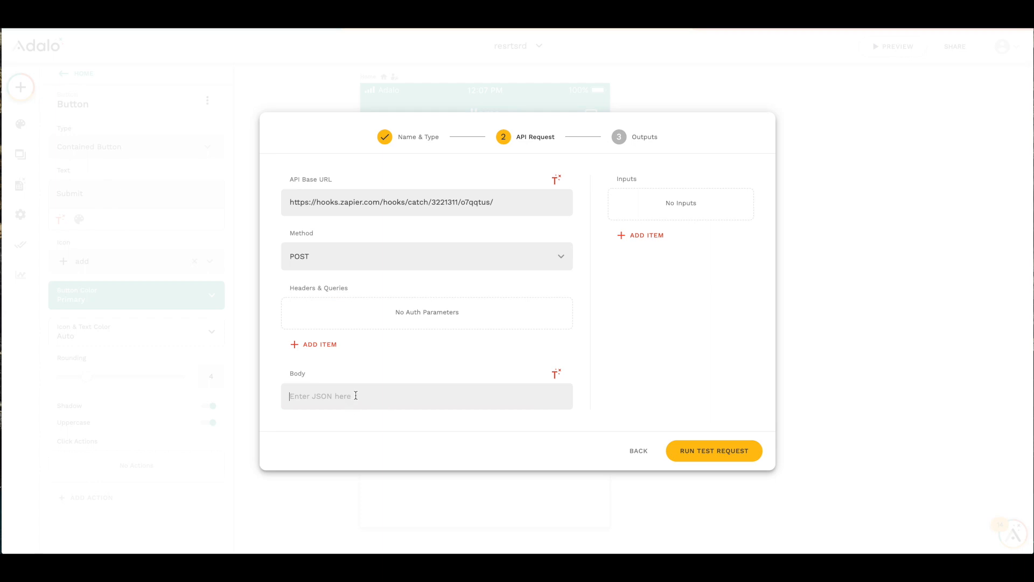
mouse_move(625, 189)
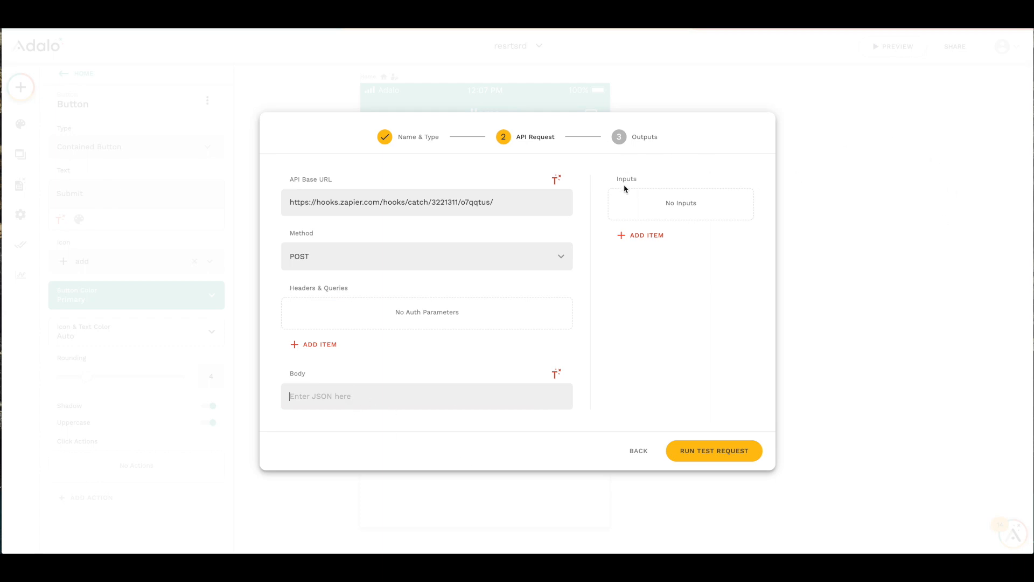
mouse_move(652, 239)
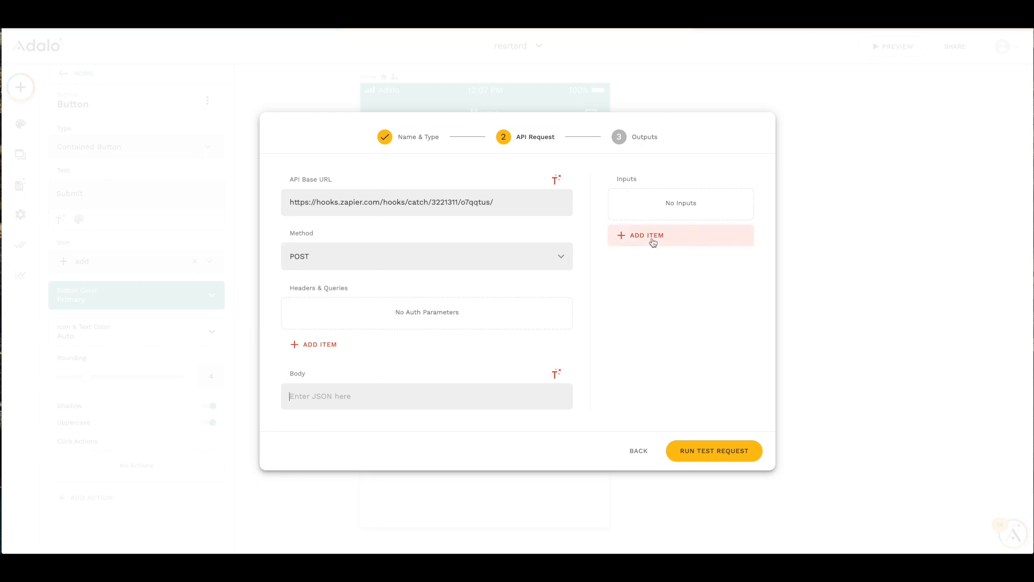
mouse_move(655, 238)
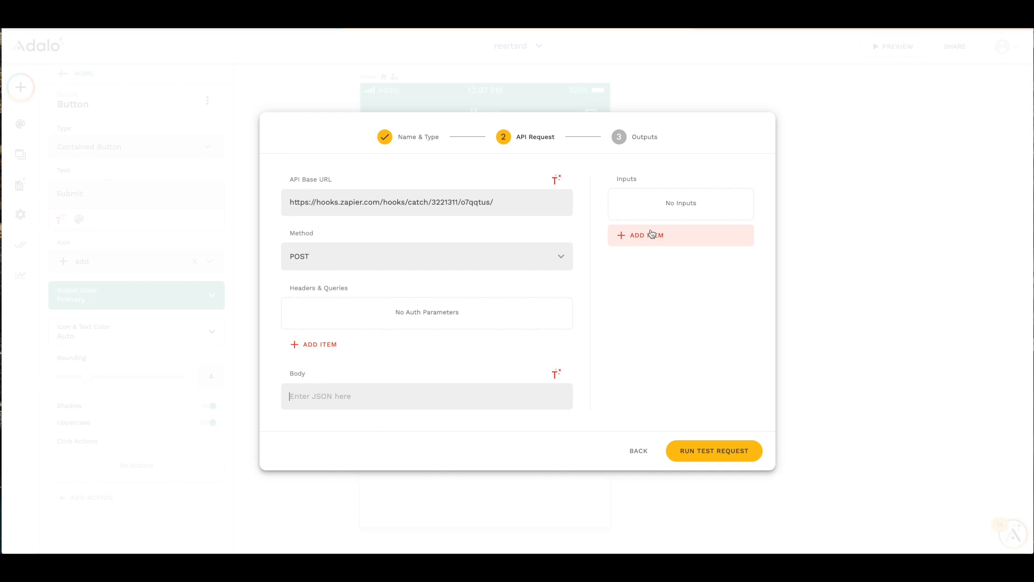
mouse_move(676, 205)
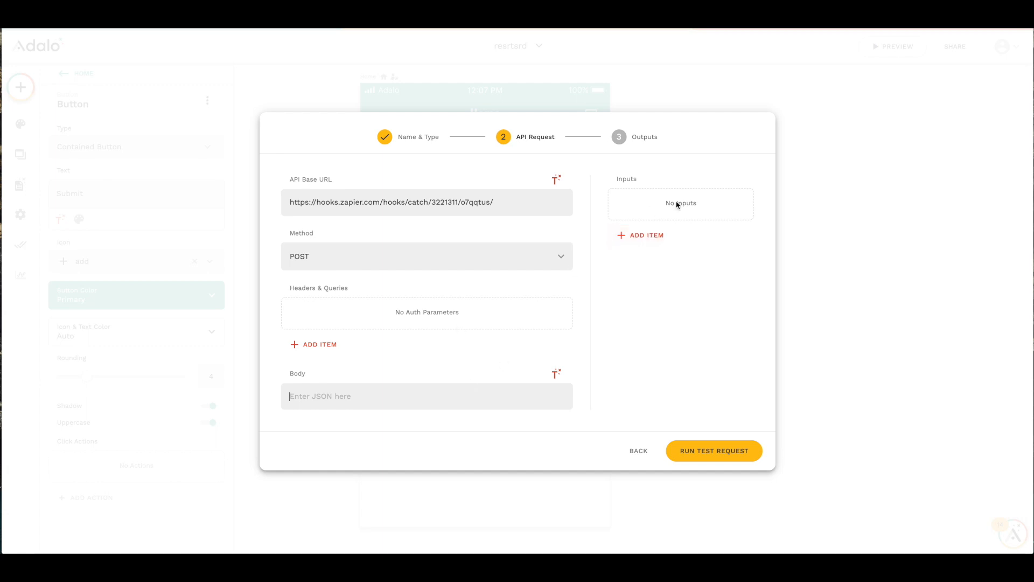
Step: Add text inputs 'name' with example value 'Samuel' and 'Email'
click(639, 235)
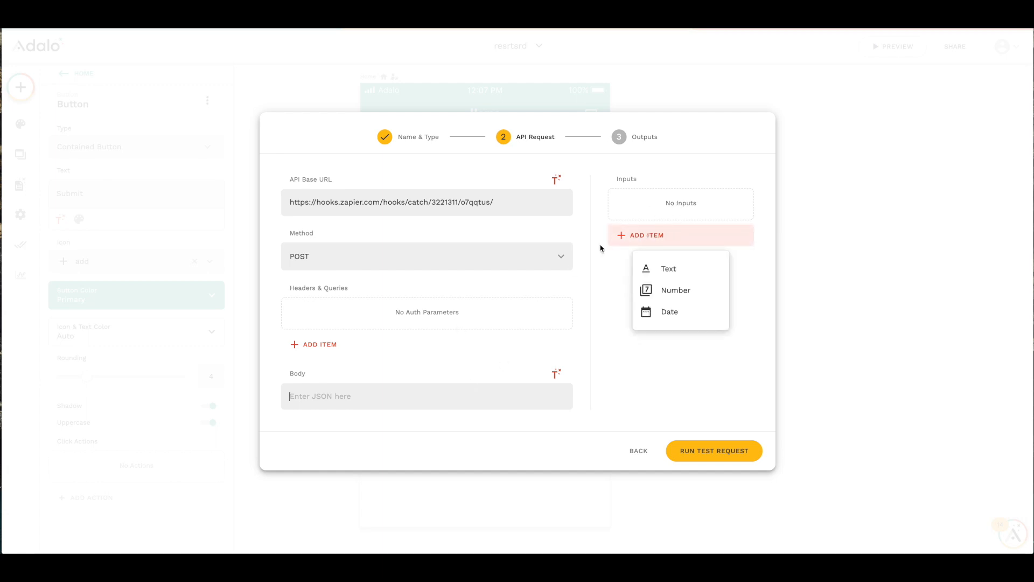
click(668, 268)
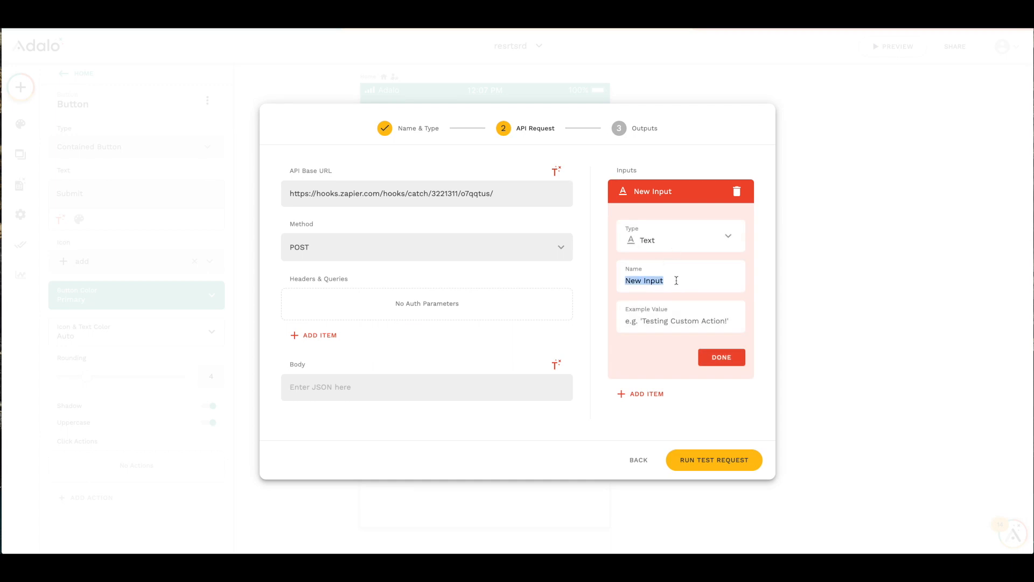
text(name)
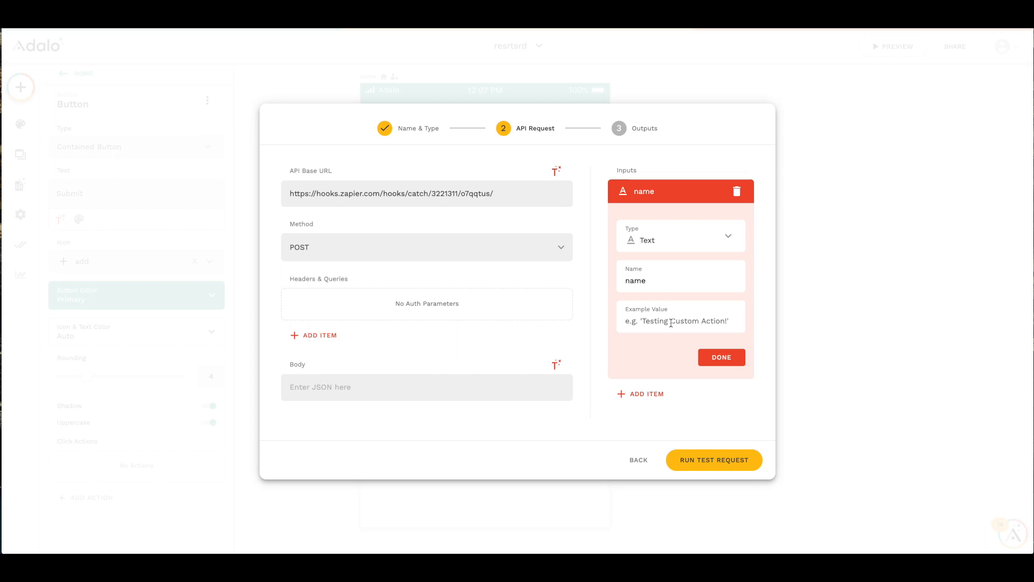
text(S)
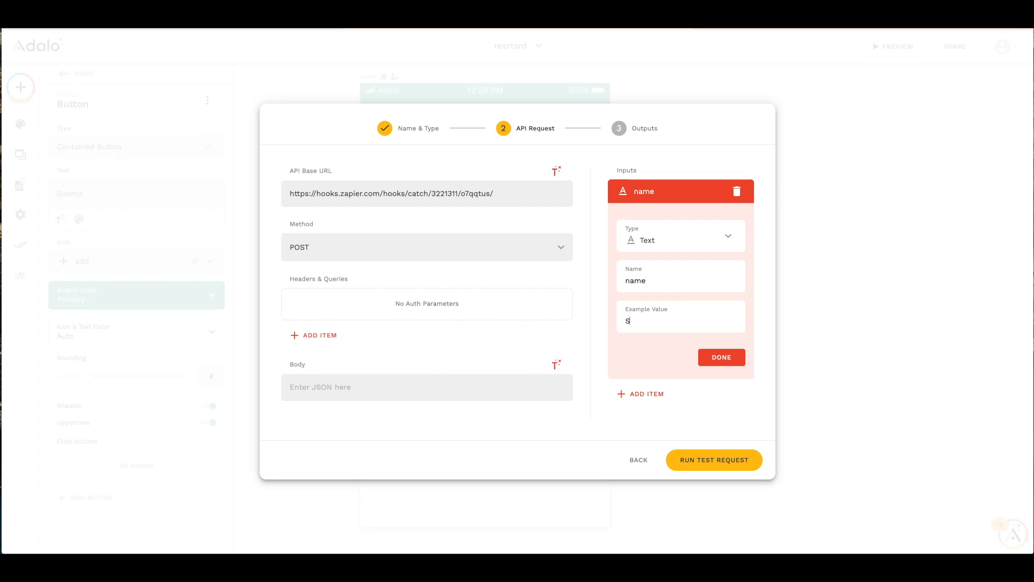
text(amuel)
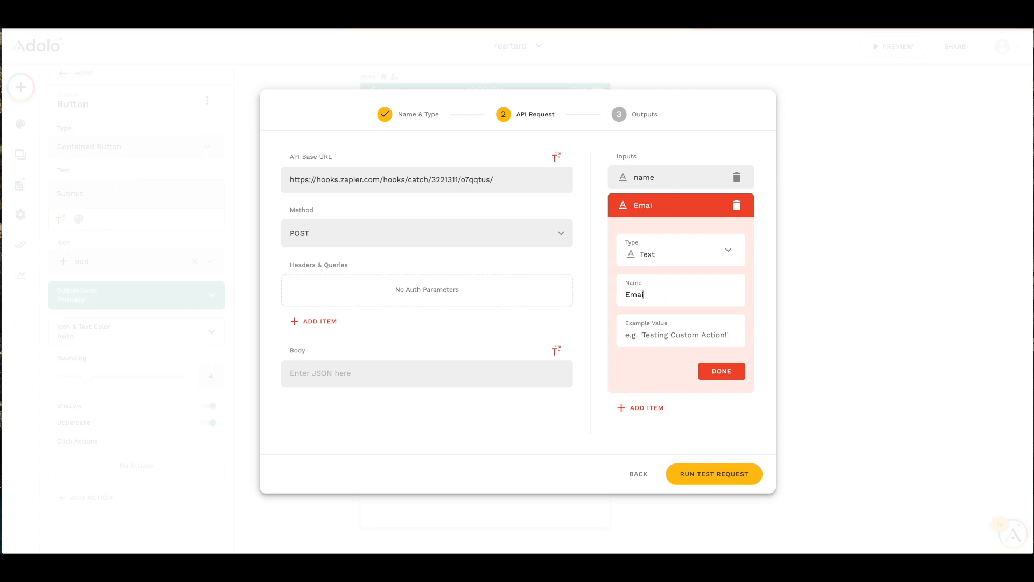
text(sa)
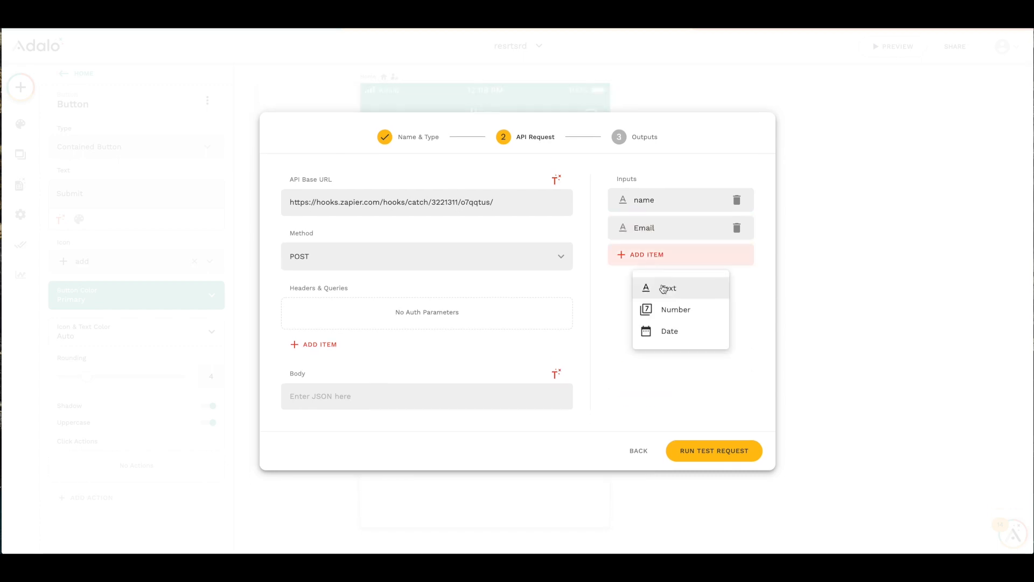
Step: Add a 'message' text input with example value 'Hi my name is Sam'
click(667, 288)
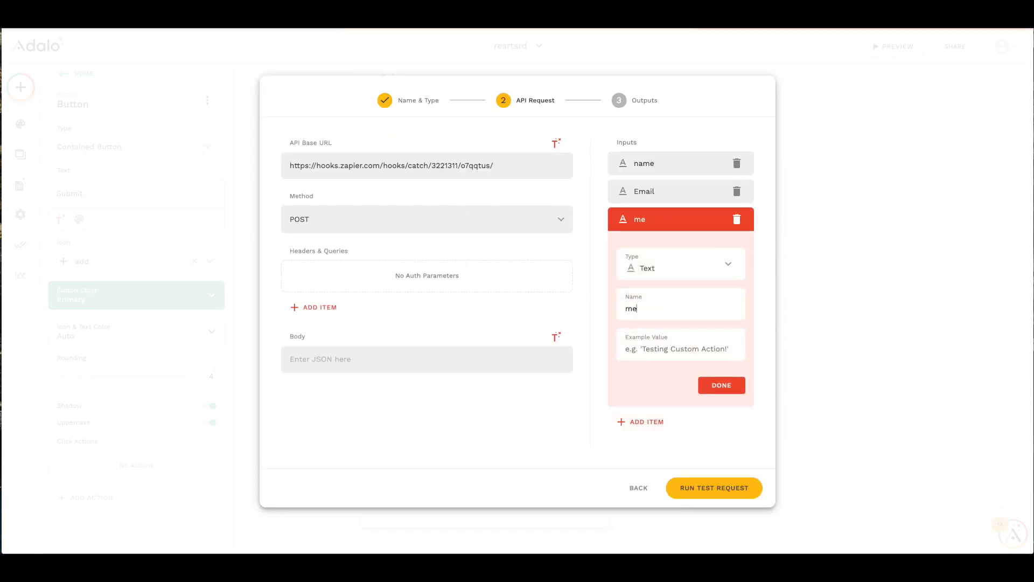
text(ssage)
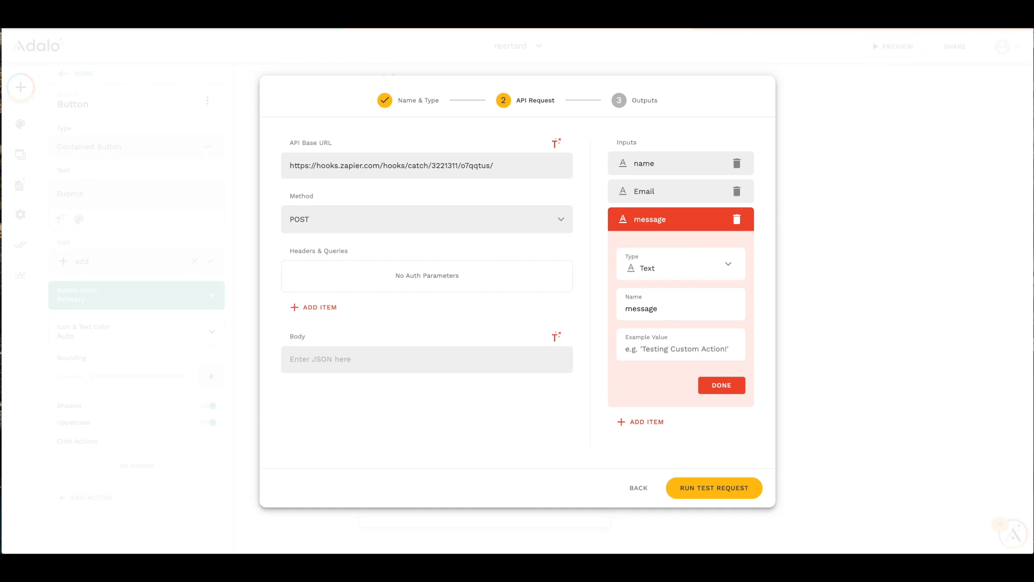
text(Hi my name)
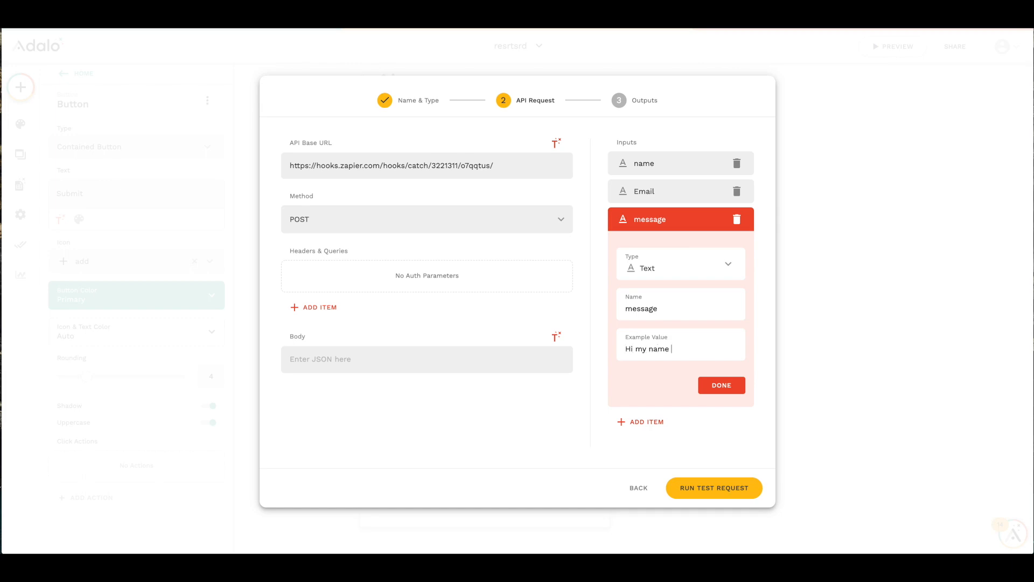
text(is)
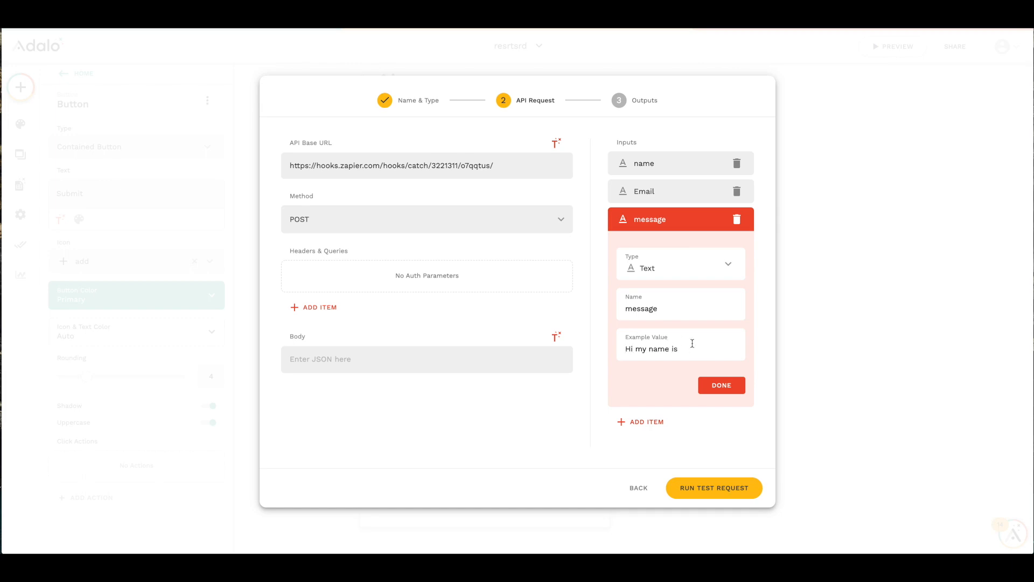
text(Sam)
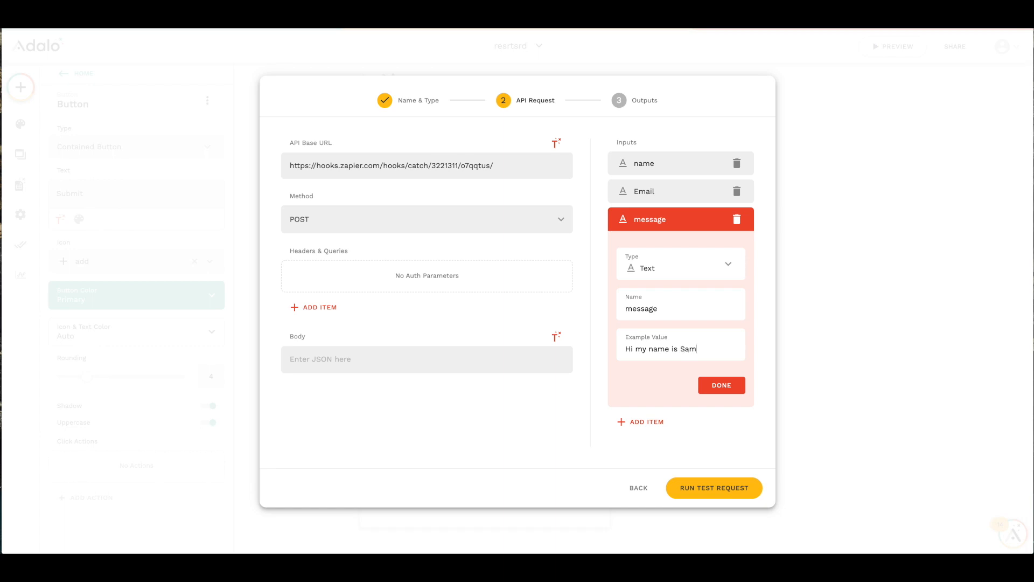
click(720, 385)
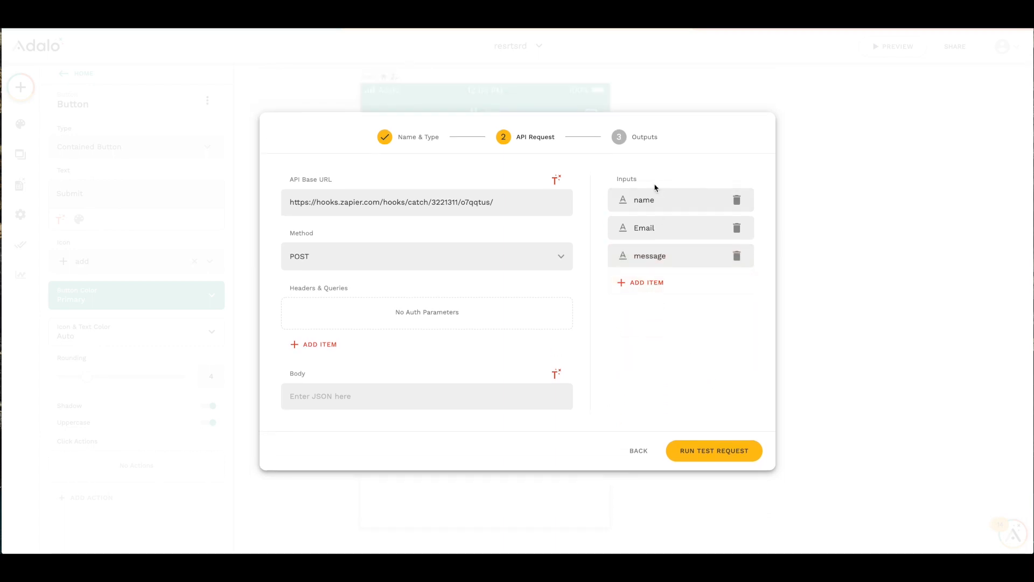
mouse_move(579, 407)
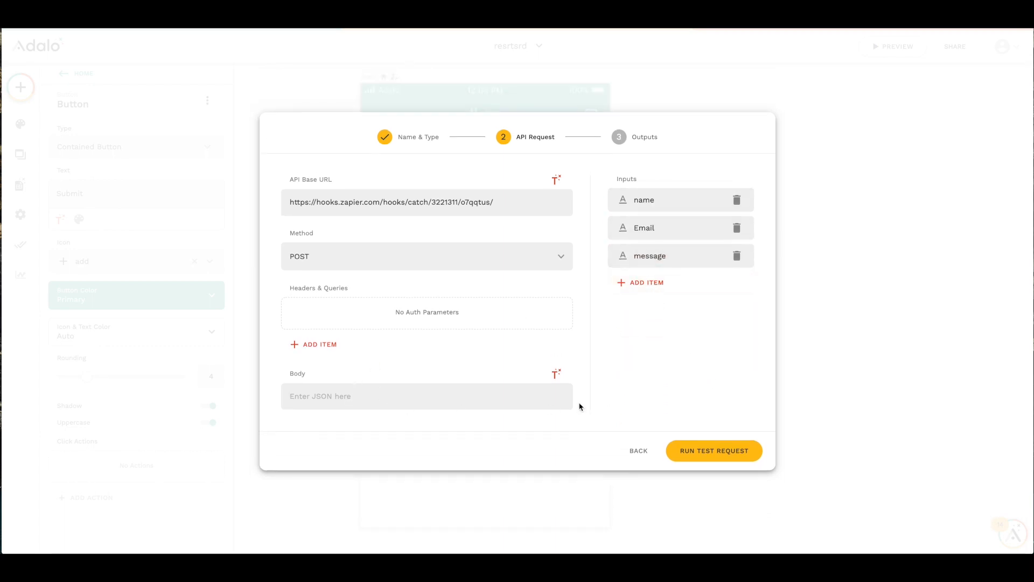
click(555, 374)
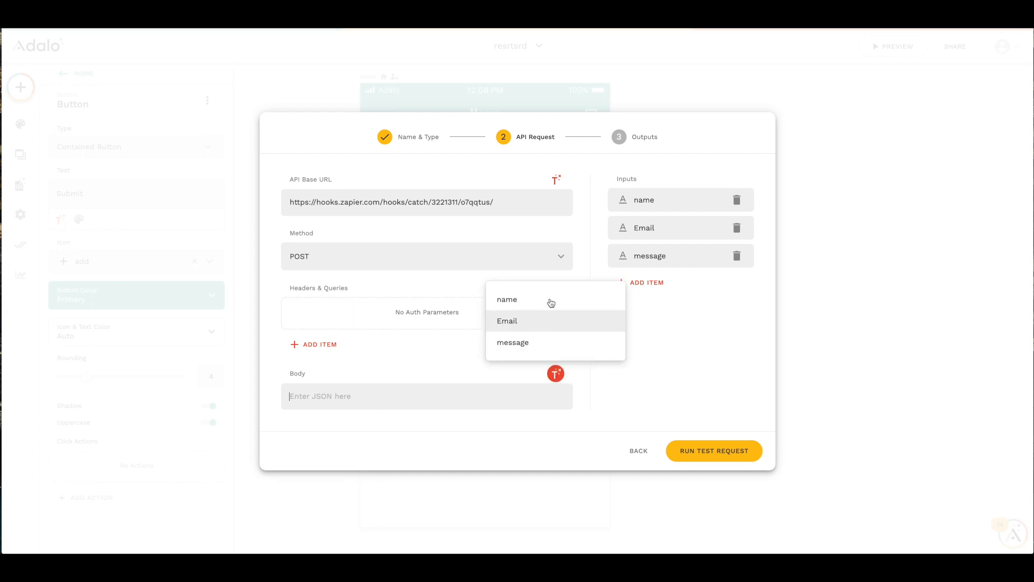
mouse_move(661, 177)
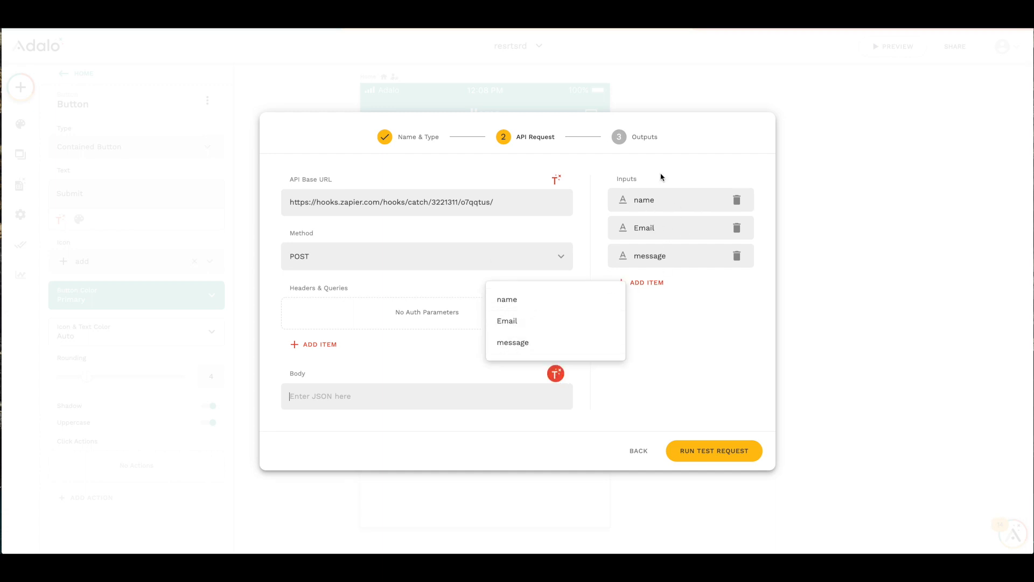
mouse_move(543, 344)
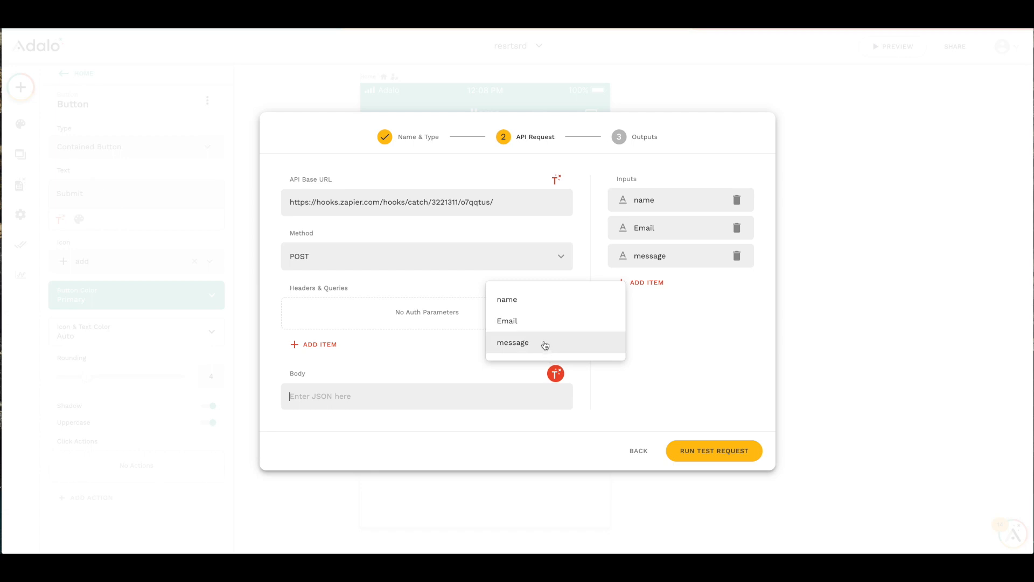
mouse_move(572, 376)
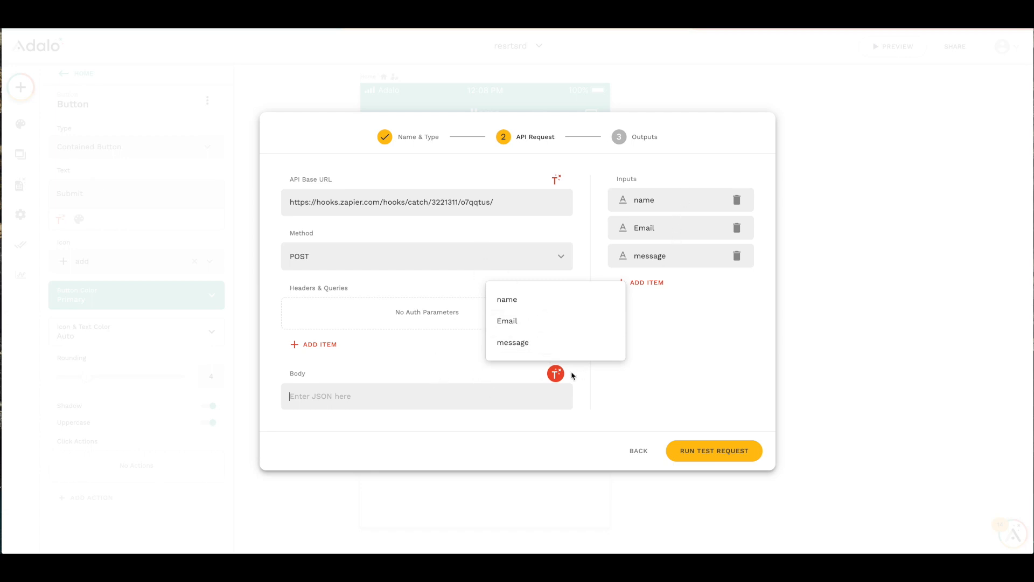
click(426, 396)
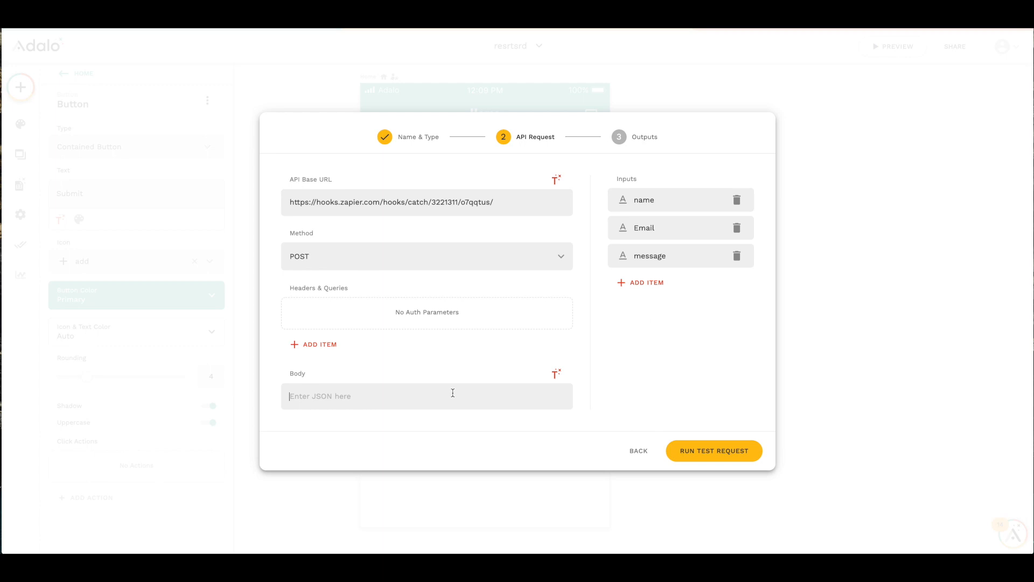
Step: Type the JSON body with name and email keys, inserting the name input's Magic Text
text({)
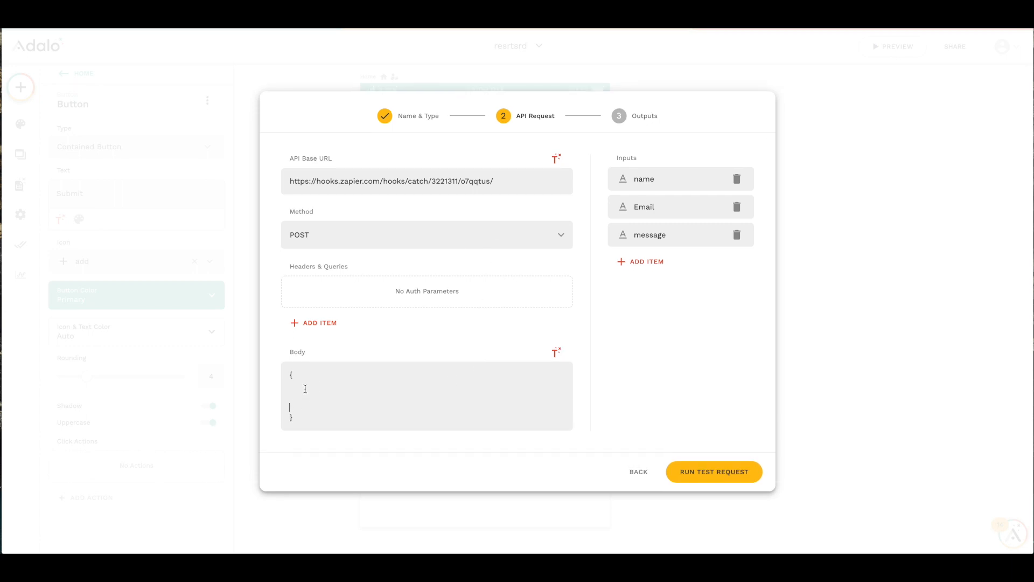
mouse_move(339, 398)
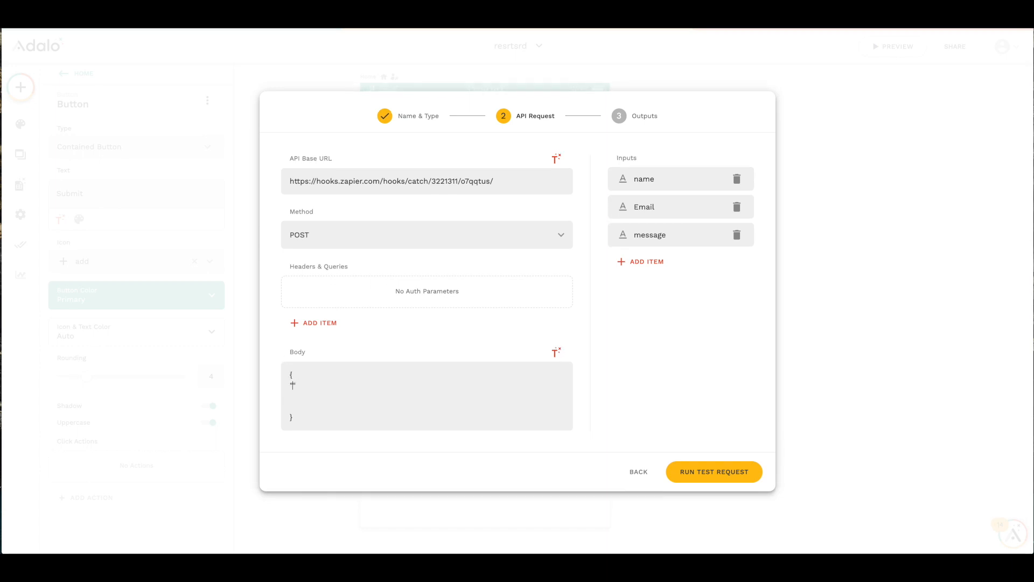
text("name": ")
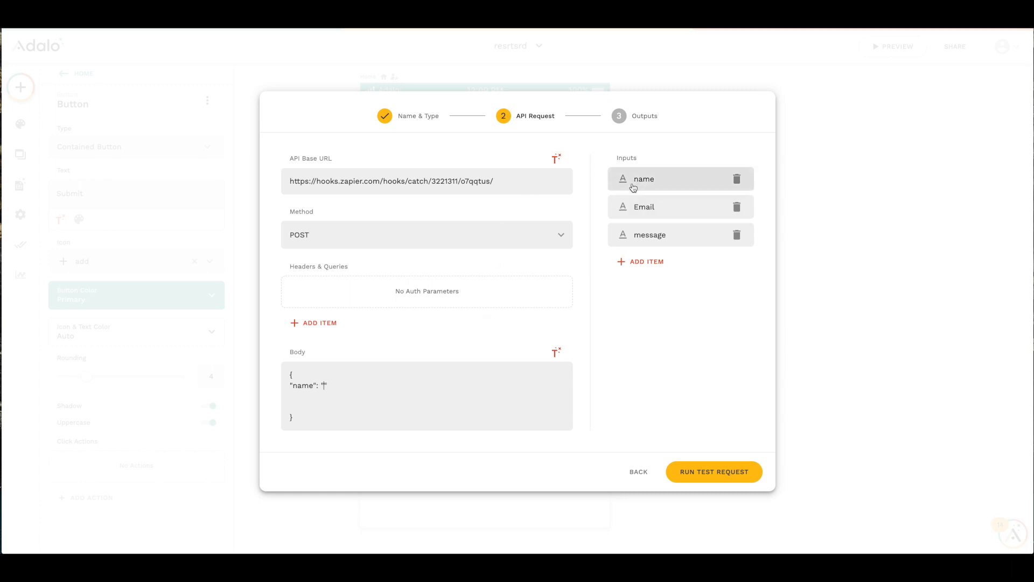
click(556, 351)
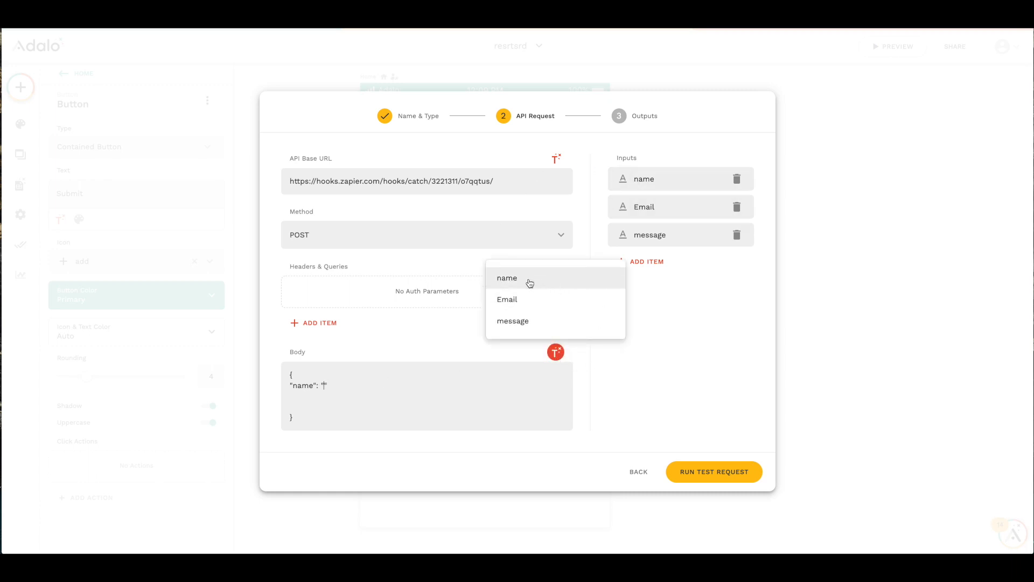
click(506, 277)
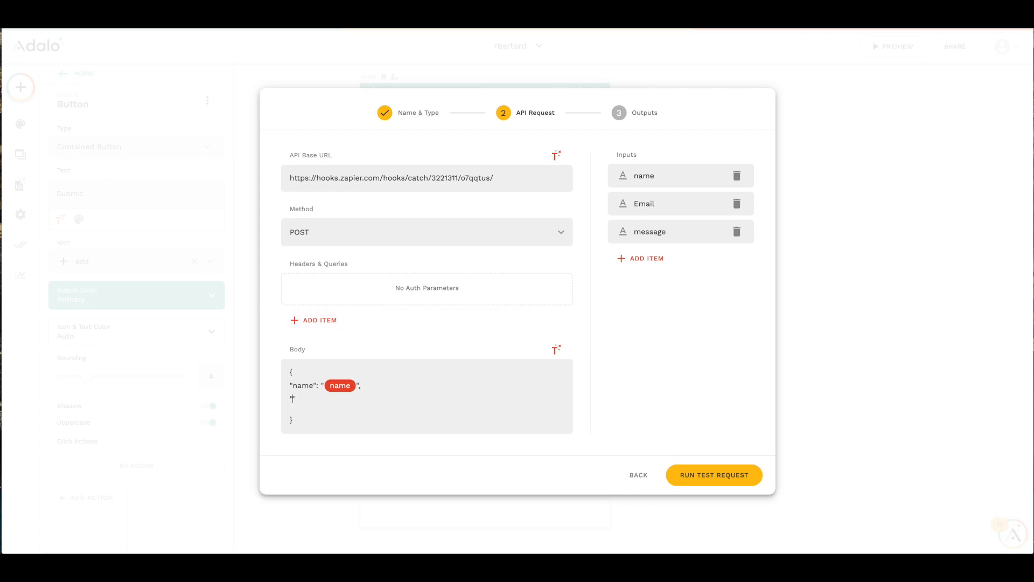
text("email".)
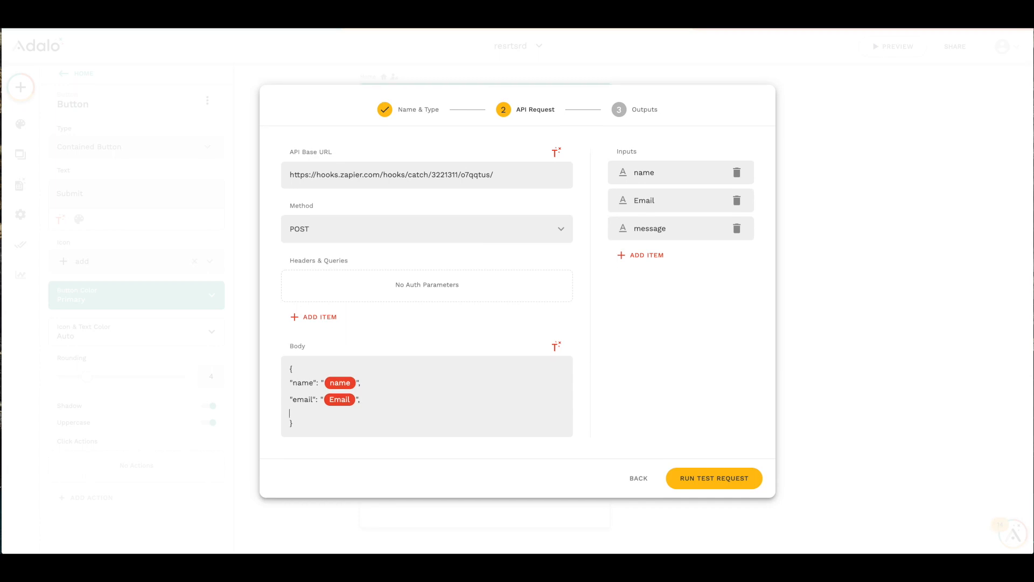
text("")
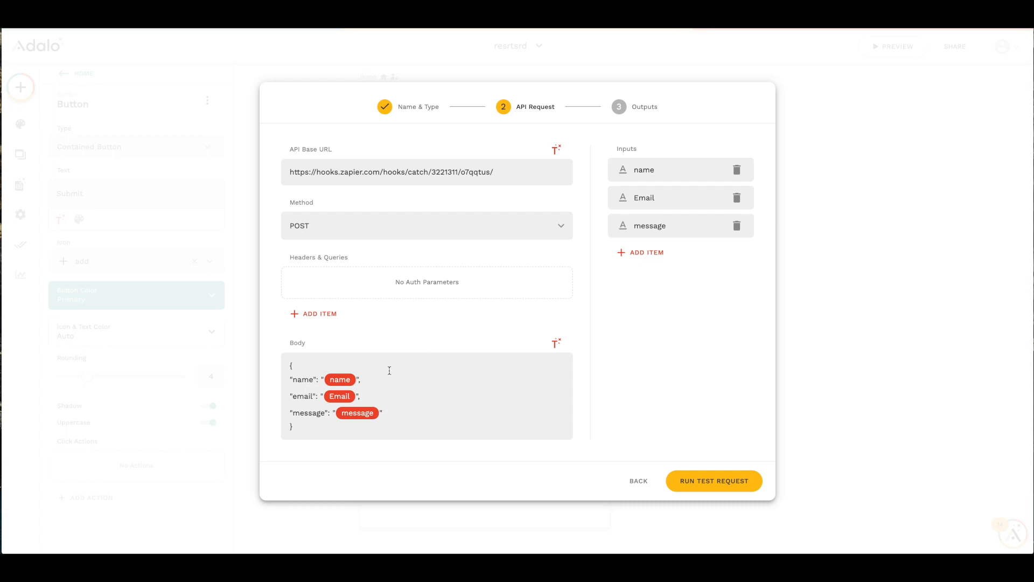
mouse_move(428, 380)
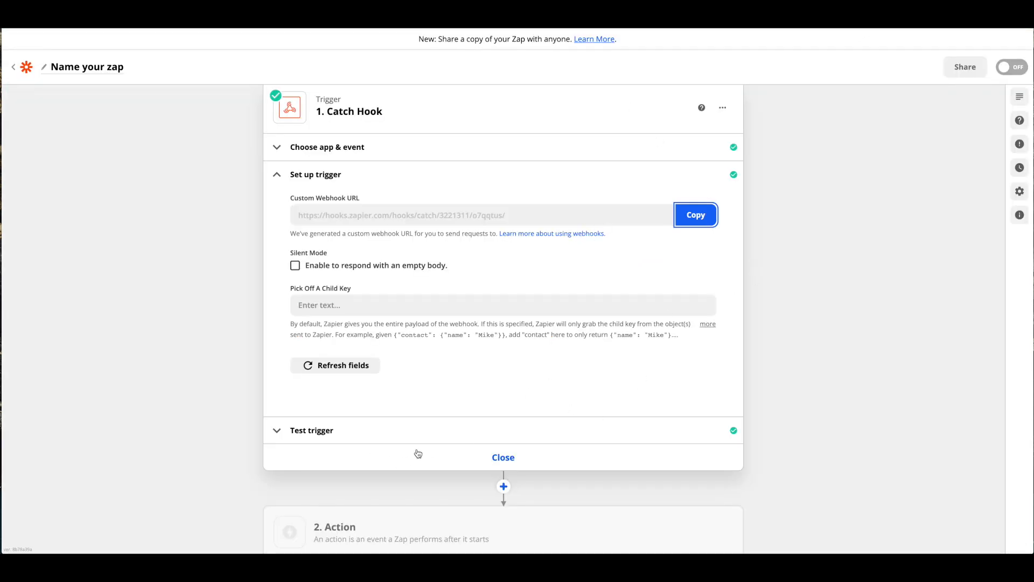
Step: Reopen Zapier's Test trigger results and expand the list of caught requests
click(311, 430)
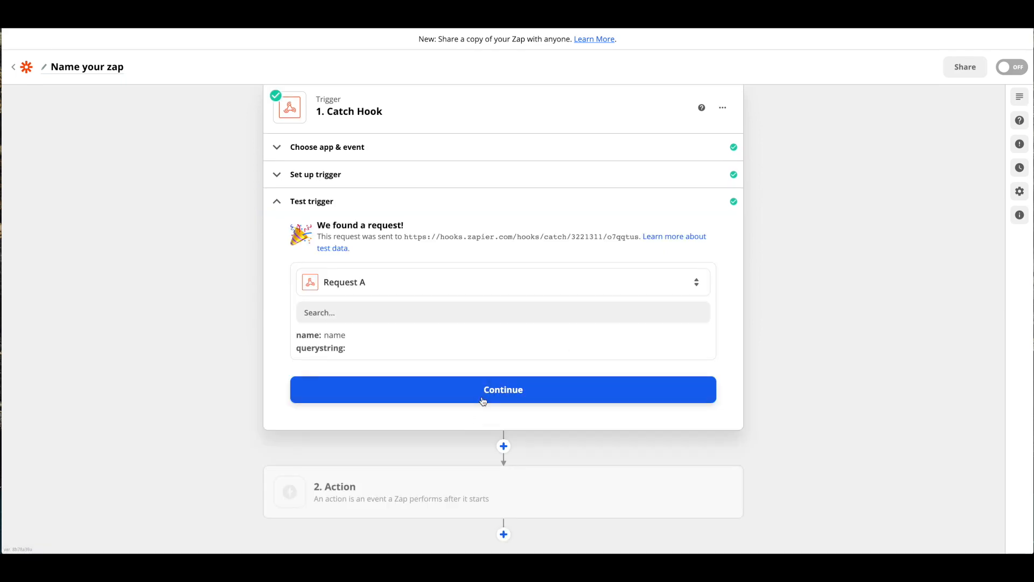
click(502, 389)
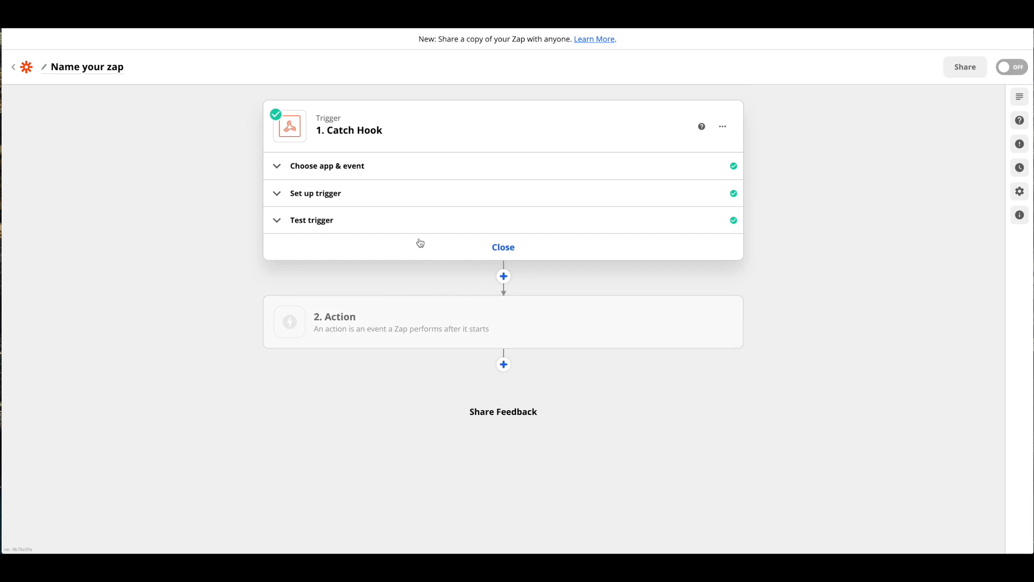
click(311, 220)
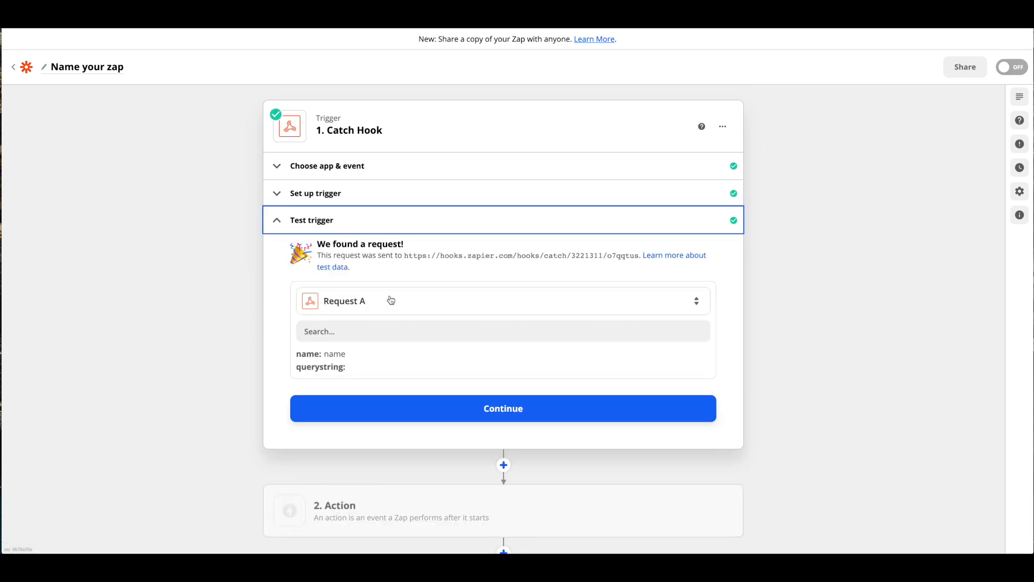
click(502, 301)
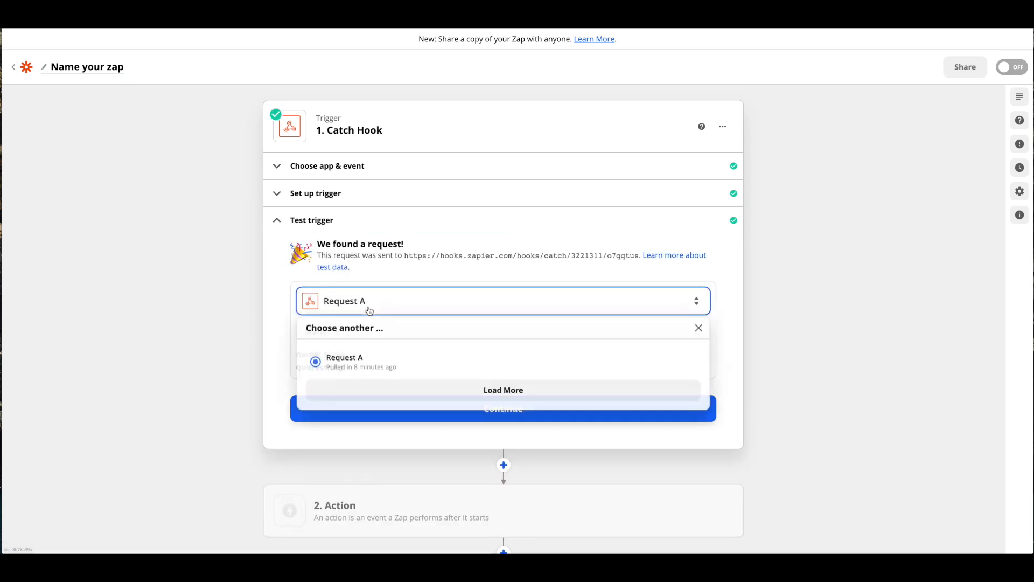
mouse_move(562, 390)
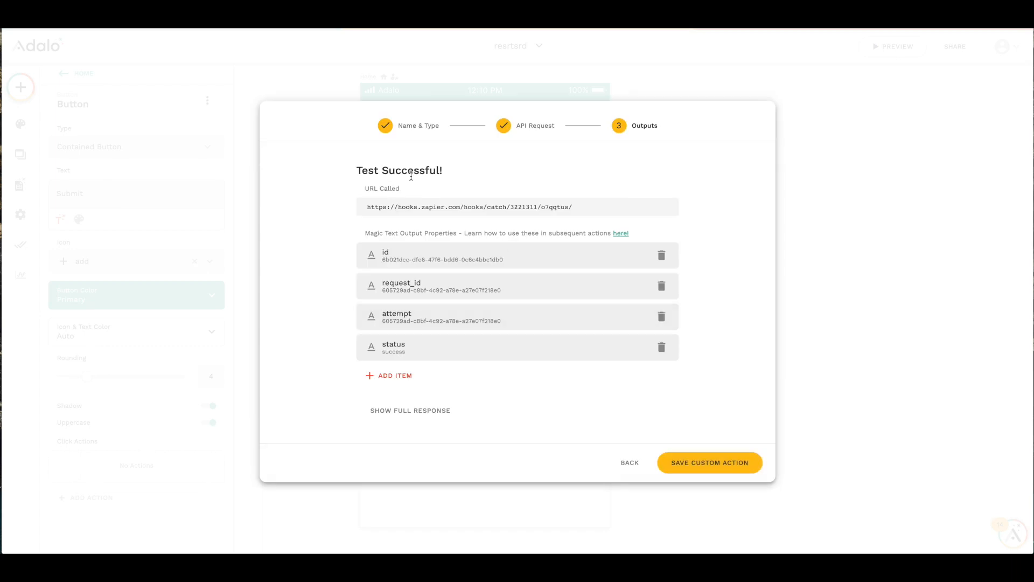
mouse_move(434, 257)
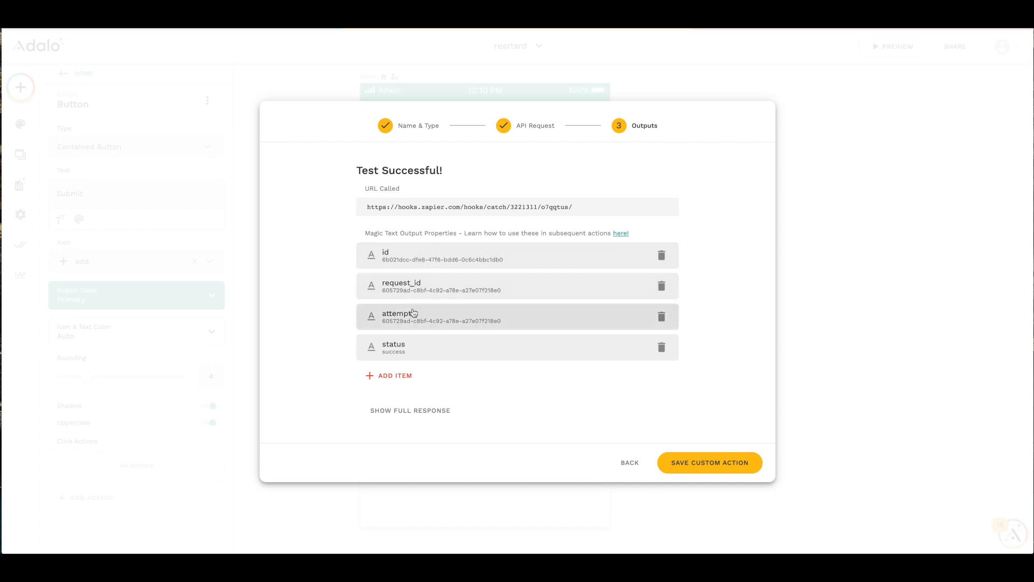
mouse_move(491, 298)
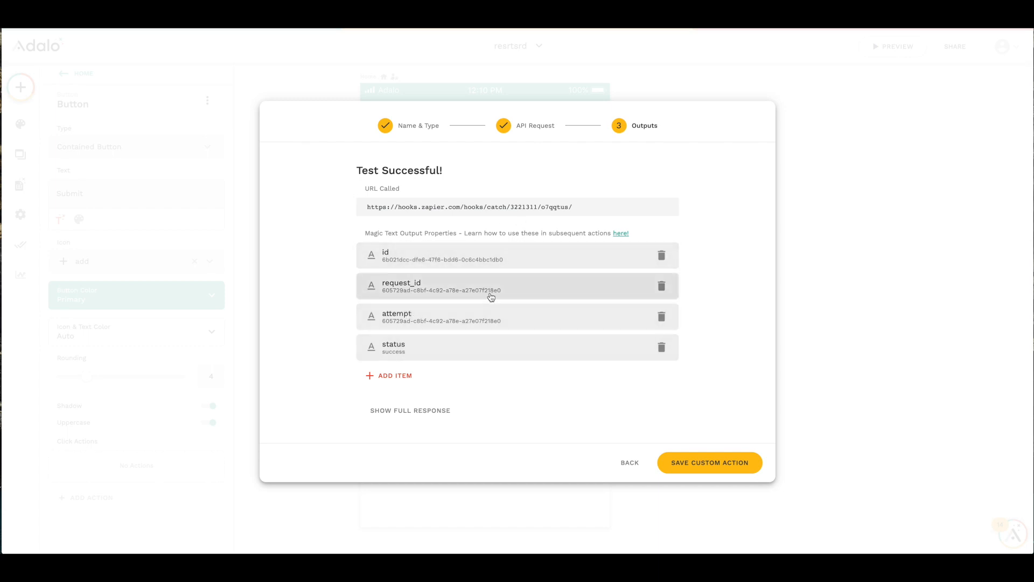
mouse_move(414, 352)
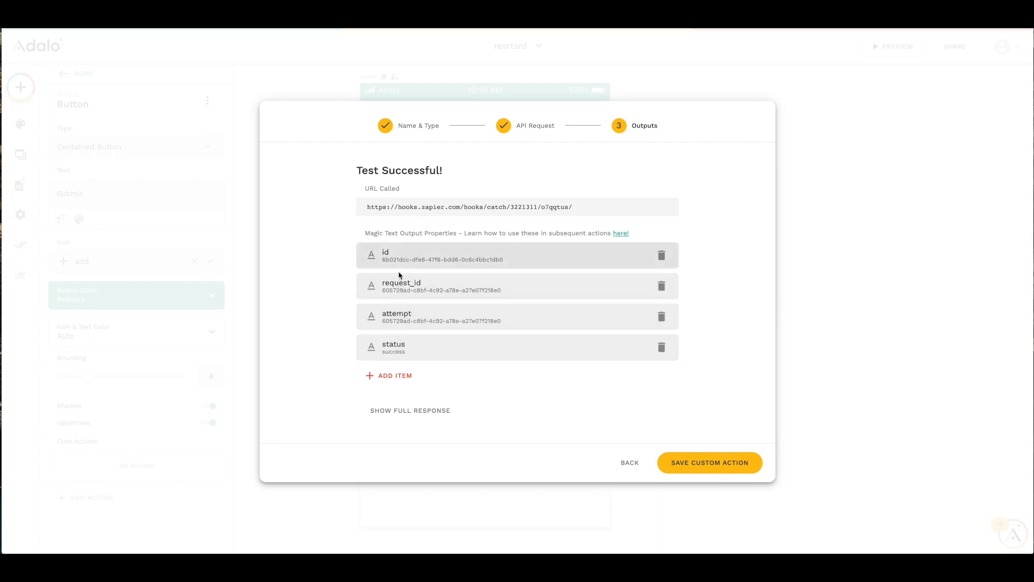
Step: Reveal the custom action test's full response and return to Zapier
click(409, 409)
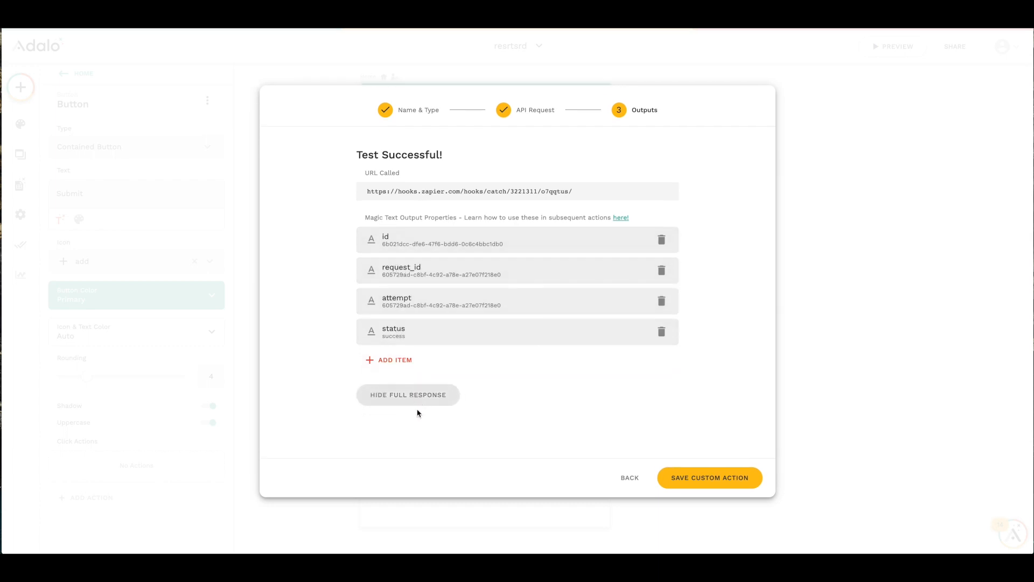
click(407, 394)
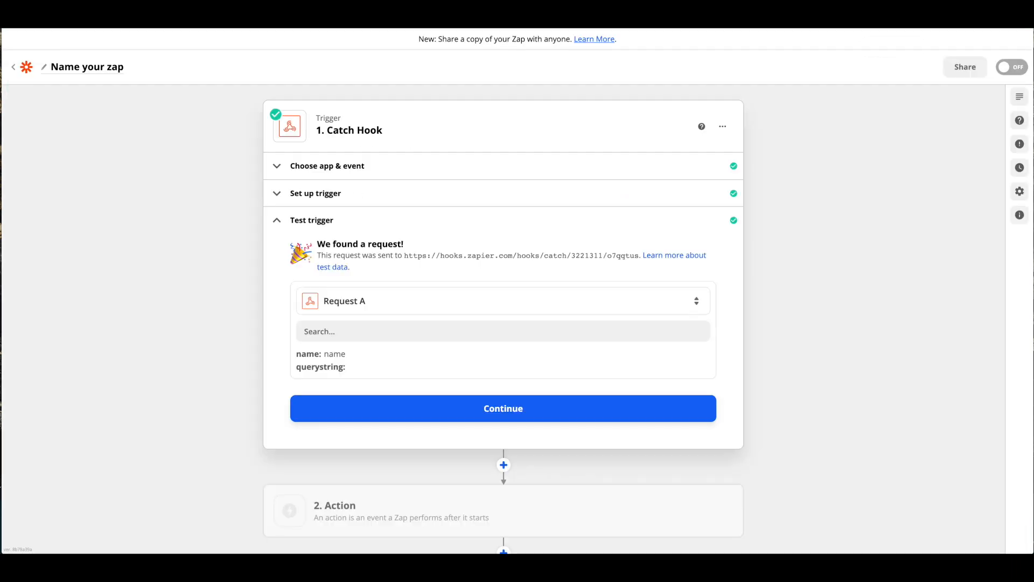
Step: Load newer requests and view Request B with name, email and message
click(502, 301)
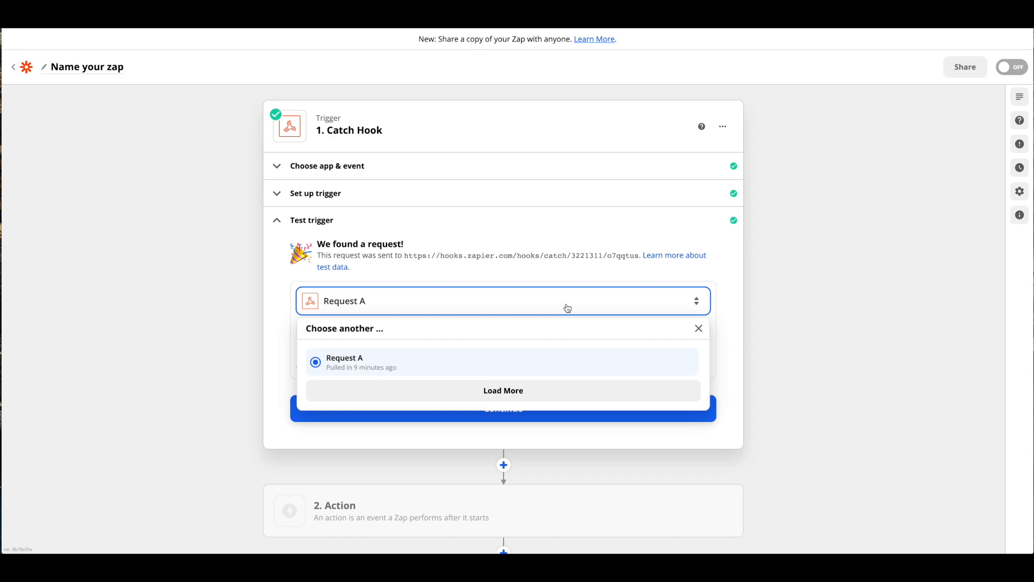
click(503, 390)
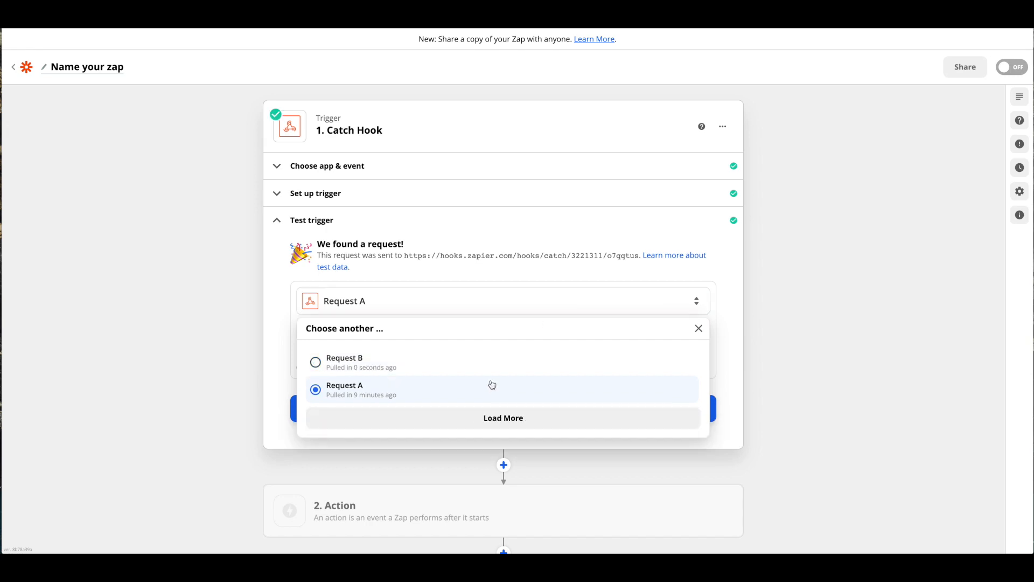
mouse_move(358, 373)
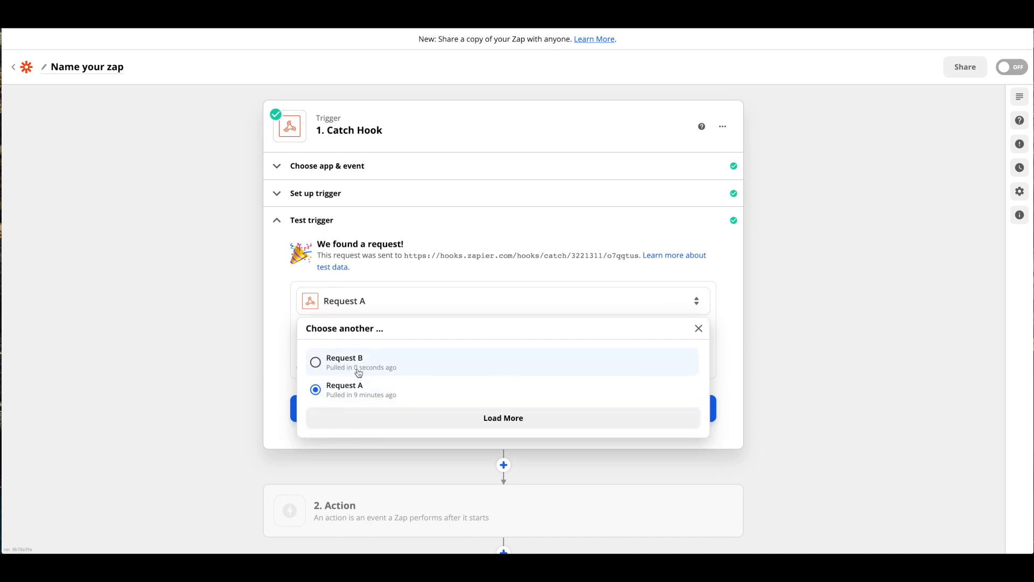
click(343, 361)
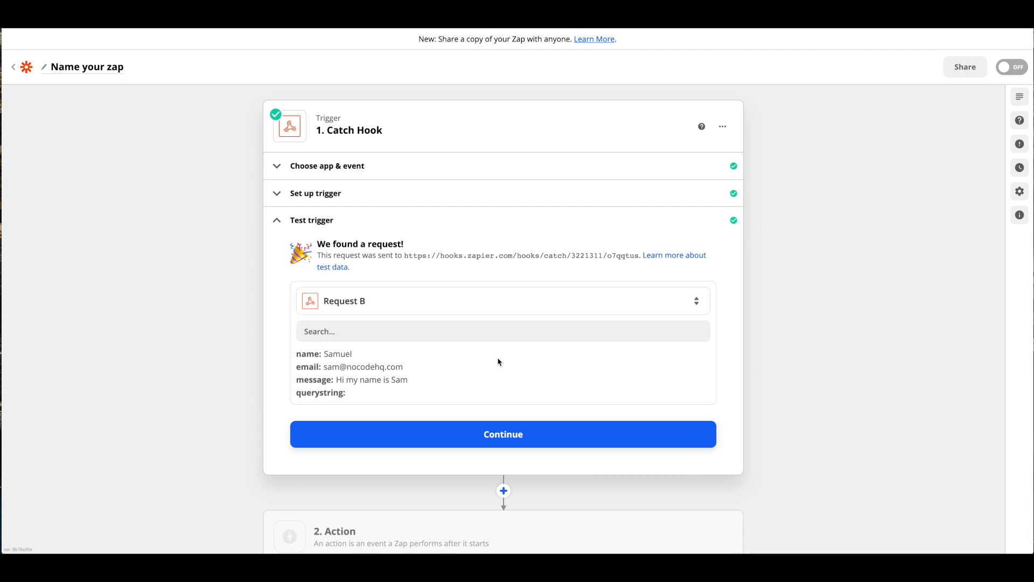
mouse_move(541, 389)
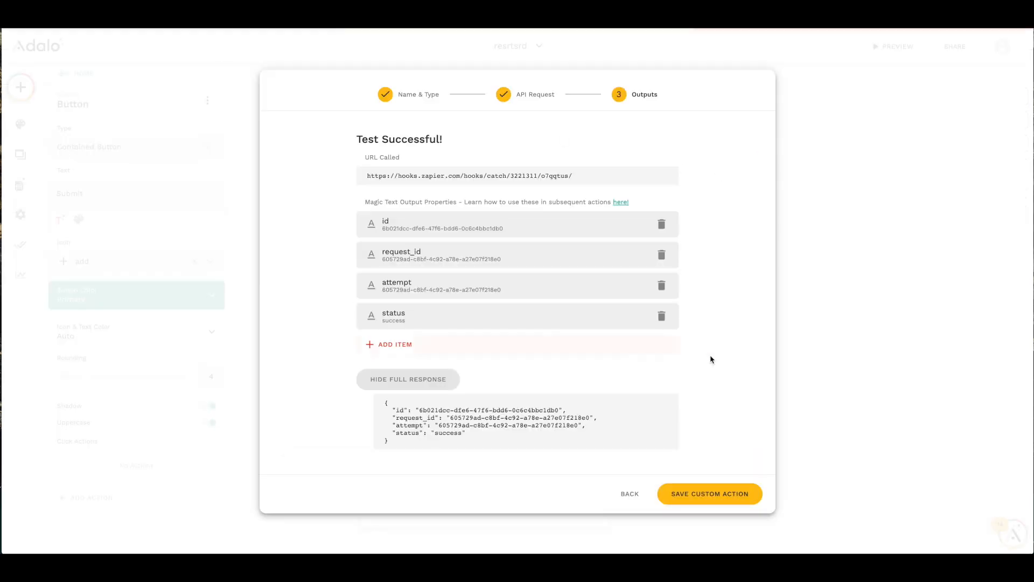
Step: Save the custom action and expand its click action on the Submit button to view inputs
click(708, 493)
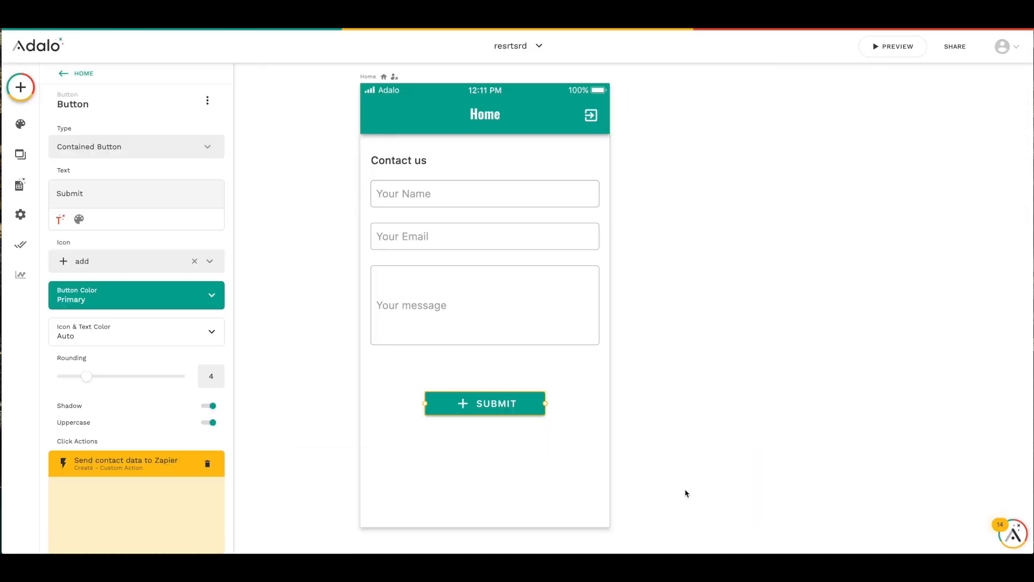
click(126, 463)
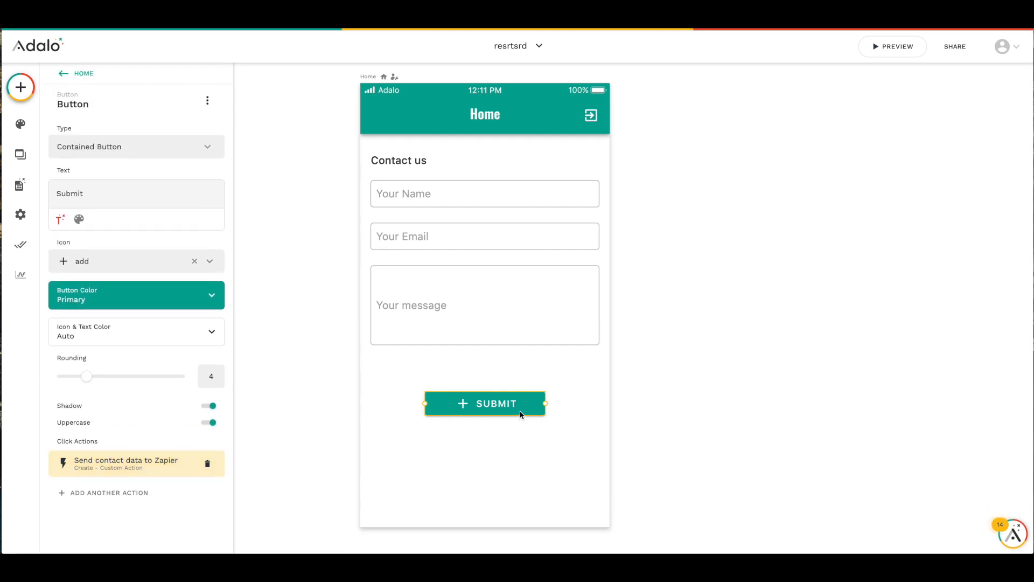
click(126, 464)
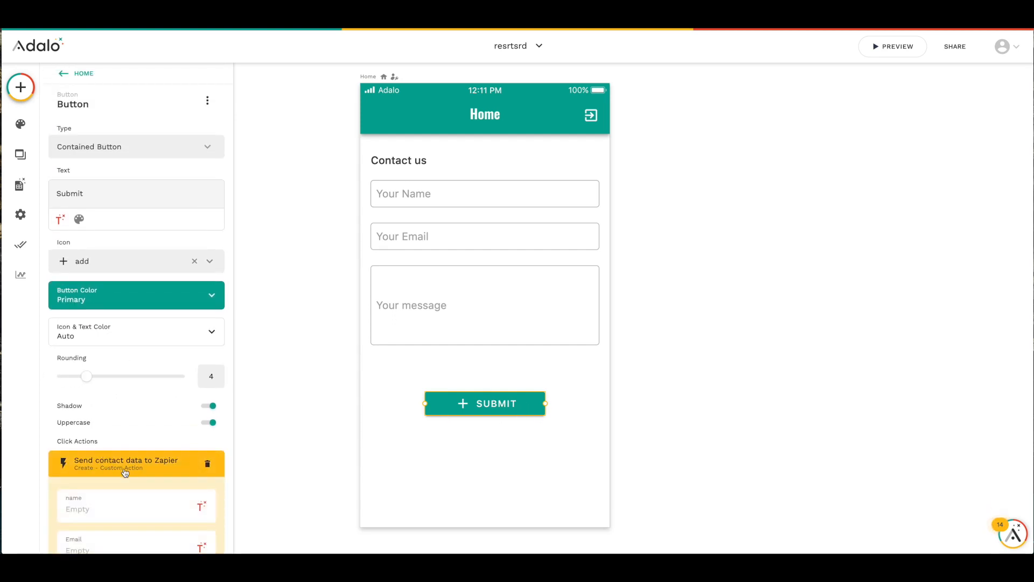
scroll(down, 3)
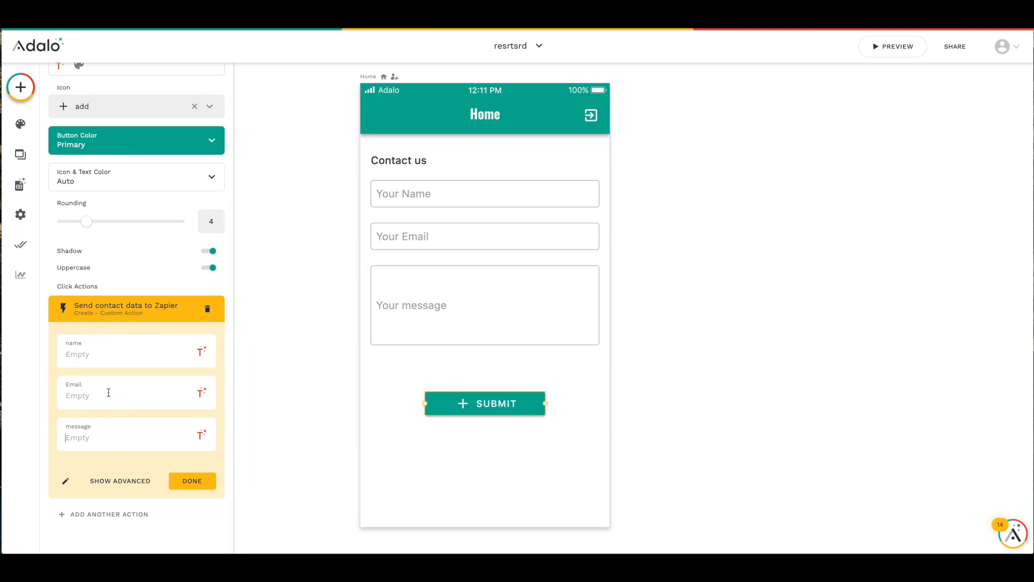
mouse_move(114, 437)
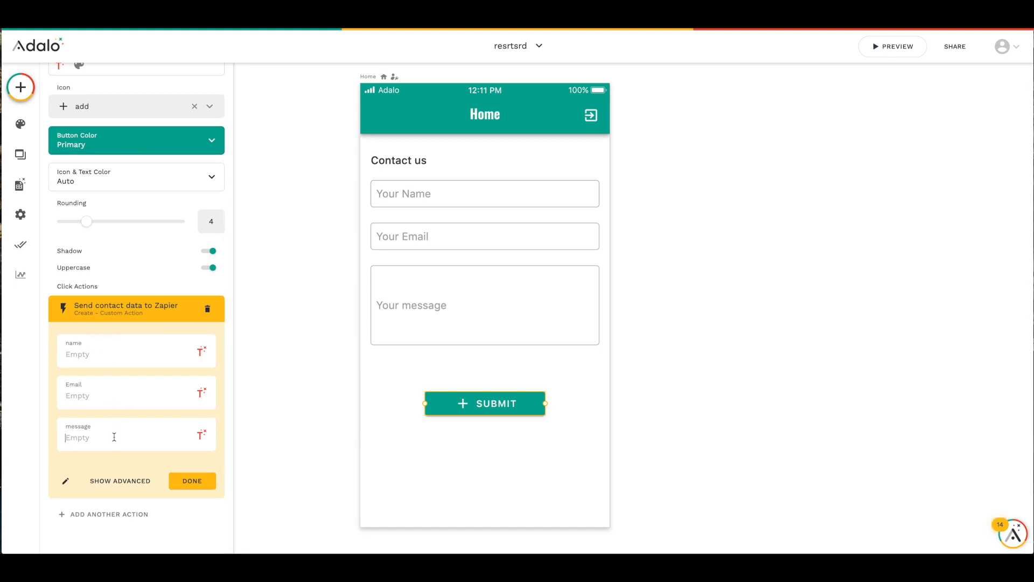
mouse_move(104, 366)
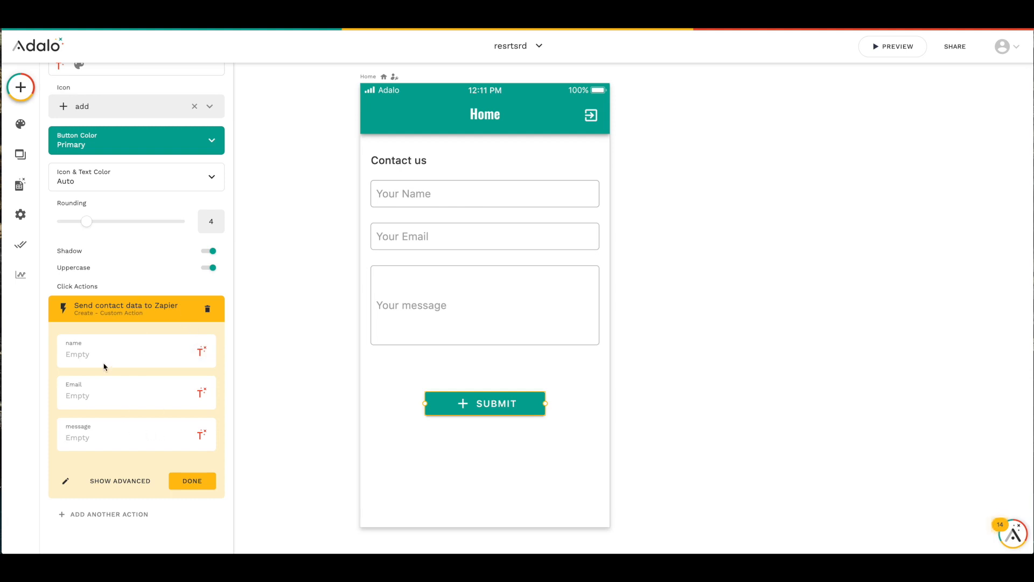
mouse_move(190, 344)
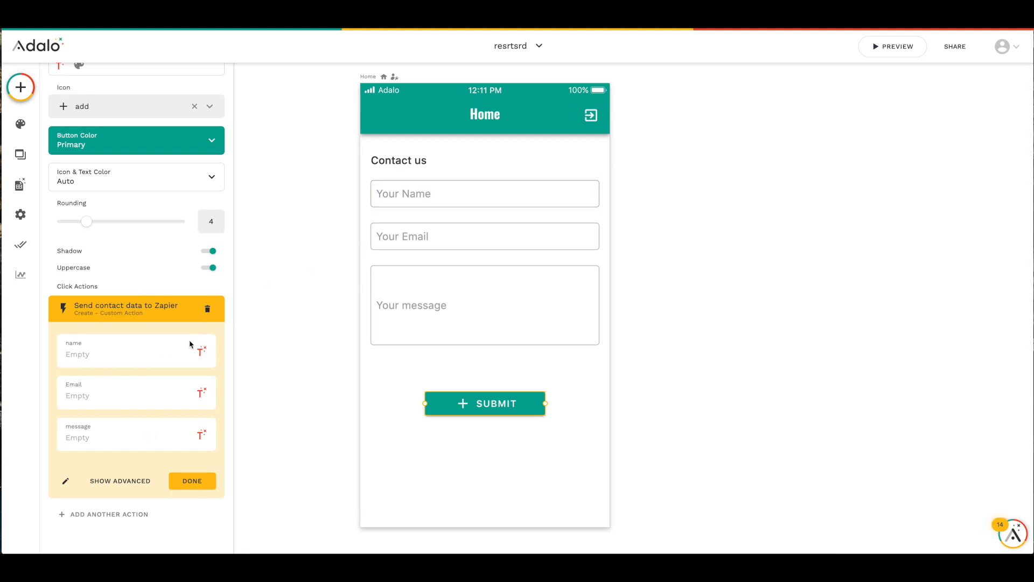
click(201, 350)
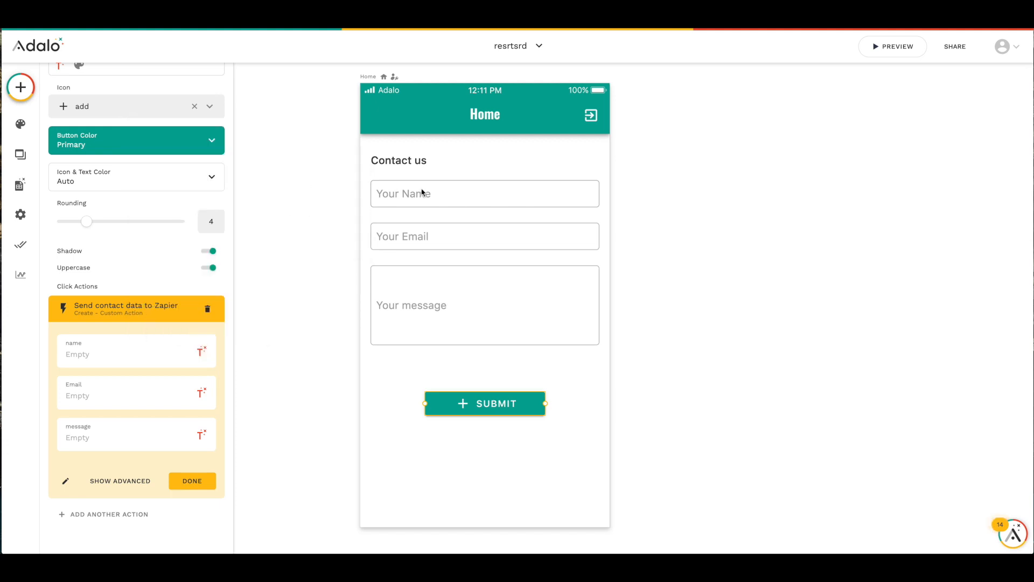
Step: Map the action's name, Email and message fields to Form Inputs 2, 3 and 4
click(484, 236)
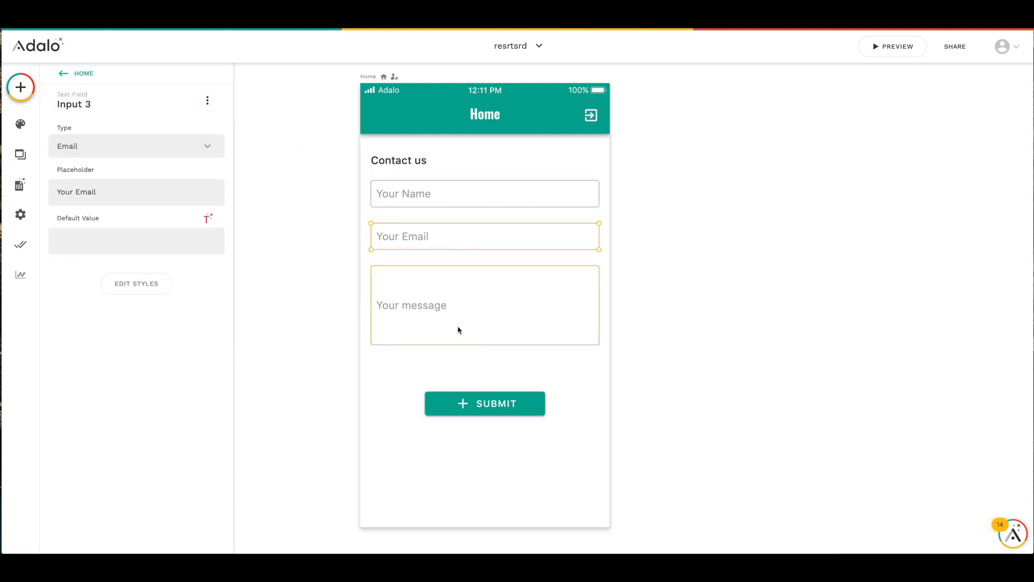
click(484, 403)
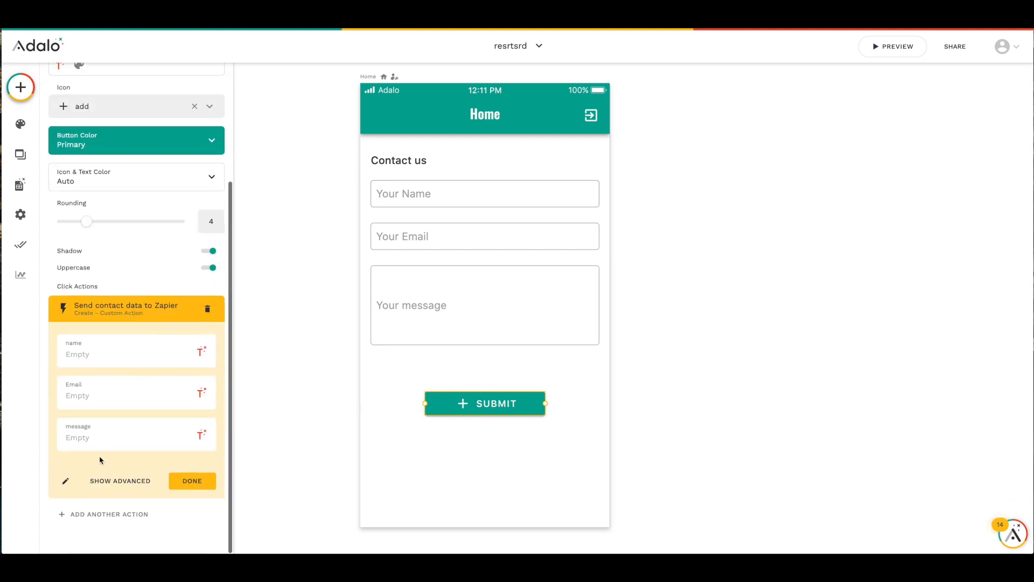
click(201, 350)
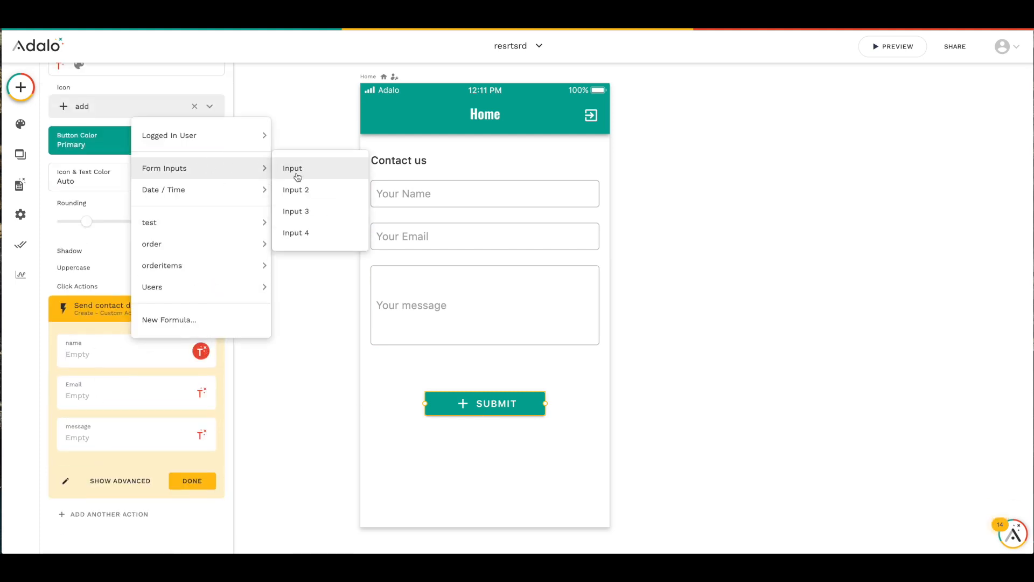
click(295, 190)
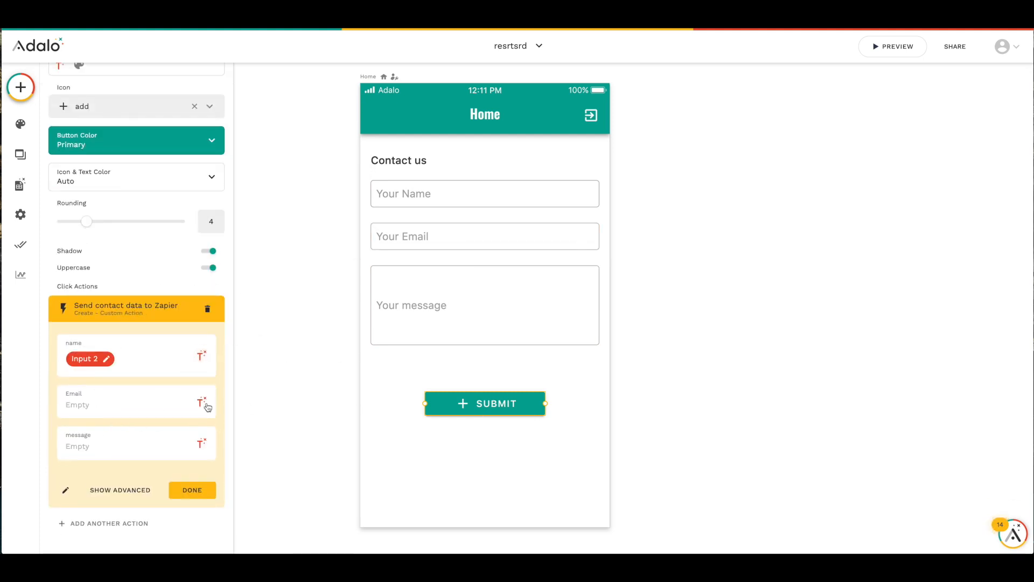
click(200, 403)
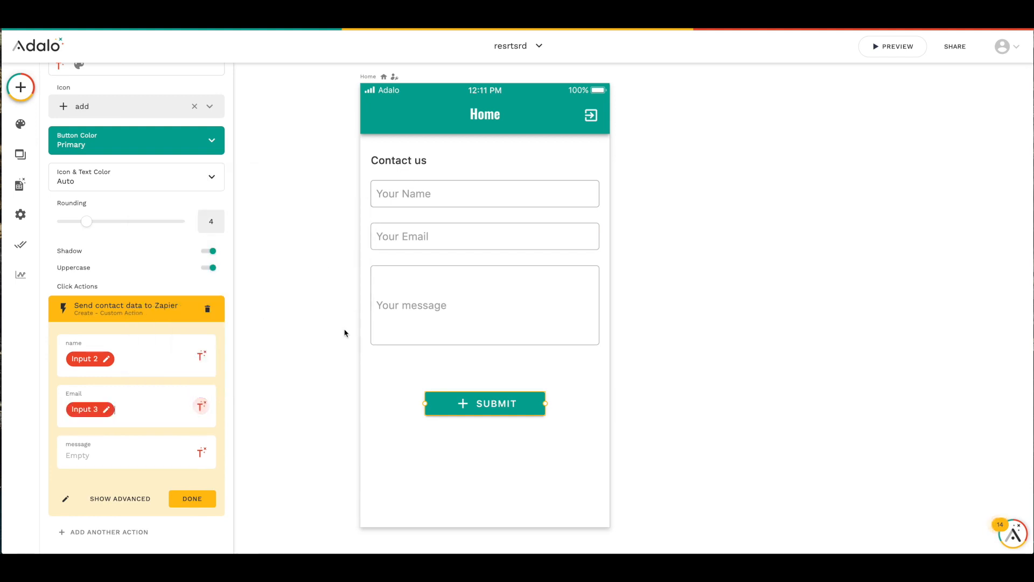
click(200, 452)
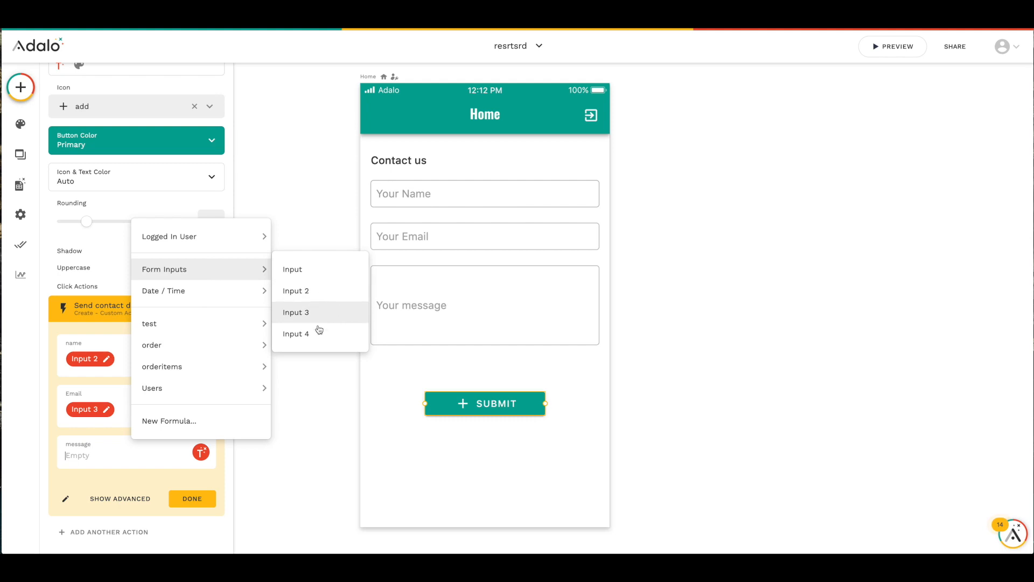
click(296, 333)
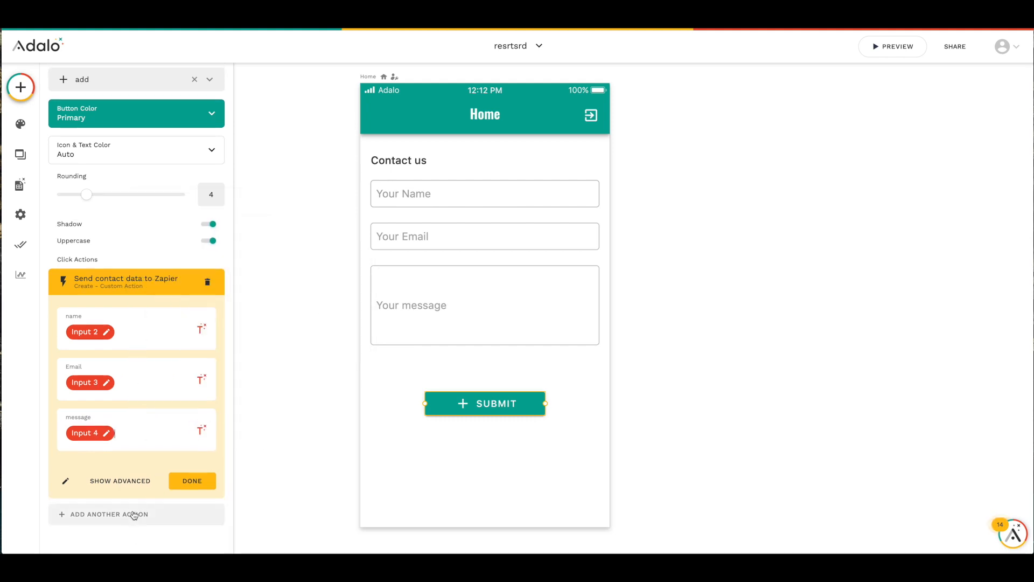
click(109, 514)
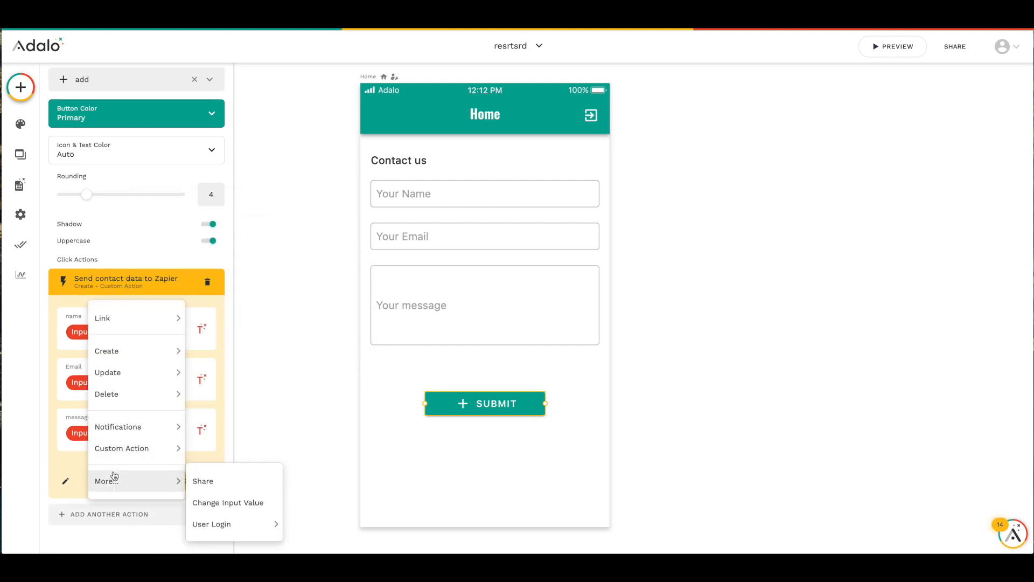
mouse_move(121, 448)
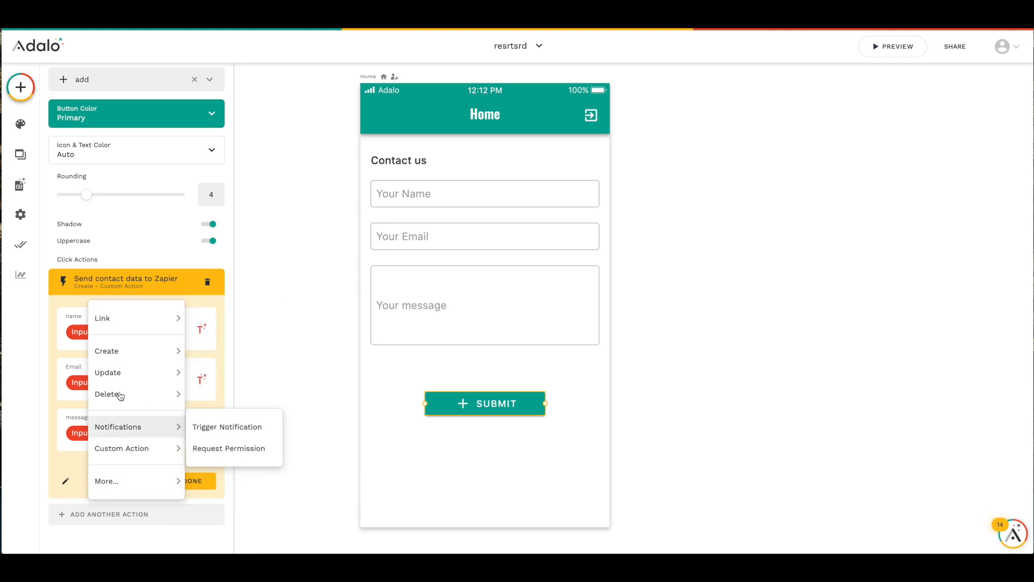
mouse_move(121, 448)
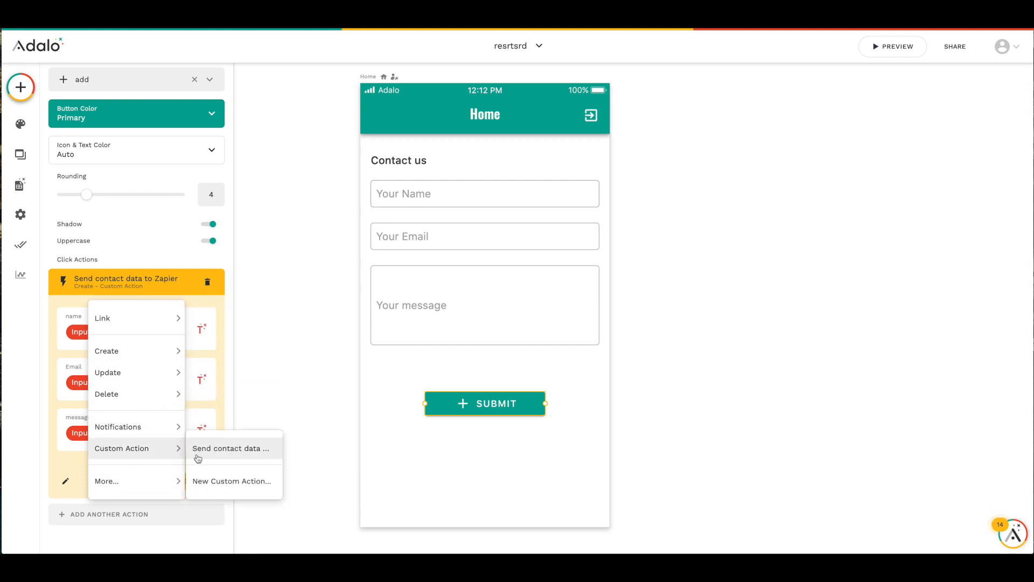
mouse_move(220, 452)
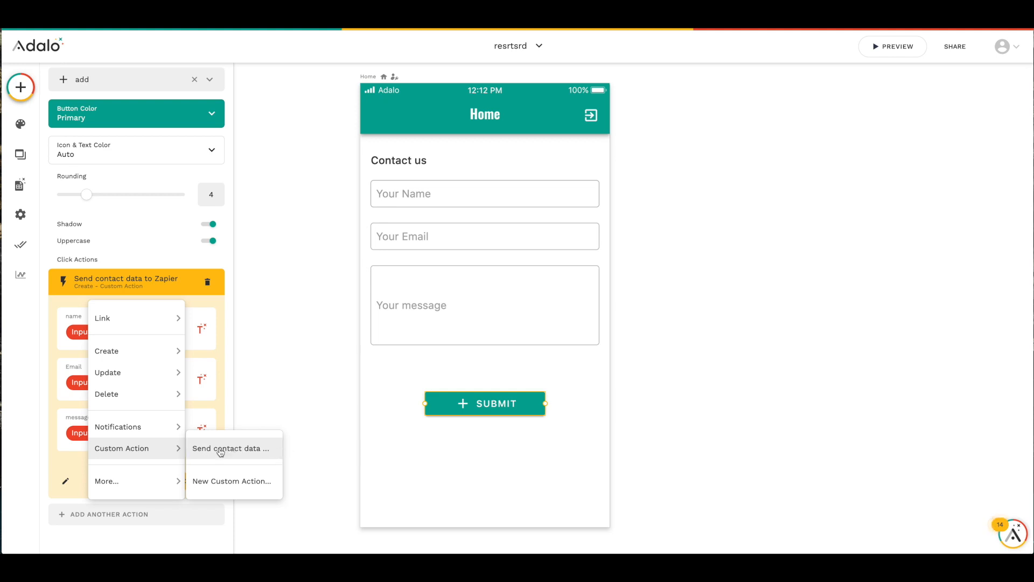
click(230, 449)
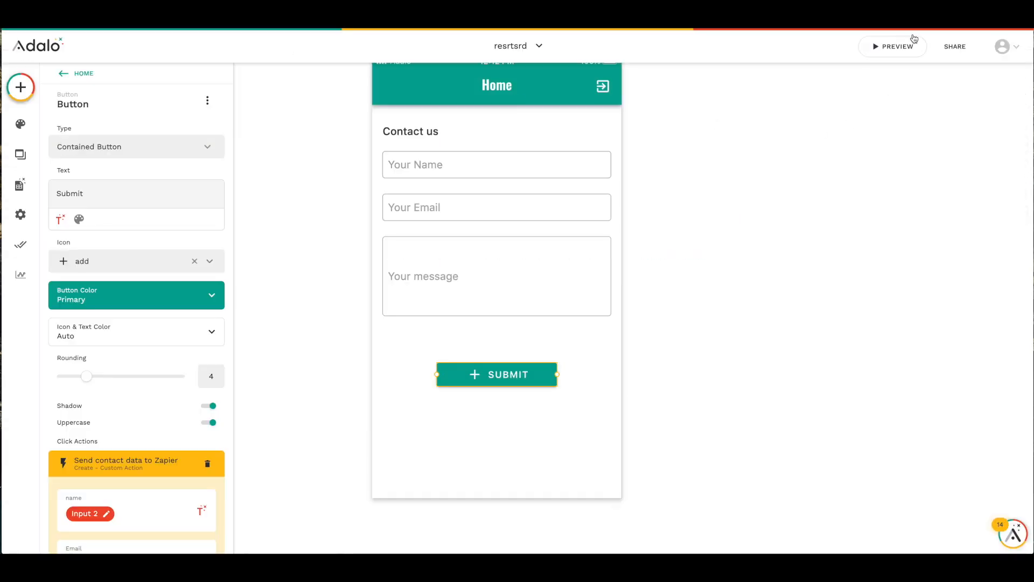
click(893, 47)
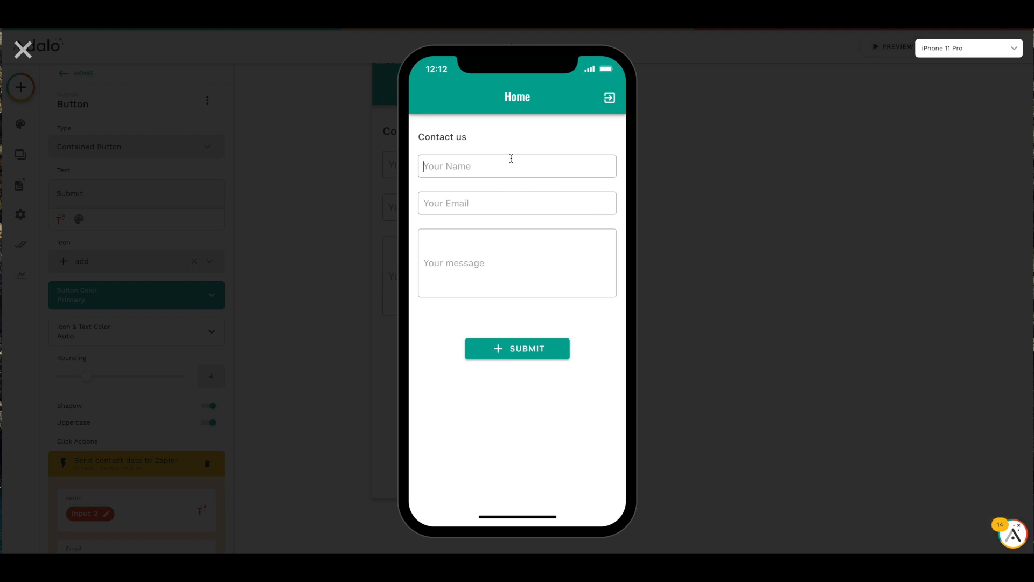
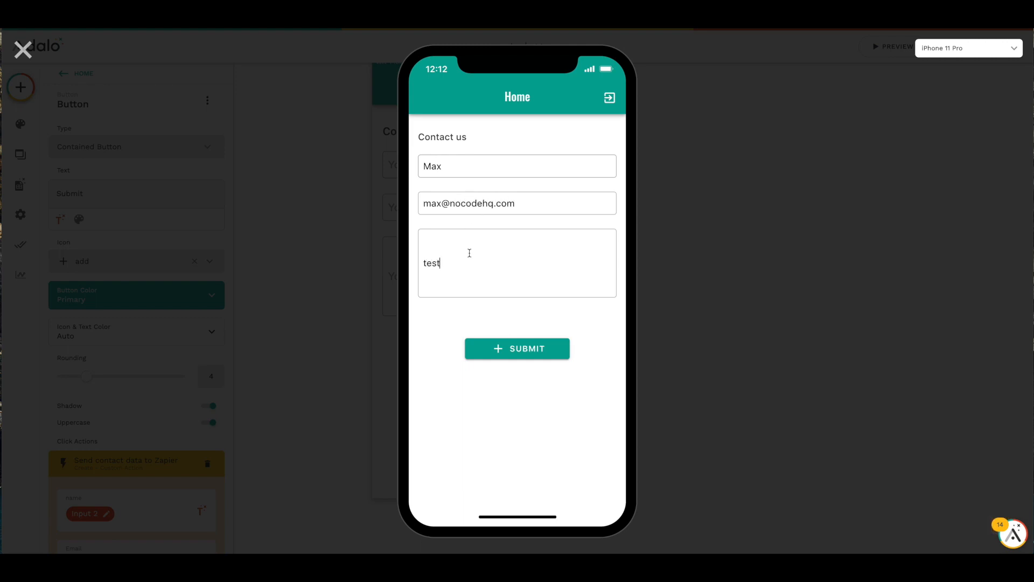
click(517, 349)
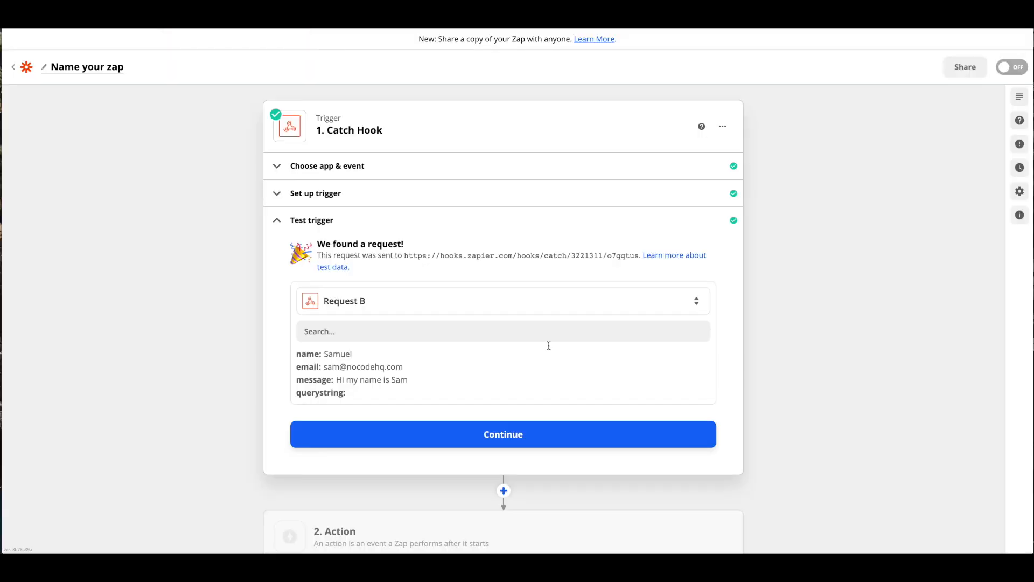
Step: Select Request C, the newest caught request, as the trigger's sample
click(502, 300)
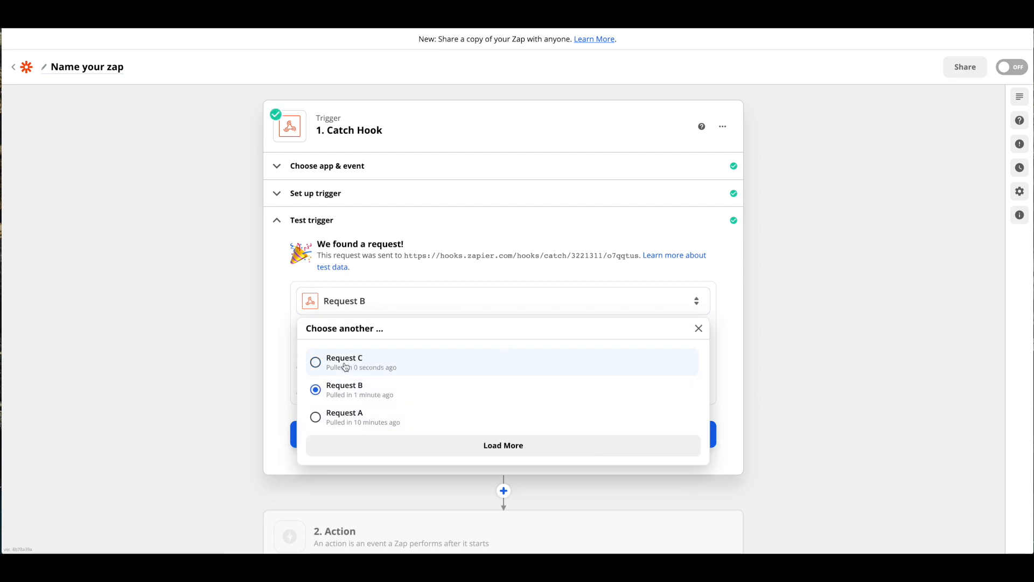
click(343, 362)
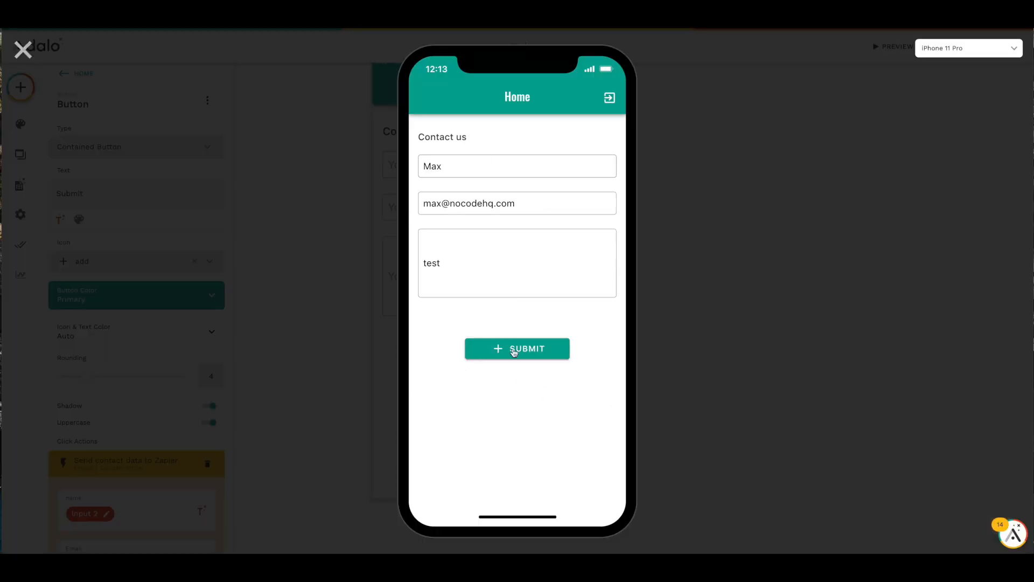
mouse_move(867, 328)
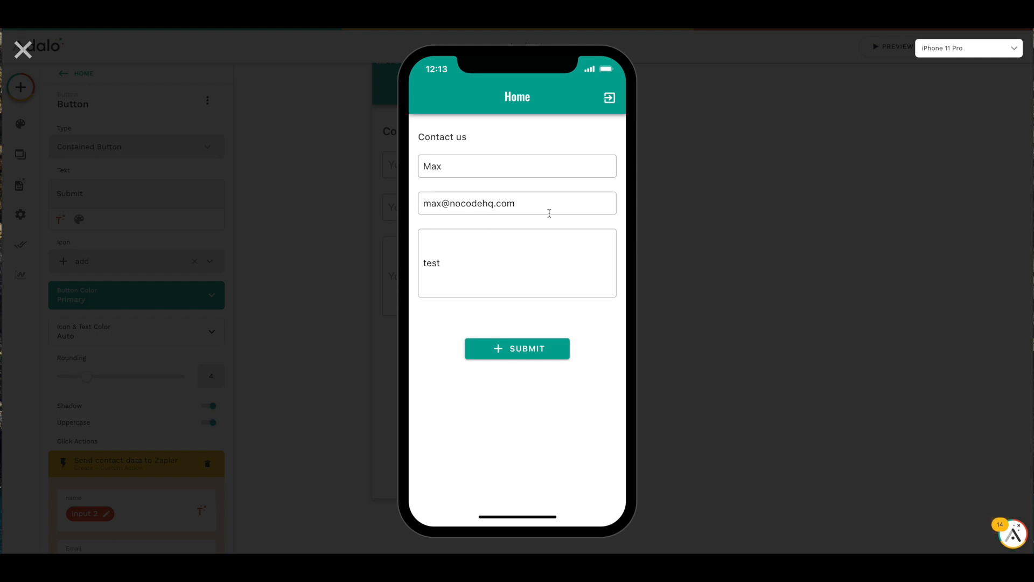
mouse_move(409, 127)
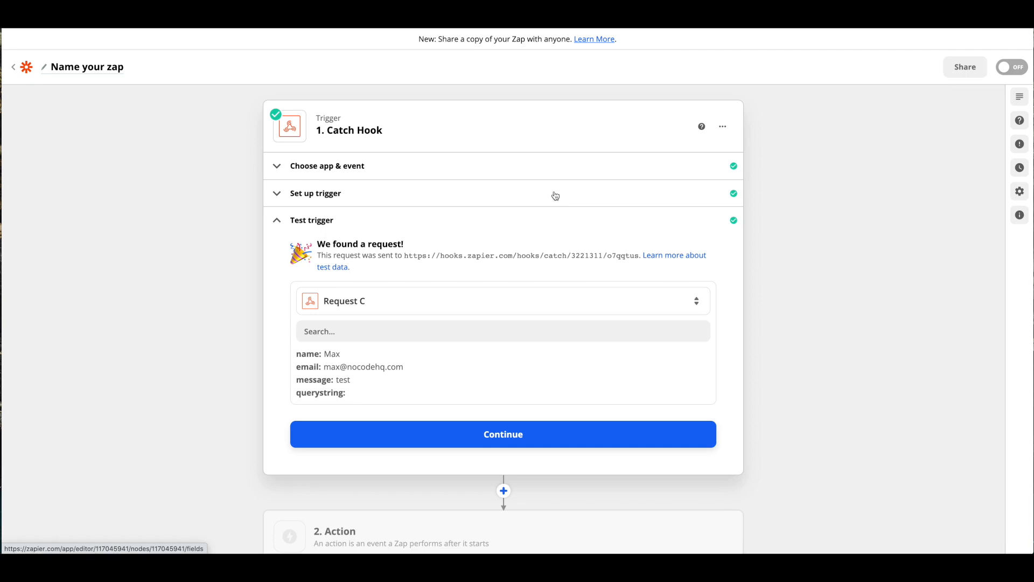
scroll(down, 3)
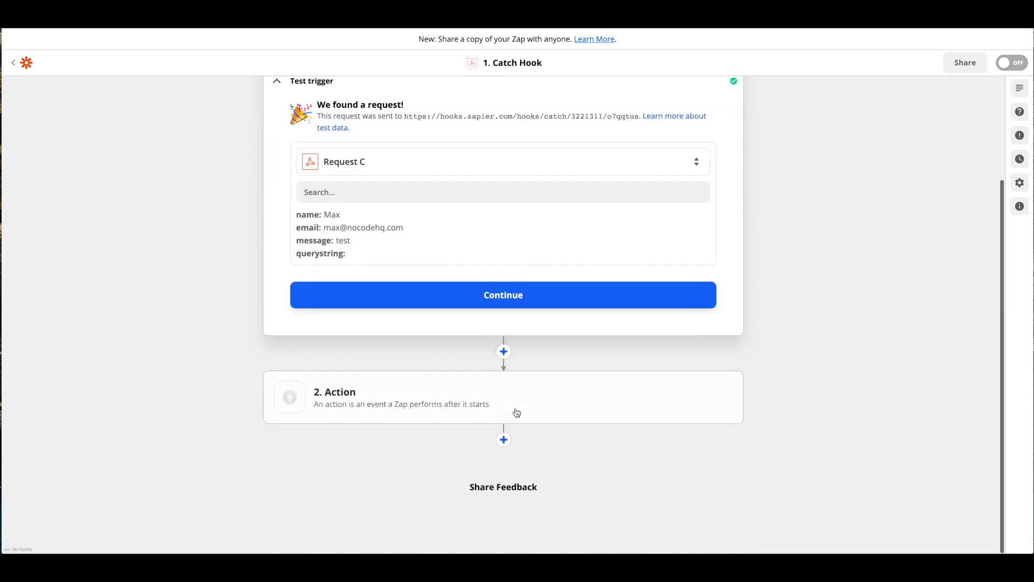
scroll(up, 3)
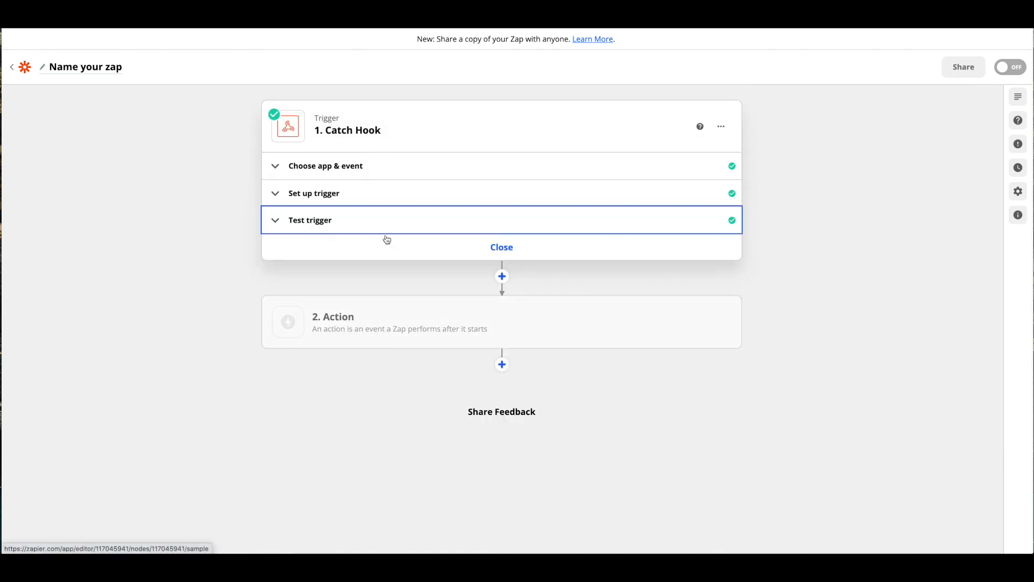
click(311, 219)
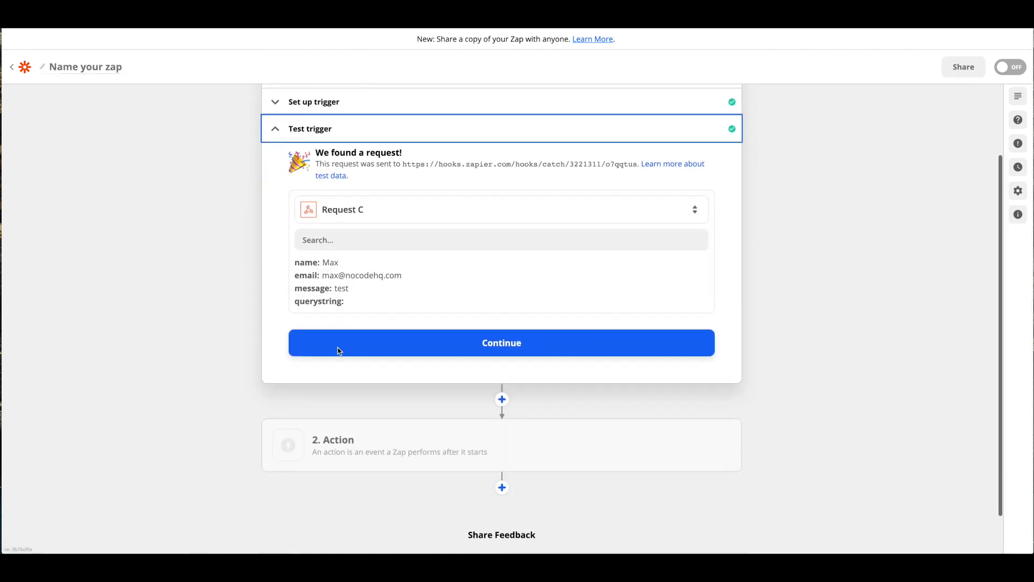
click(500, 343)
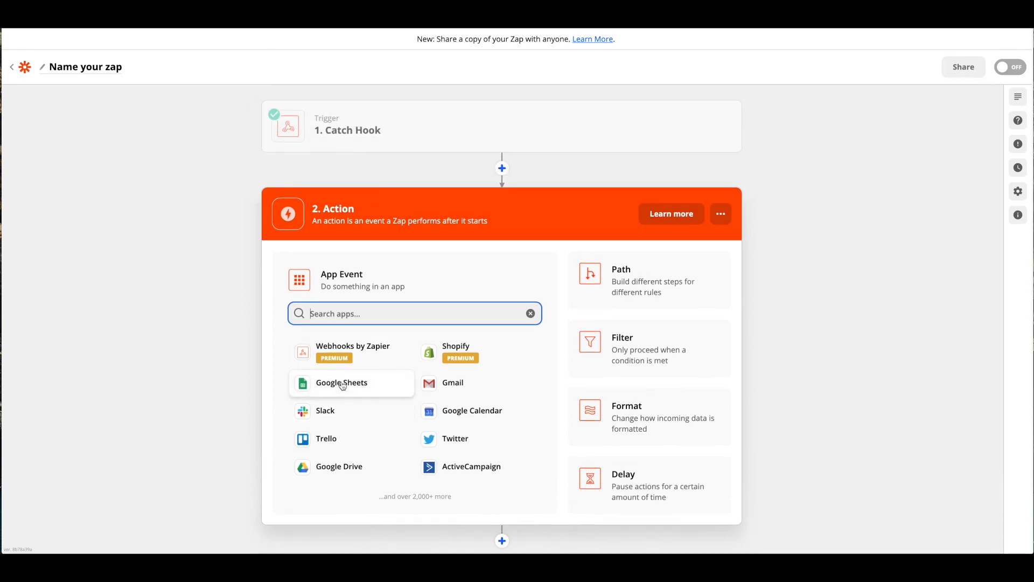
mouse_move(399, 125)
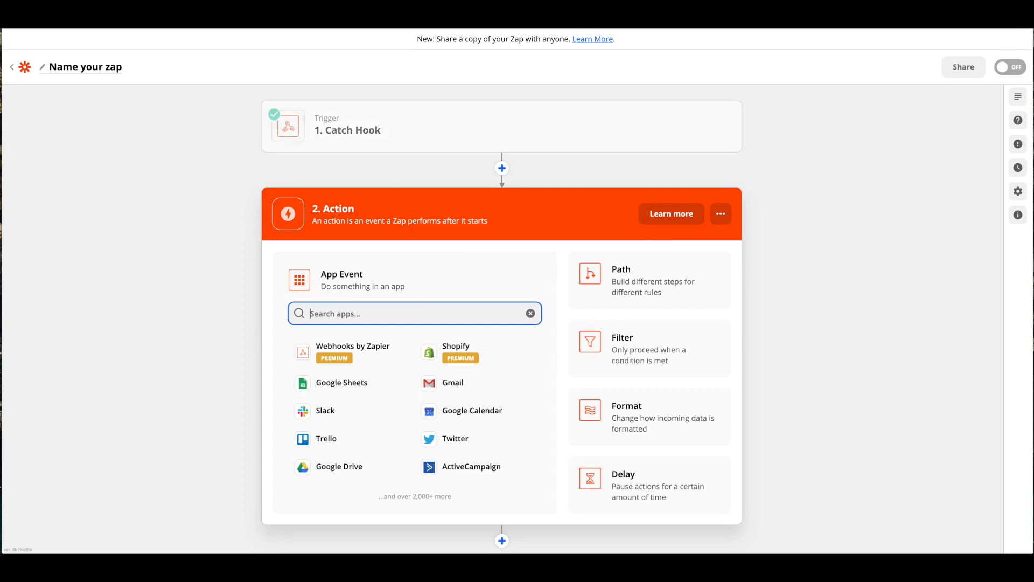
mouse_move(455, 442)
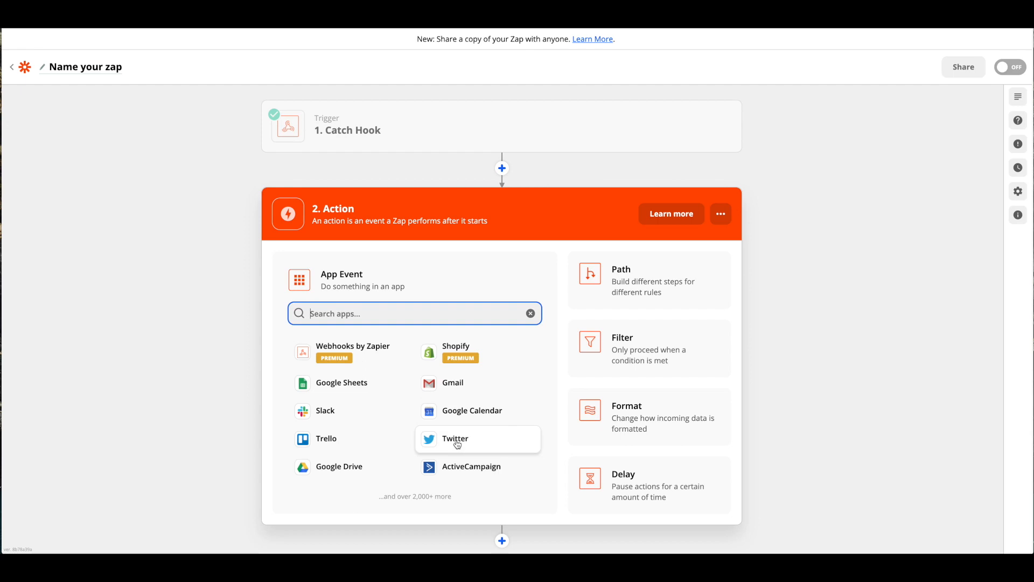
mouse_move(325, 438)
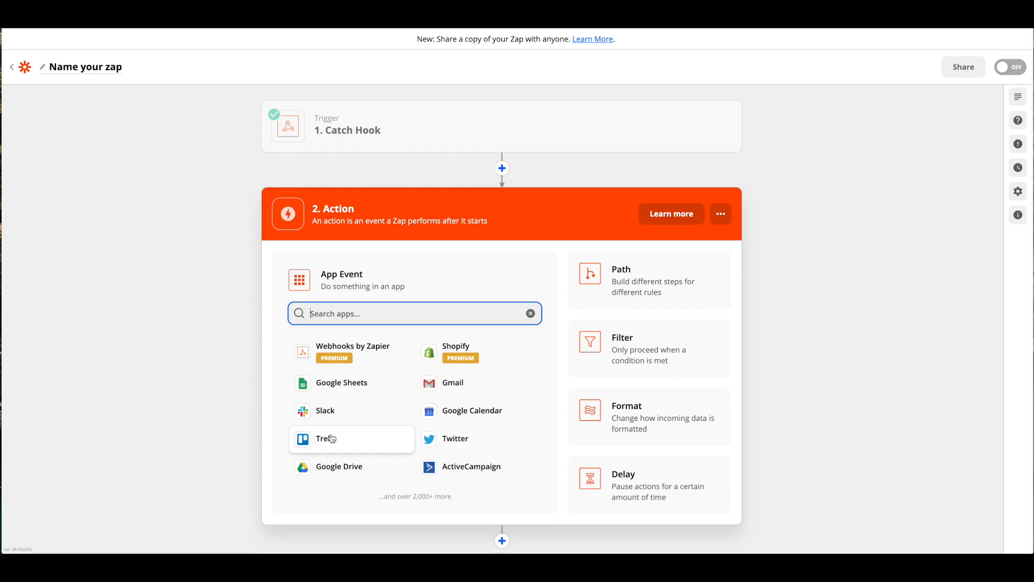
mouse_move(323, 409)
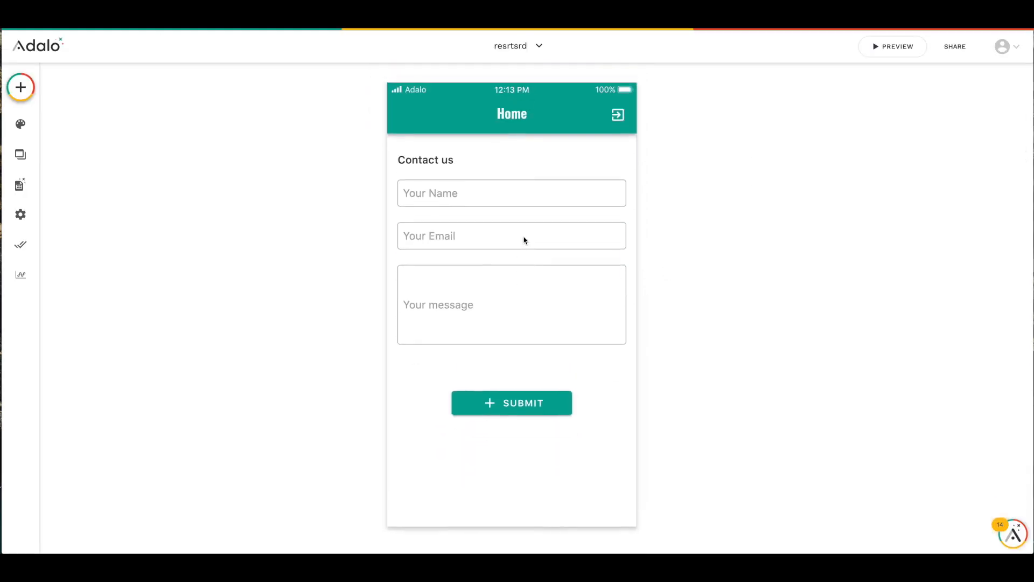
click(511, 236)
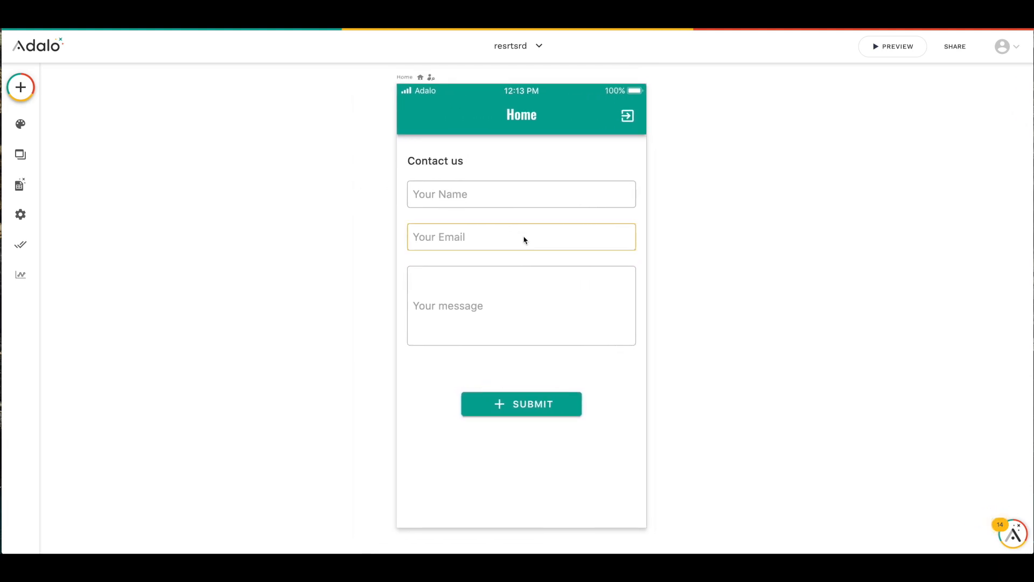